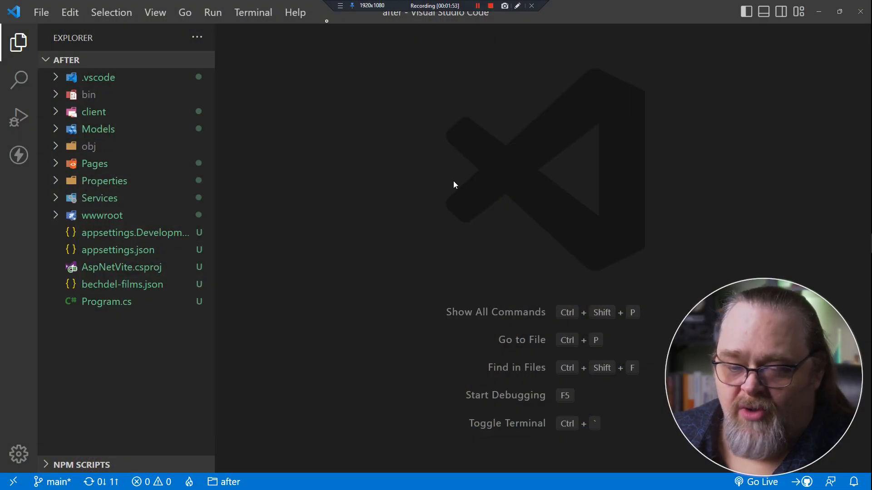
mouse_move(482, 111)
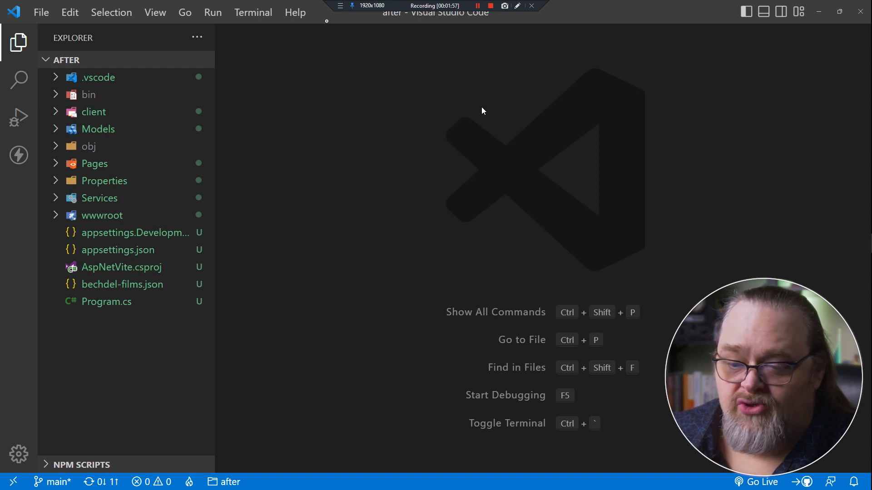
mouse_move(449, 228)
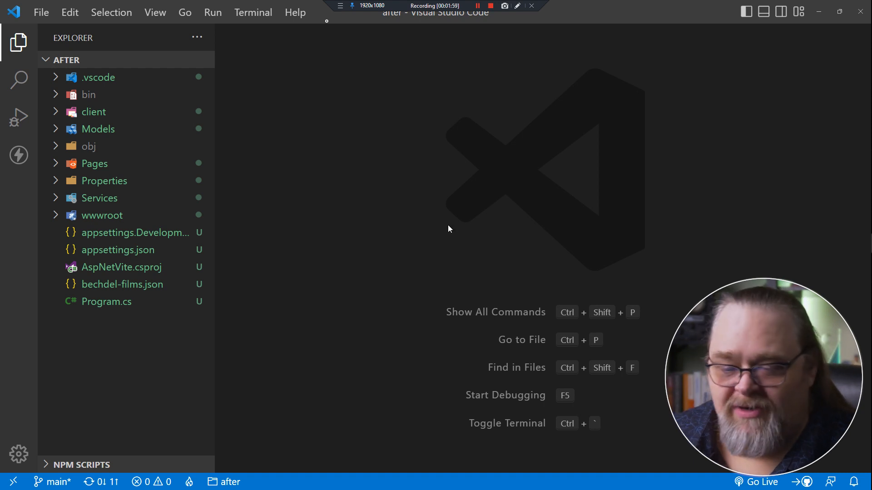
mouse_move(441, 203)
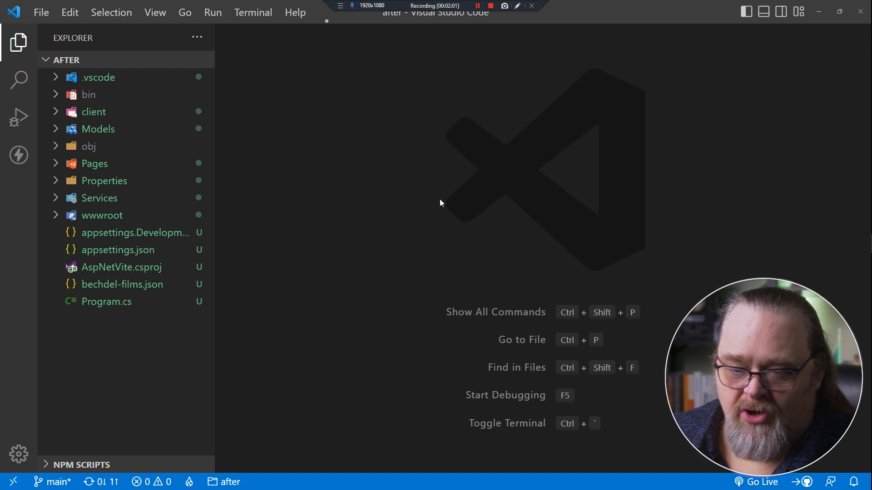
mouse_move(123, 64)
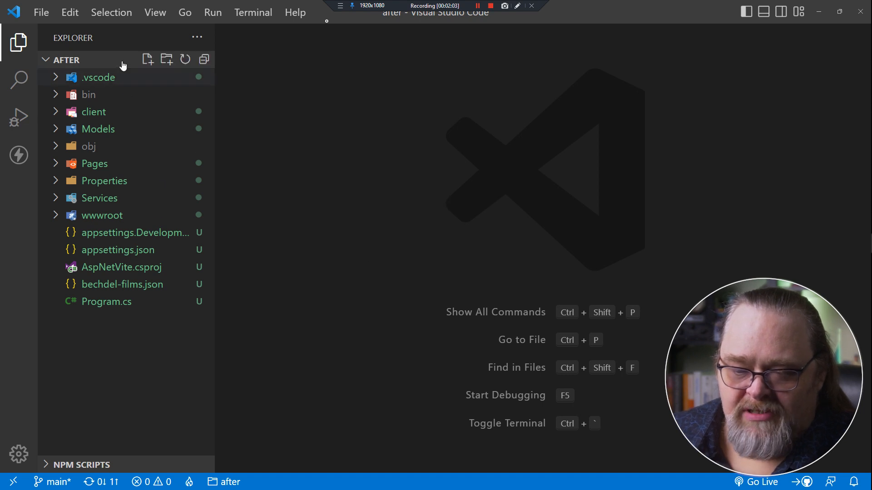
mouse_move(58, 166)
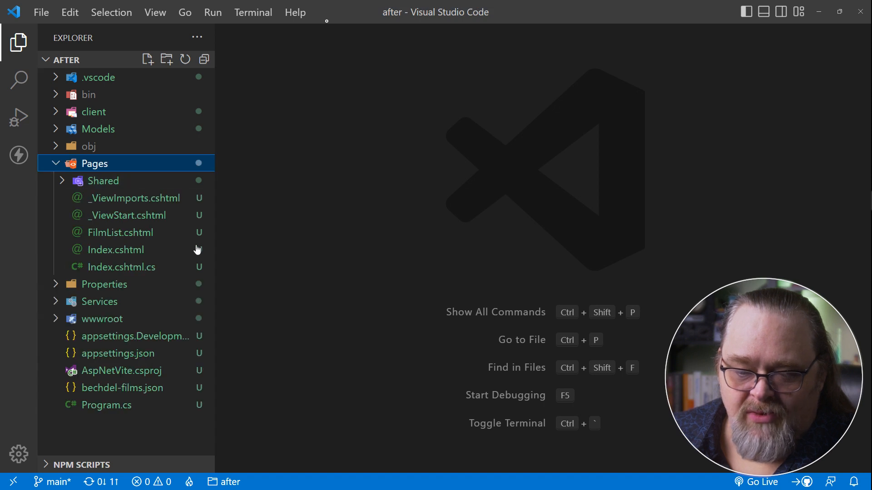
mouse_move(318, 274)
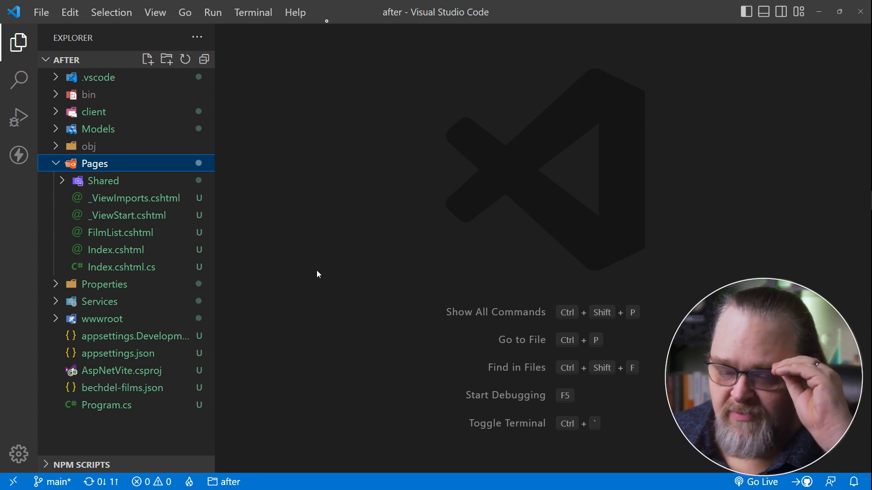
mouse_move(351, 240)
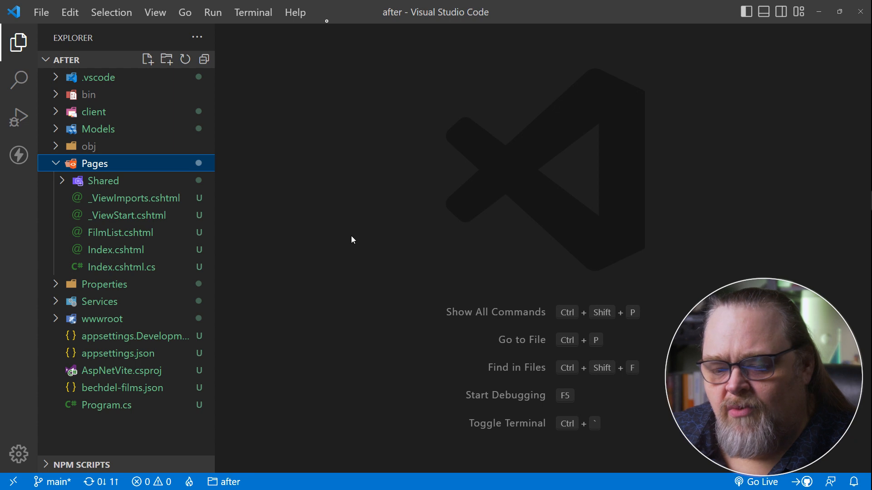
mouse_move(163, 441)
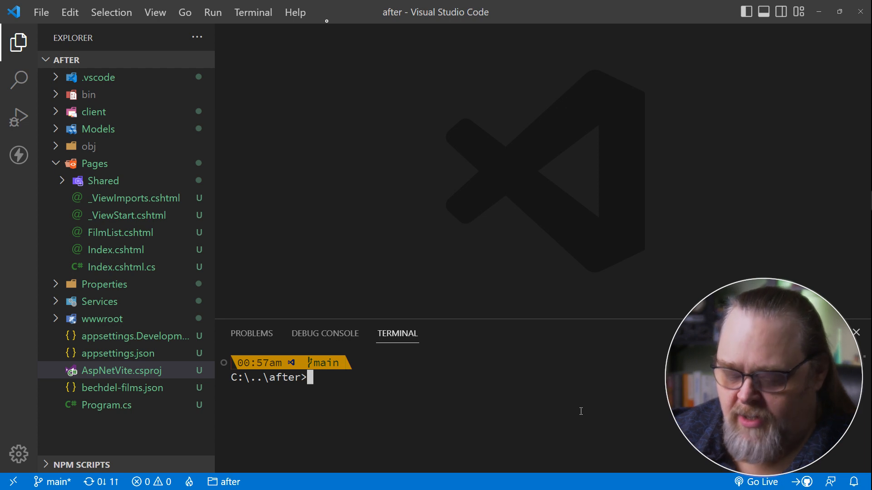
Run dotnet watch in the terminal to launch the AspNetVite project with automatic rebuilds.
text(dotnet watch)
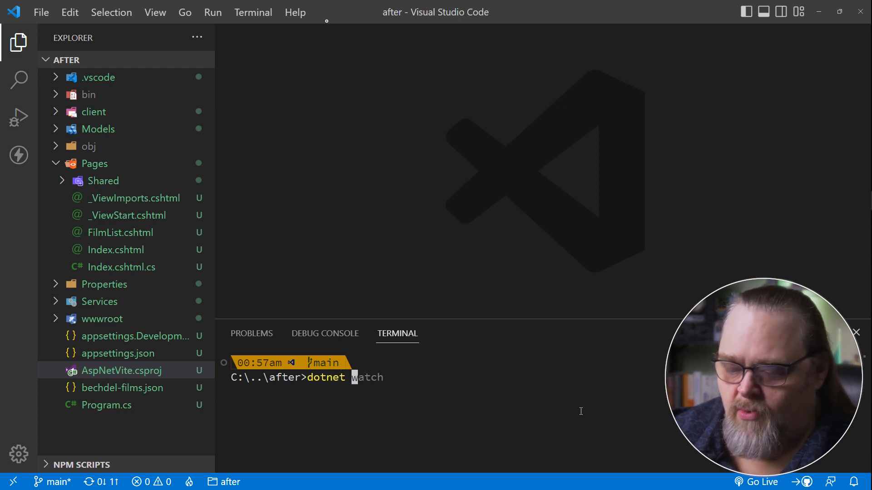
key(Return)
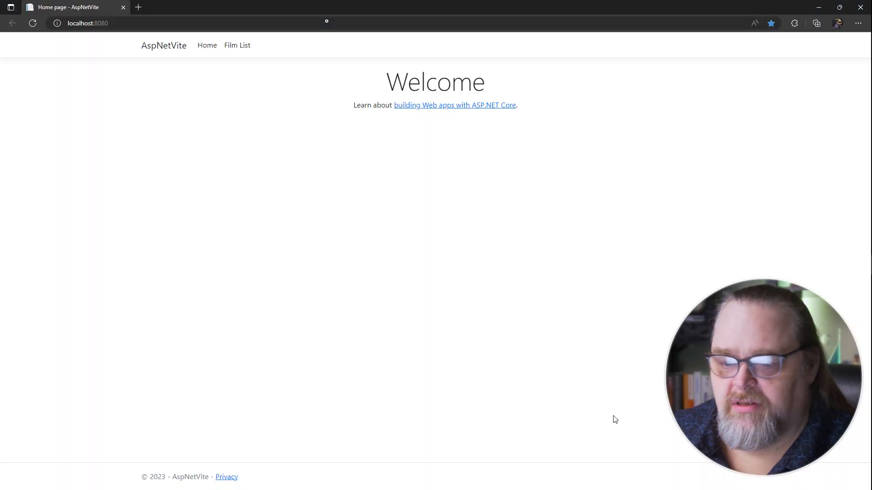
mouse_move(531, 325)
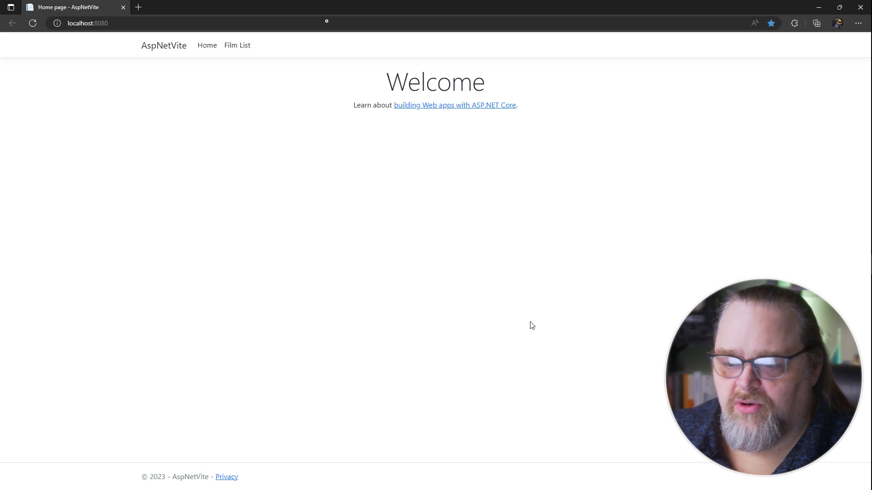
mouse_move(579, 287)
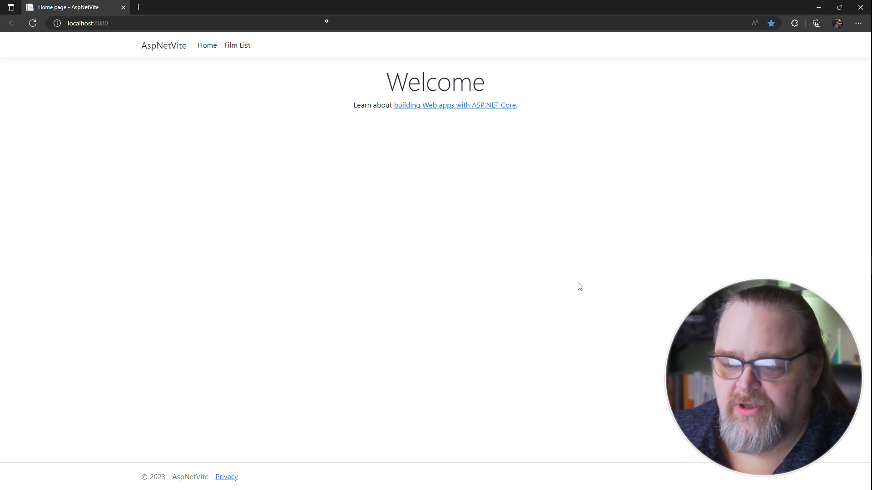
mouse_move(663, 372)
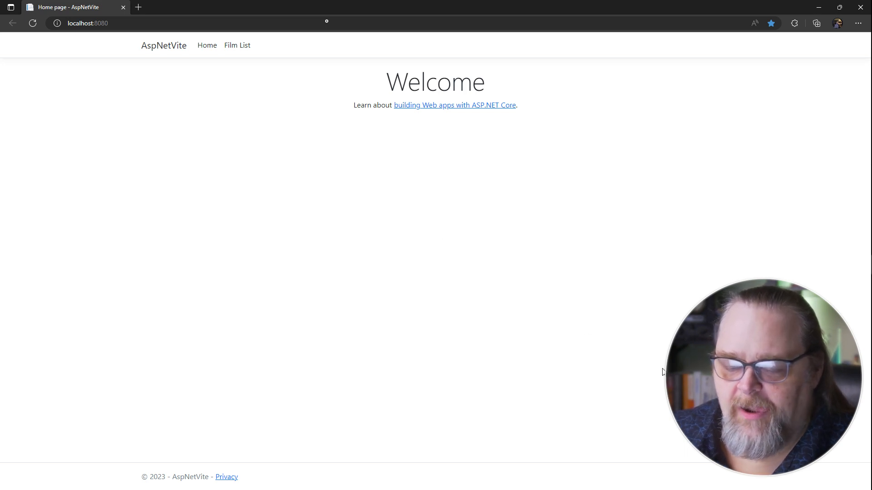
Navigate to the Film List page from the site's top navigation bar.
click(237, 45)
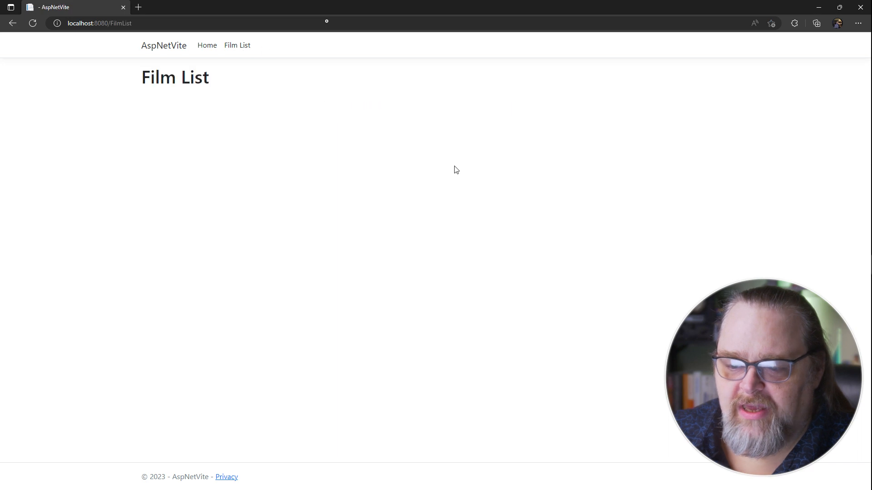
mouse_move(354, 132)
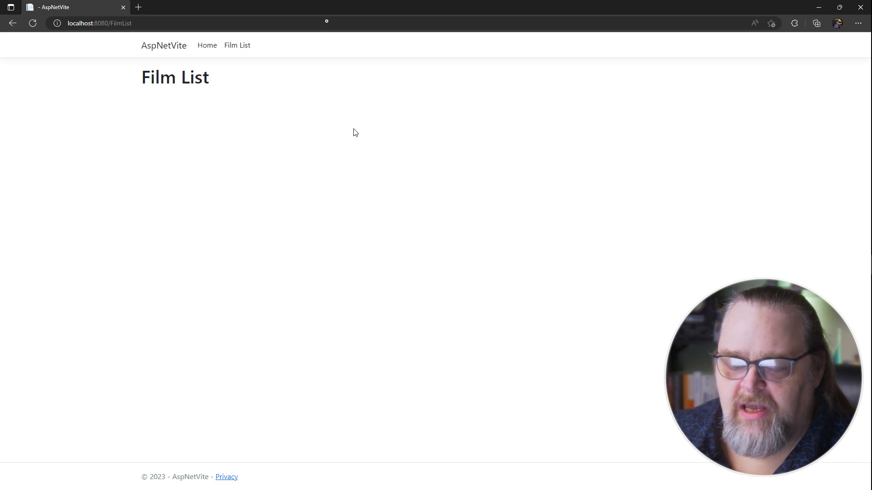
mouse_move(215, 408)
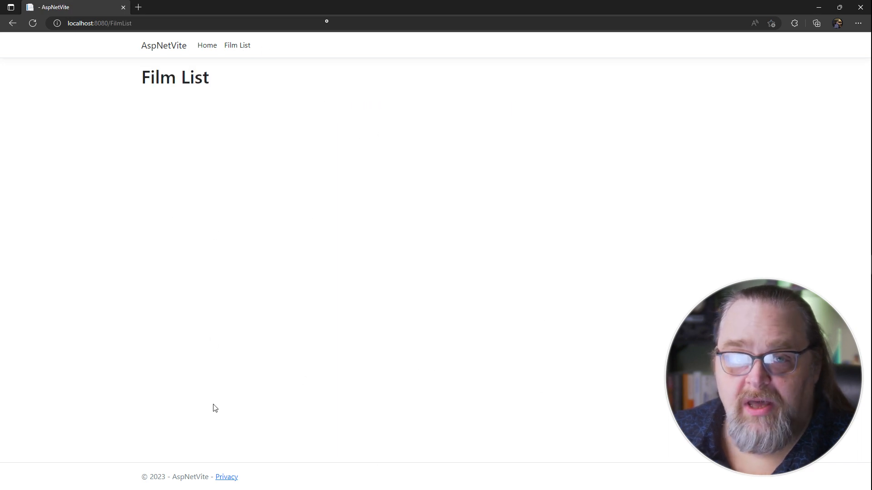
mouse_move(195, 234)
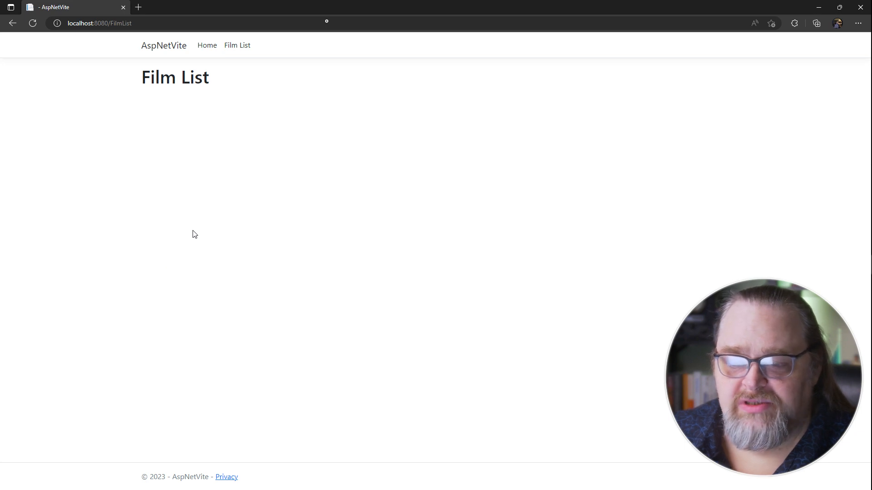
mouse_move(264, 392)
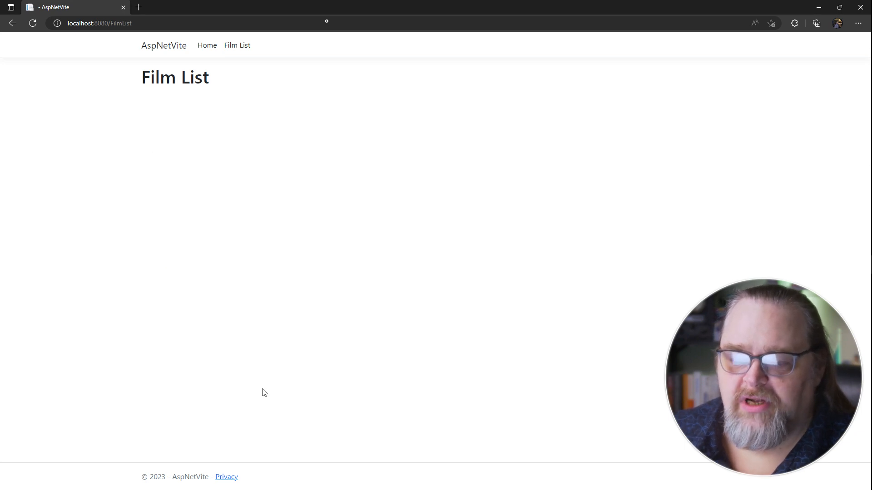
mouse_move(338, 218)
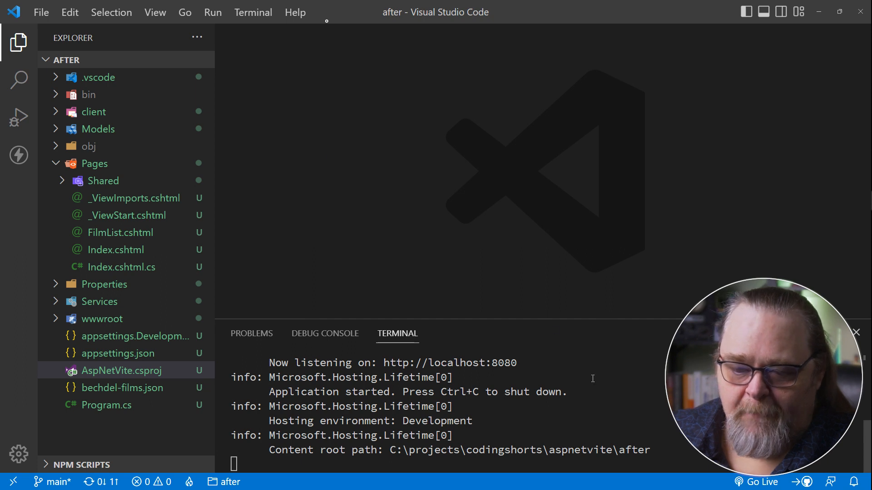
Run npm run dev in the client folder and open localhost:5000 in the browser.
click(94, 111)
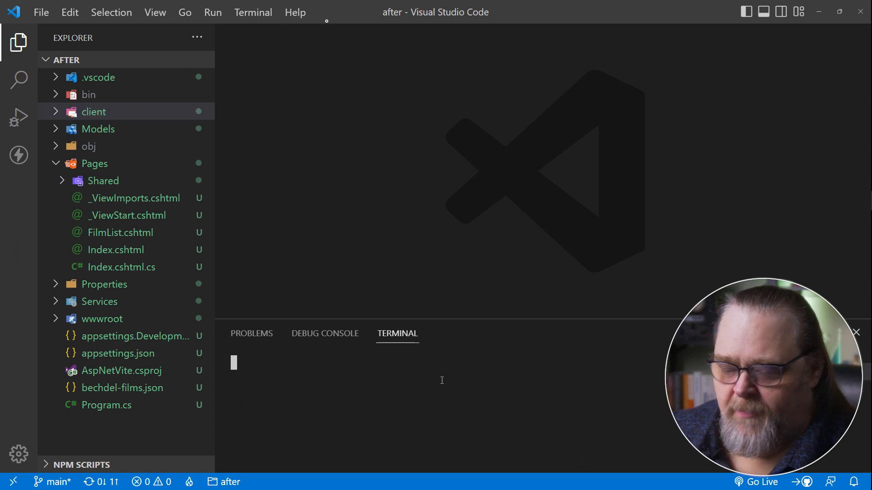
text(cd .\client\)
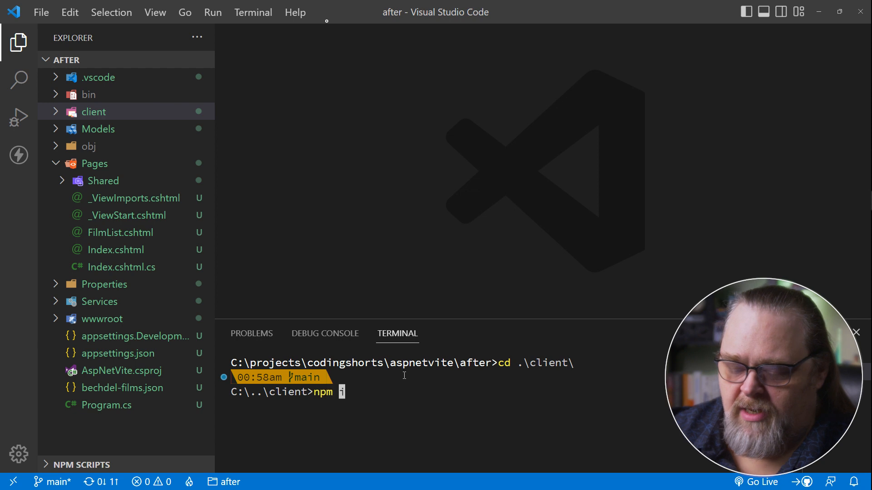
text(run dev)
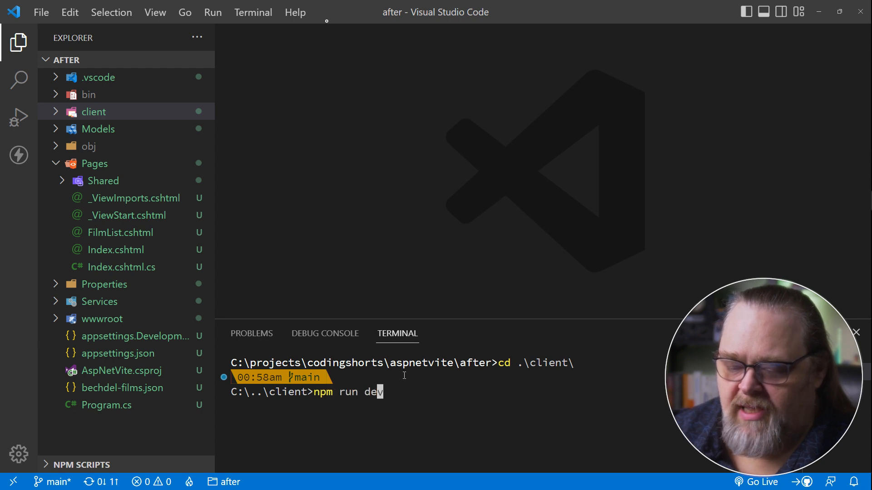
key(Return)
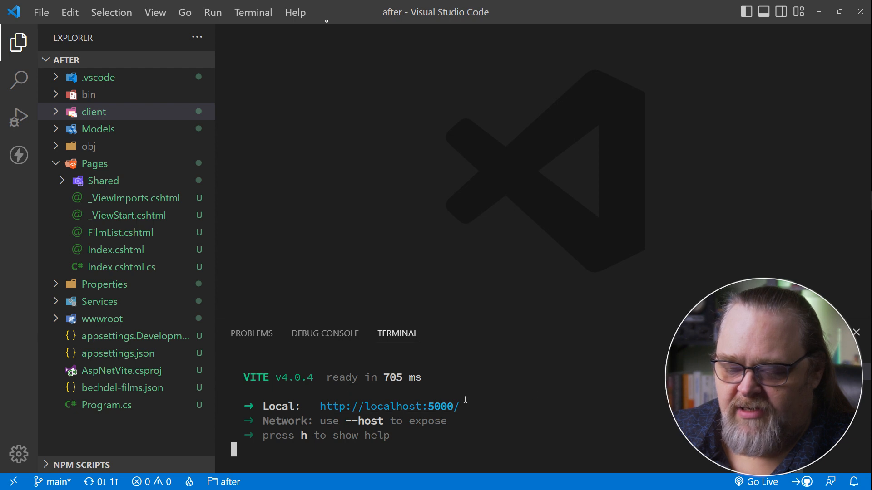
mouse_move(527, 408)
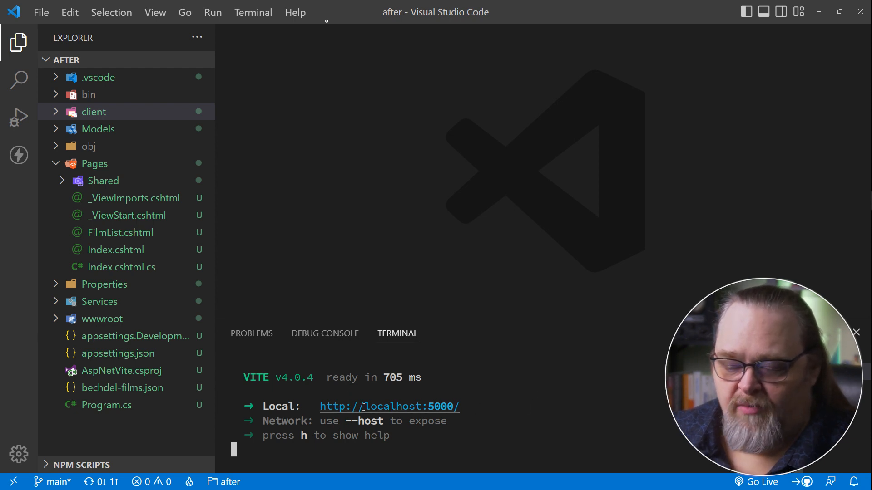
double_click(389, 406)
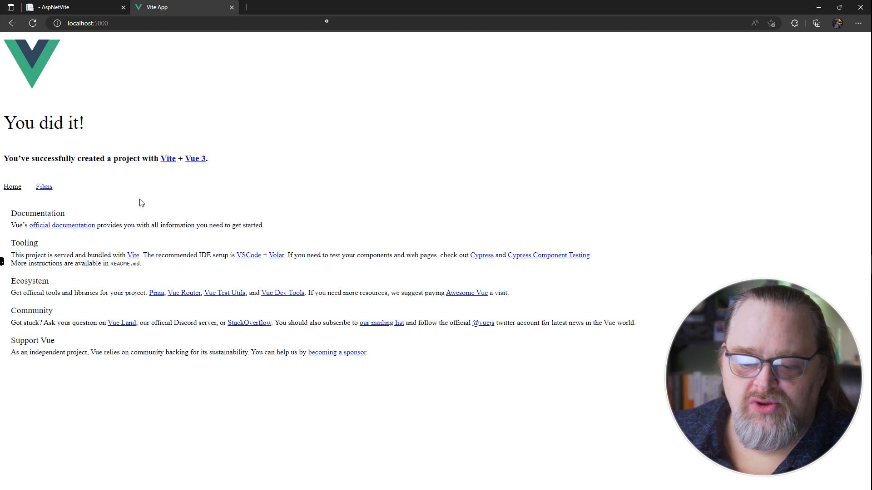
mouse_move(54, 90)
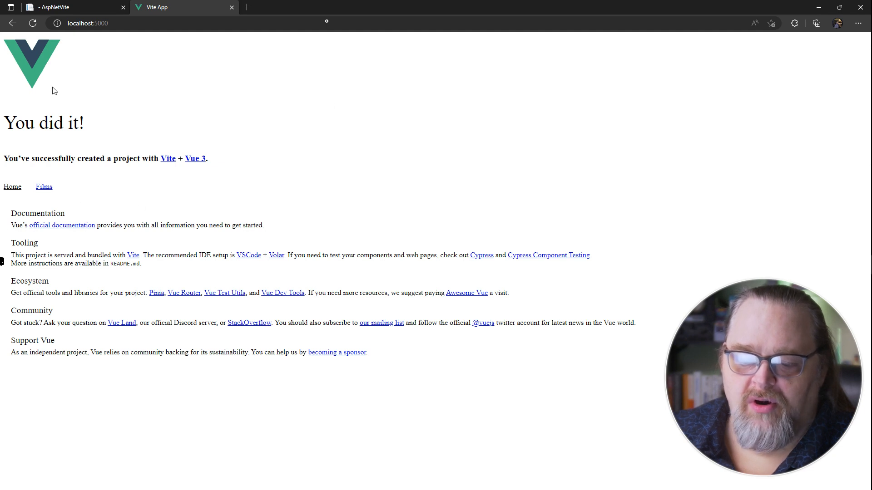
mouse_move(13, 189)
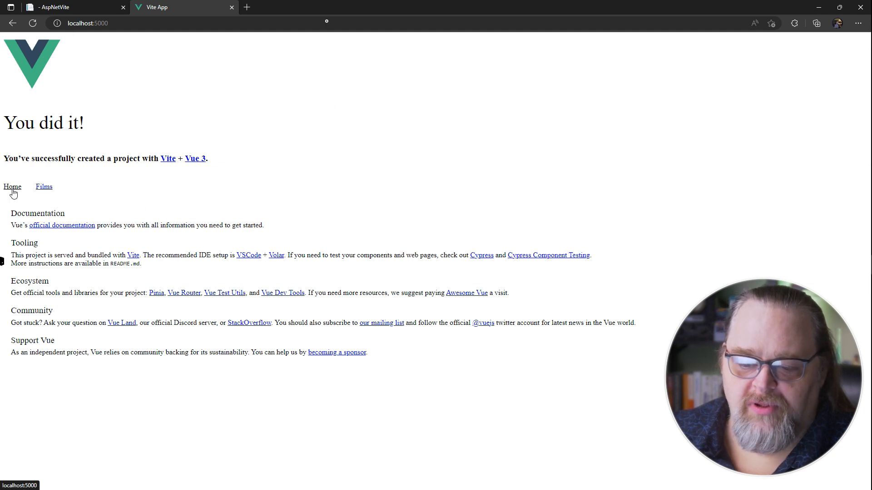
Browse the Vue app's Films route listing 2013 films, then close the Vite App tab.
click(43, 187)
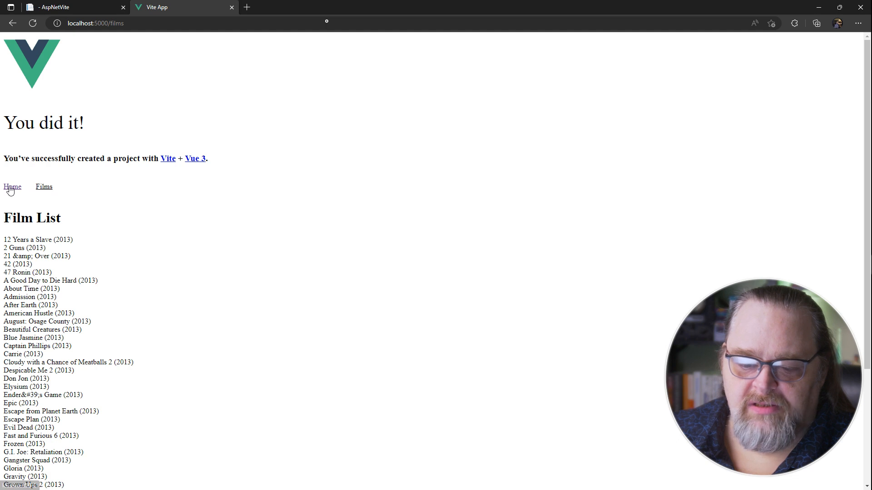
click(12, 187)
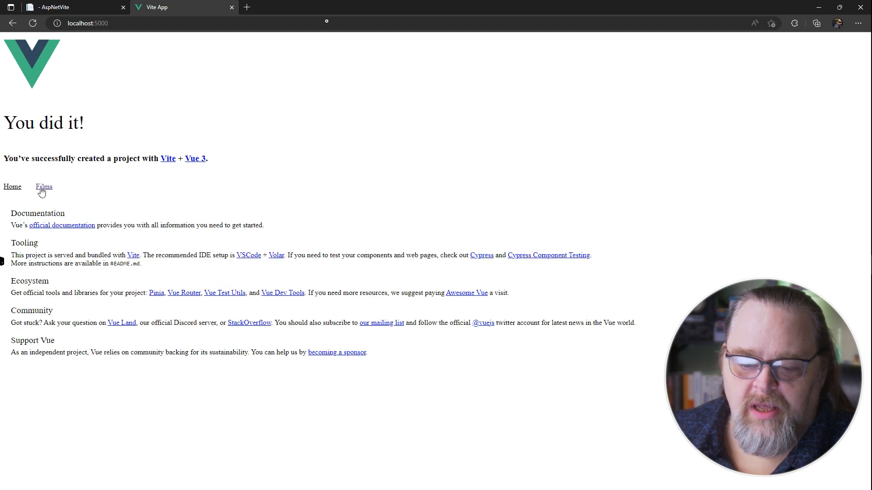
click(43, 187)
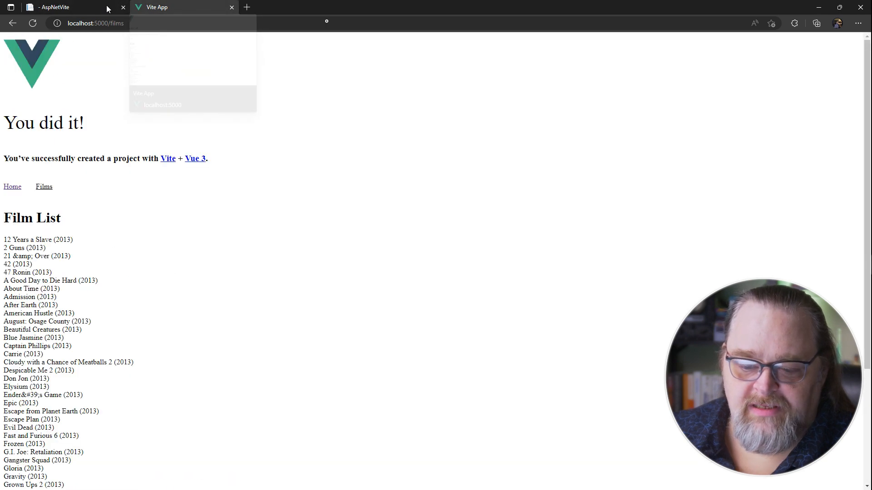
scroll(down, 3)
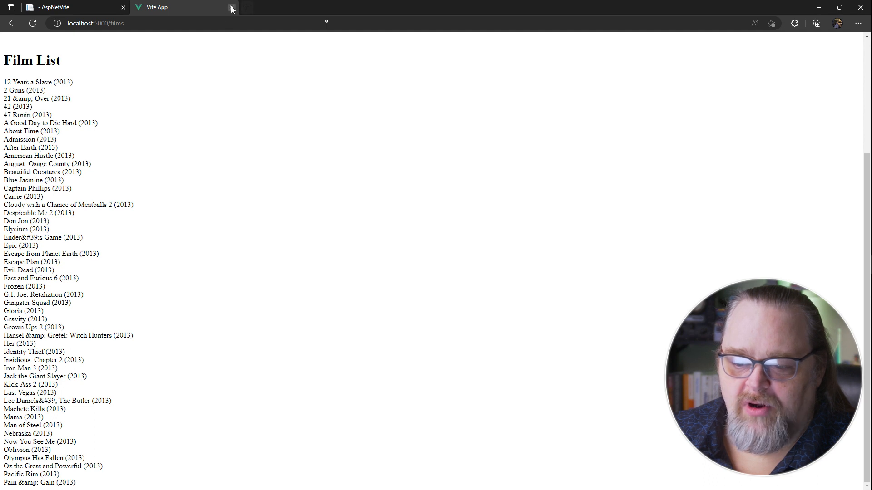
click(232, 7)
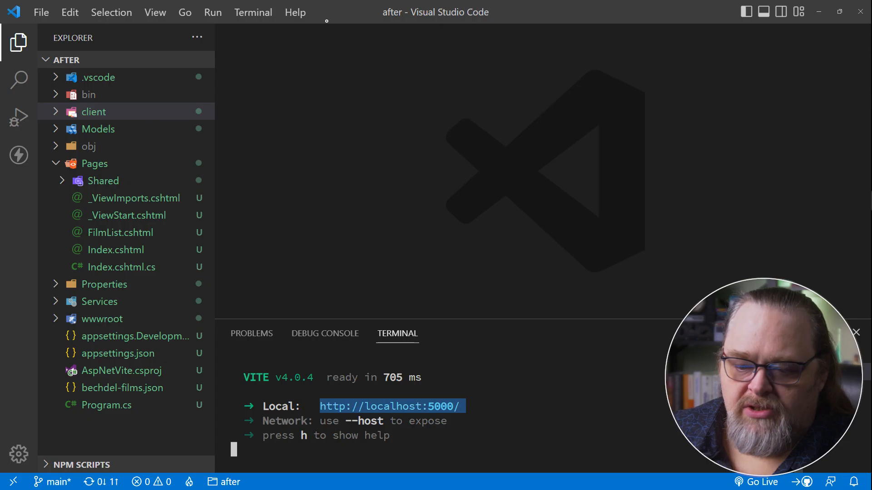
mouse_move(57, 115)
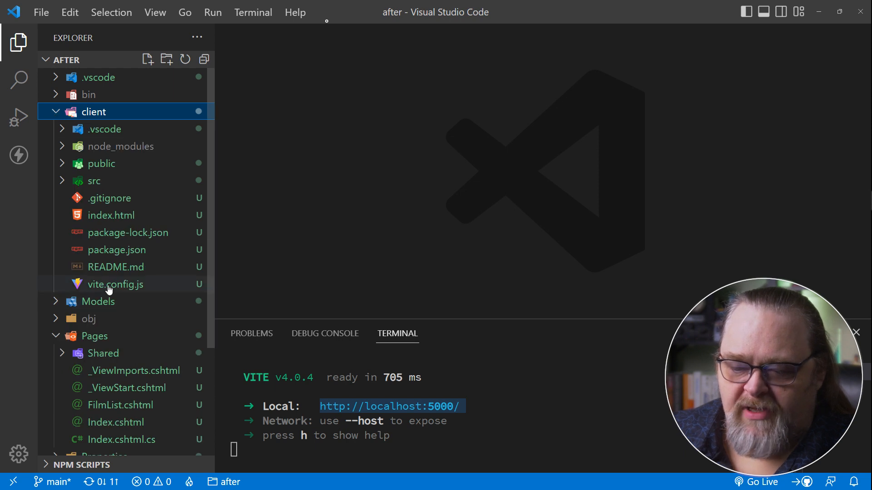
Add build: { outDir: "../wwwroot/client", emptyOutDir: true } to vite.config.js and save.
click(116, 285)
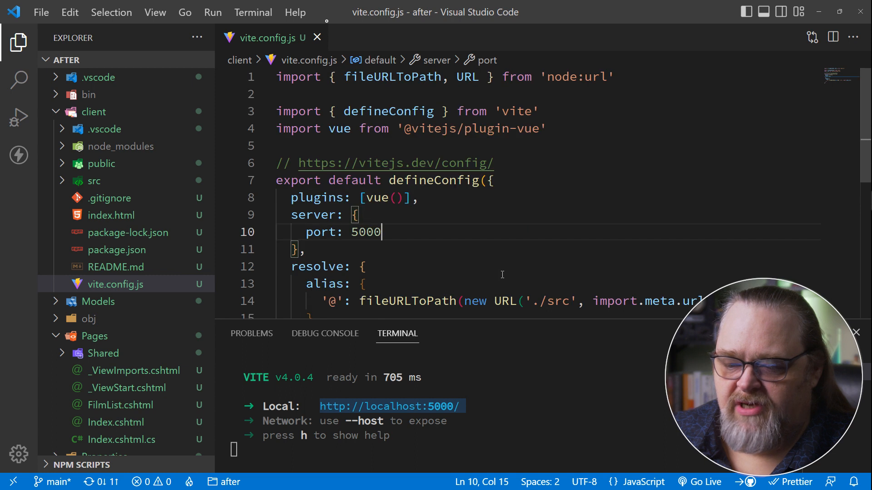
key(Enter)
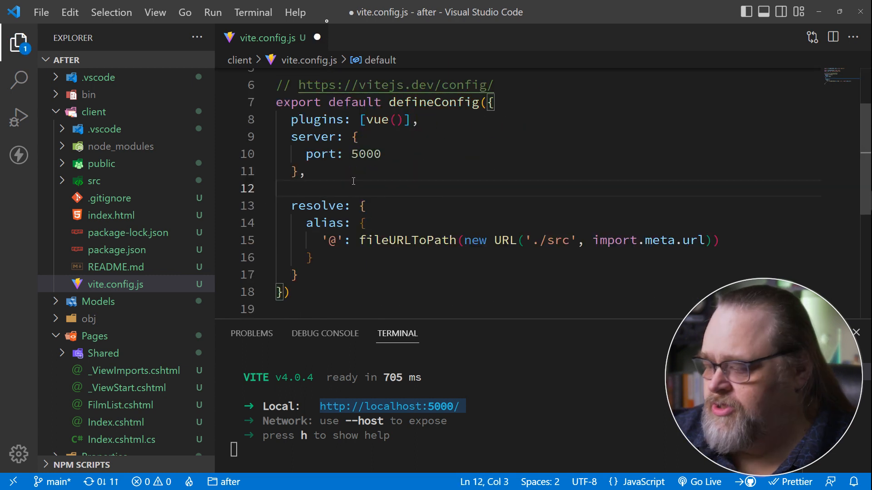
text(b)
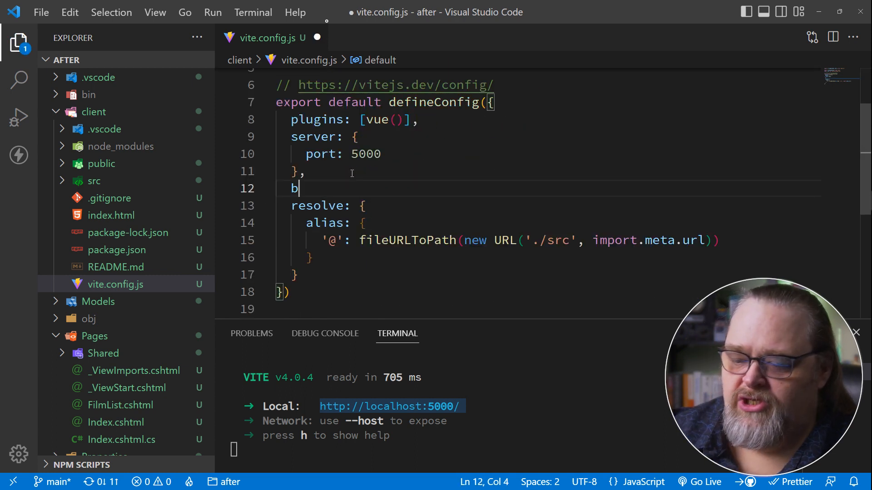
text(uild: {)
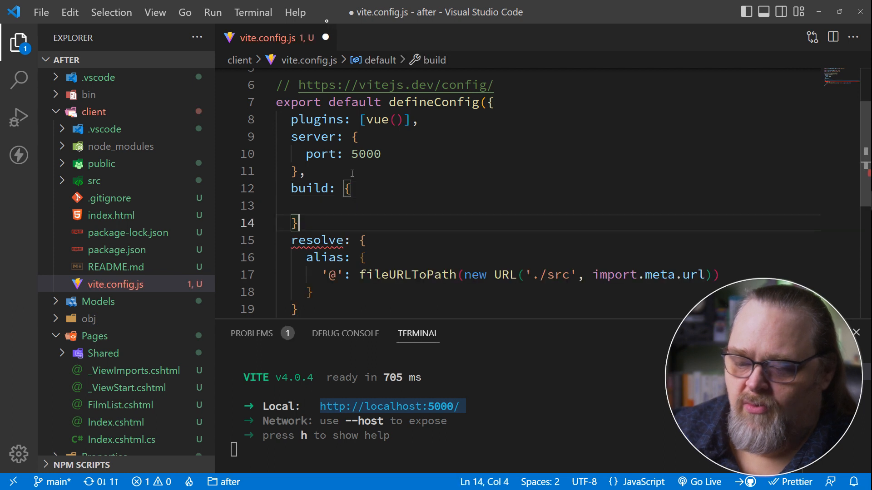
text(,)
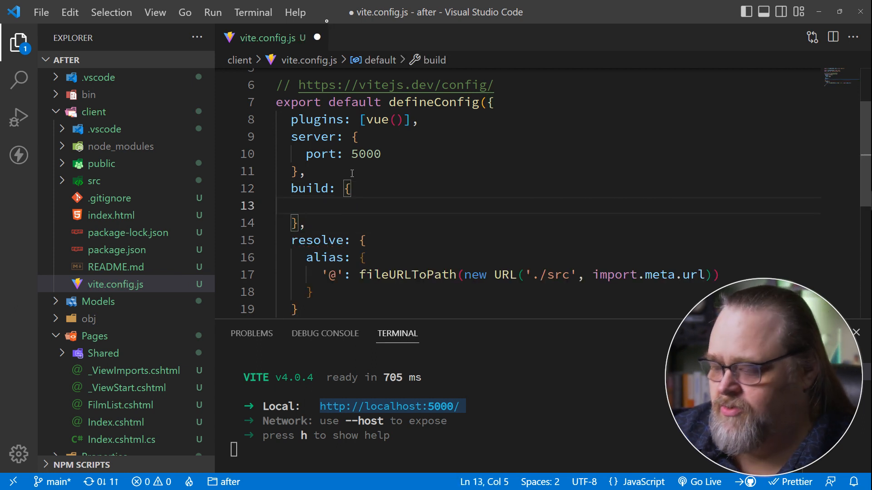
text(outDir:)
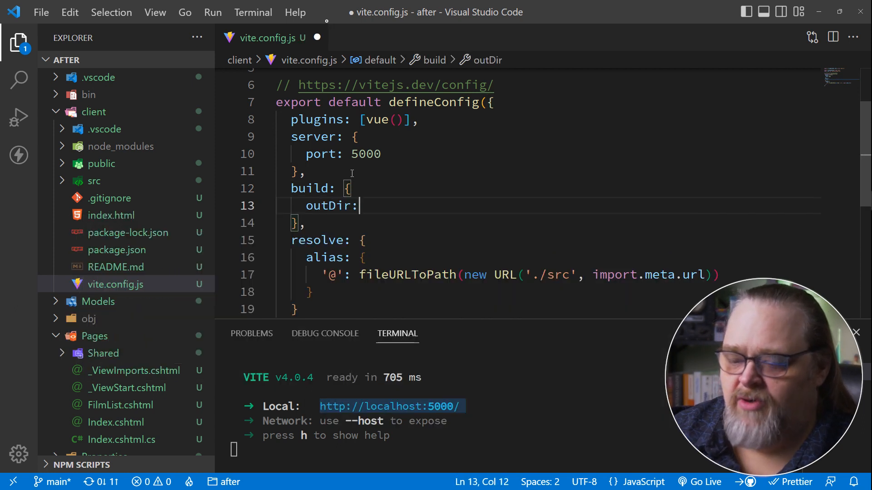
text("")
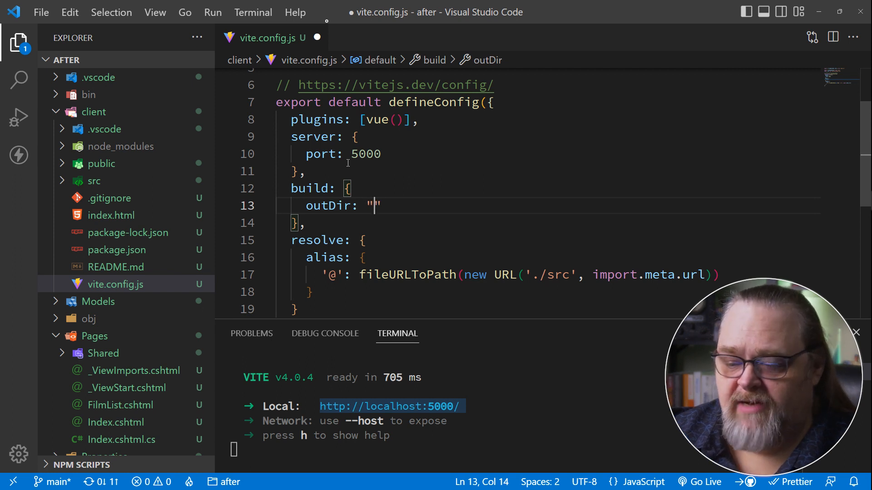
text(..)
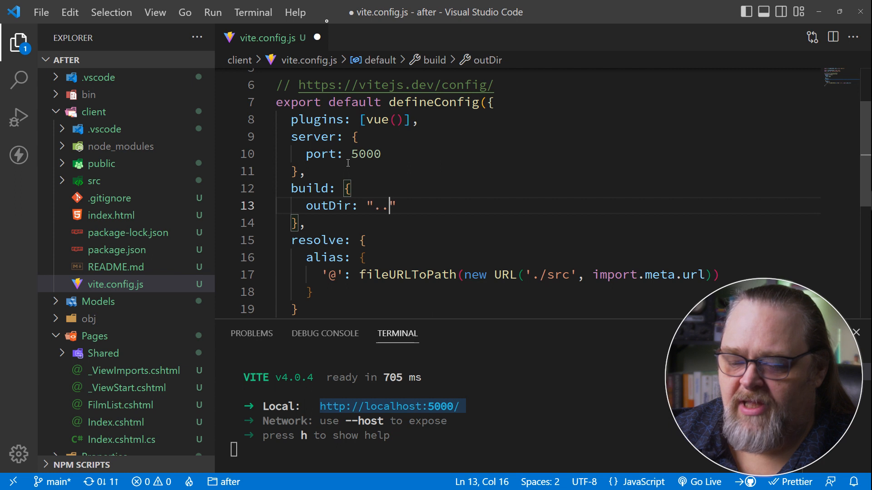
text(/wwwro)
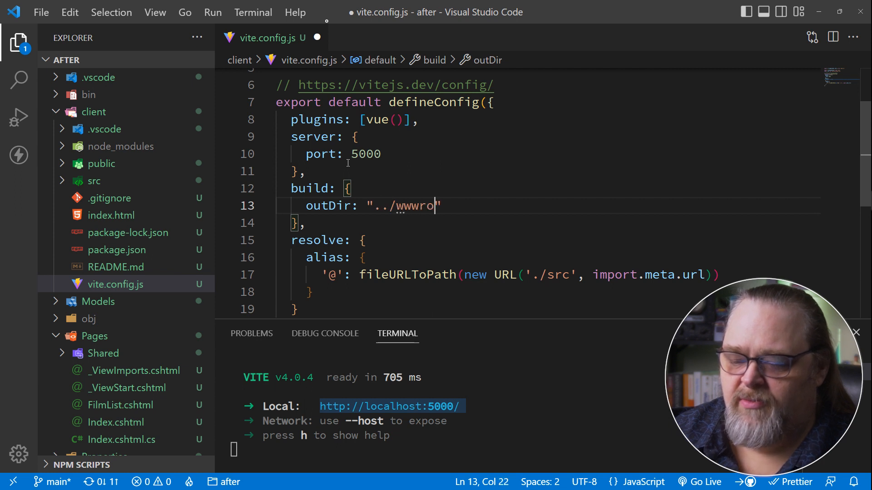
text(ot/client/)
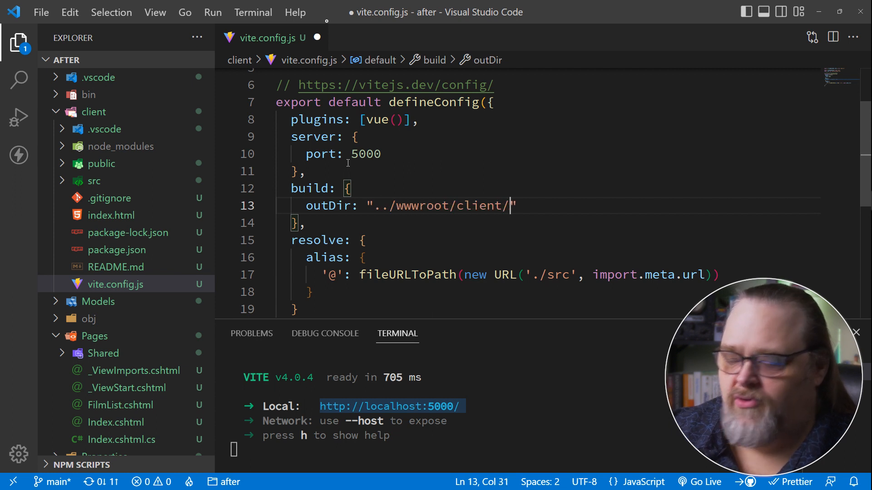
text(emptyOutDir: true)
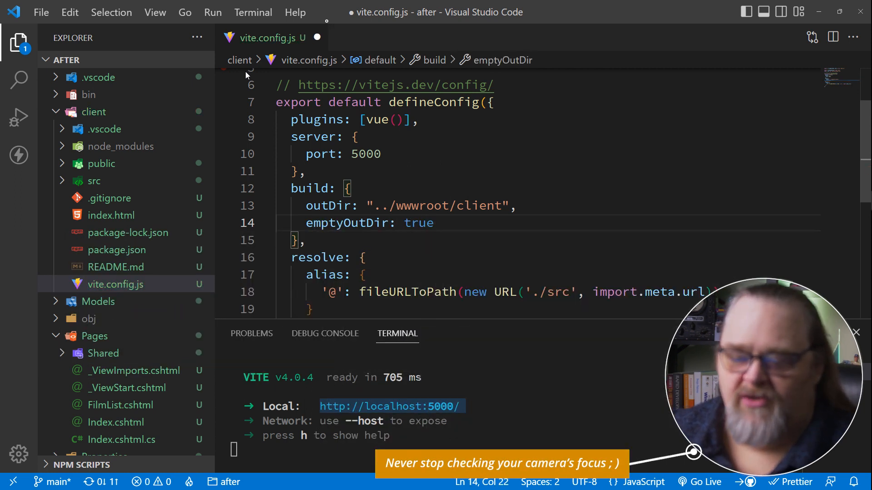
key(ctrl+s)
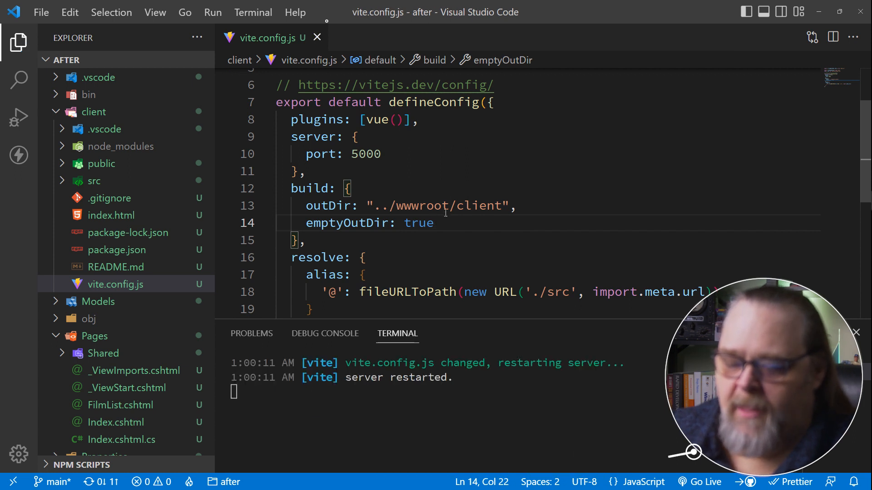
mouse_move(371, 177)
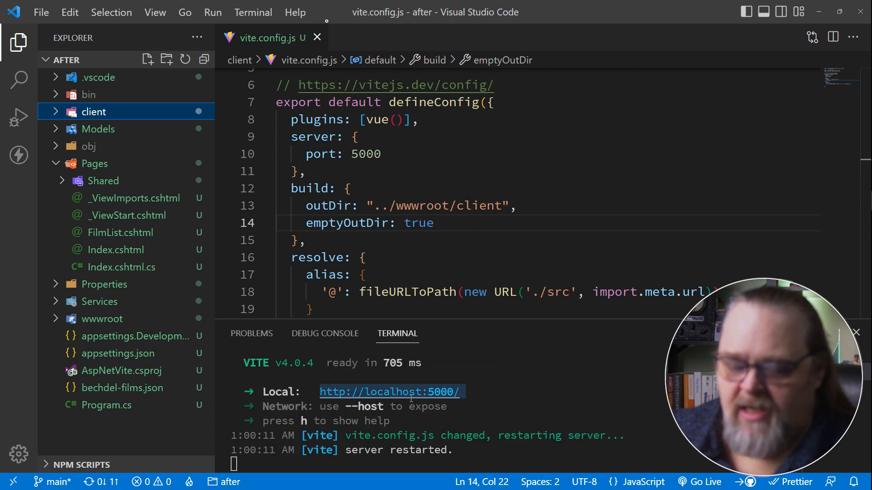
mouse_move(512, 391)
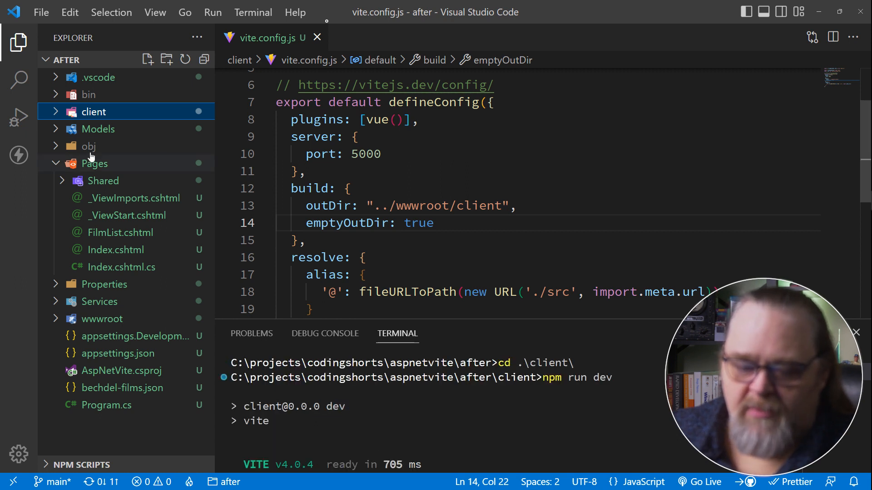
click(102, 318)
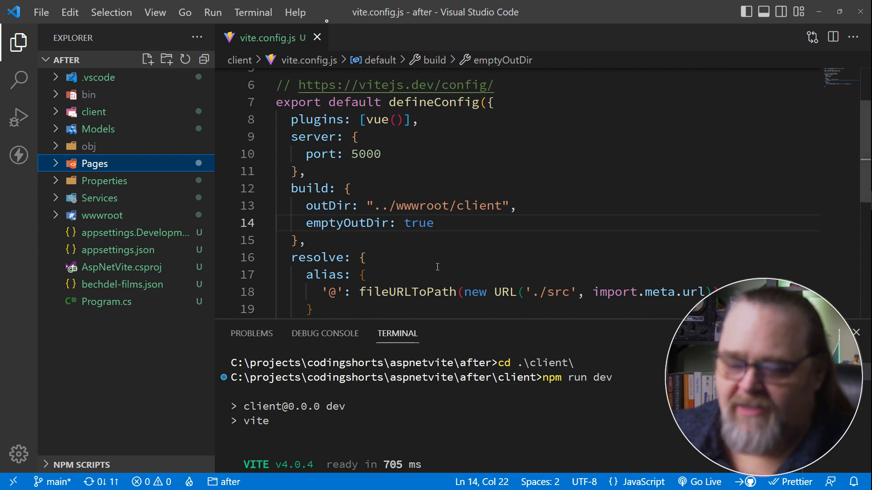
mouse_move(461, 295)
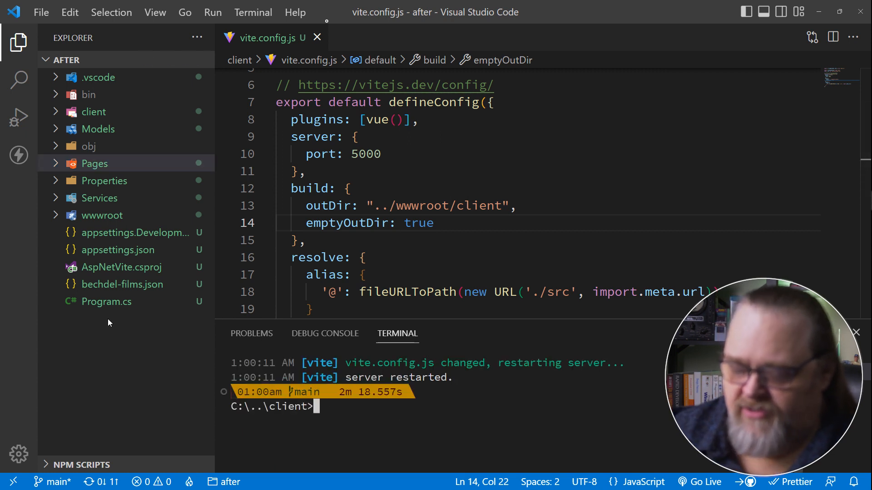
mouse_move(106, 302)
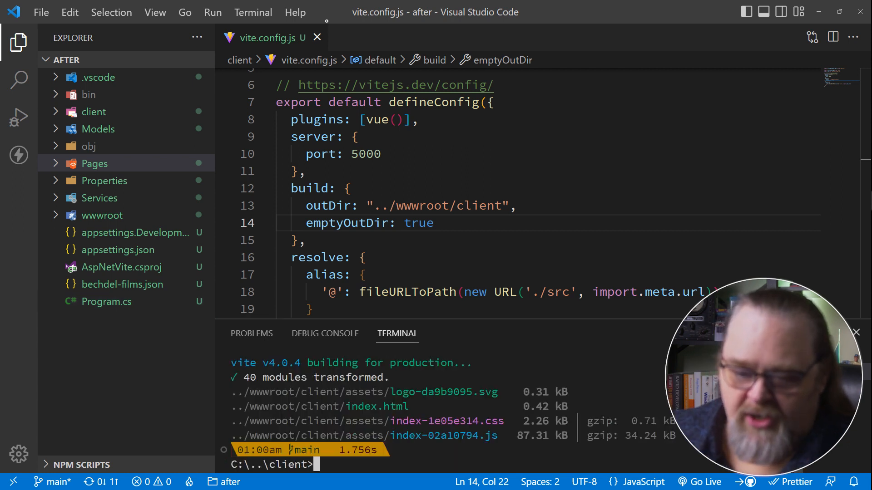
Expand wwwroot/client in the Explorer to view the production build output.
click(102, 215)
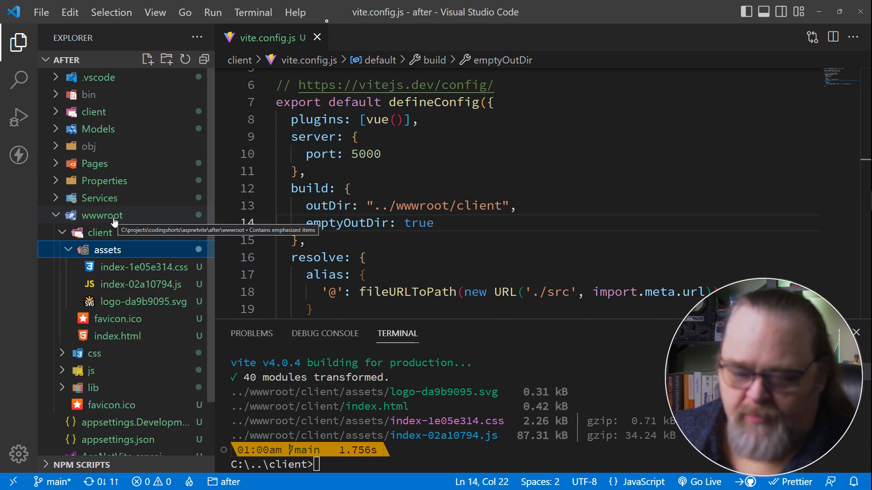
mouse_move(92, 255)
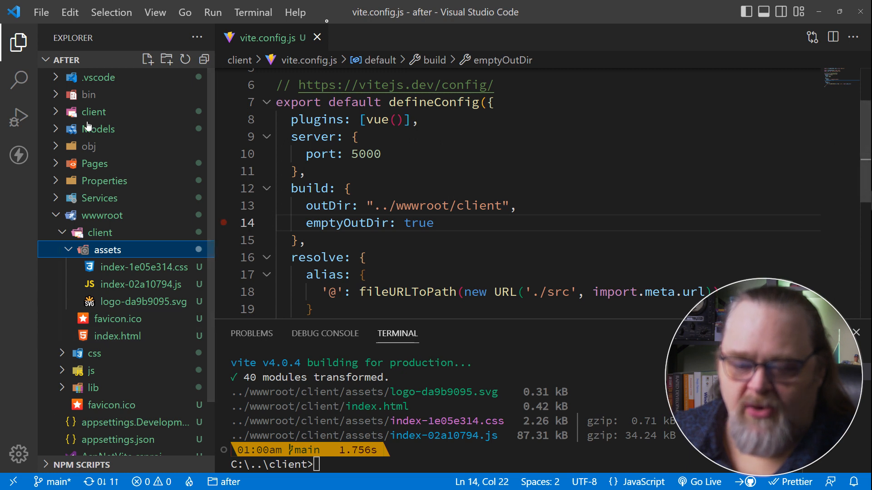
mouse_move(64, 158)
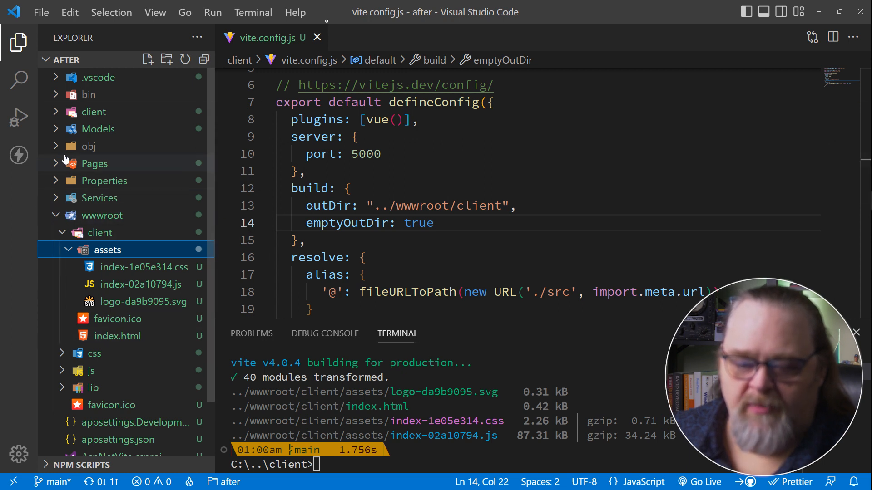
Add a <div id="app"> element to Pages/FilmList.cshtml.
click(94, 163)
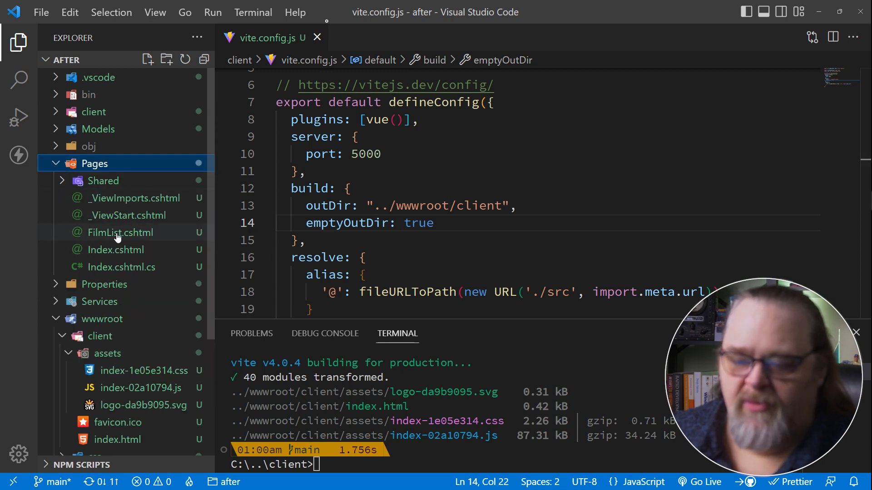
click(117, 232)
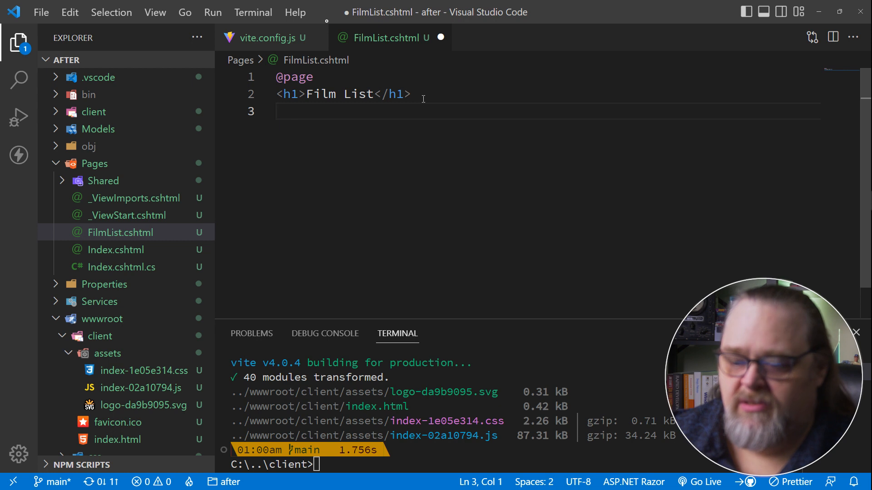
text(<div id)
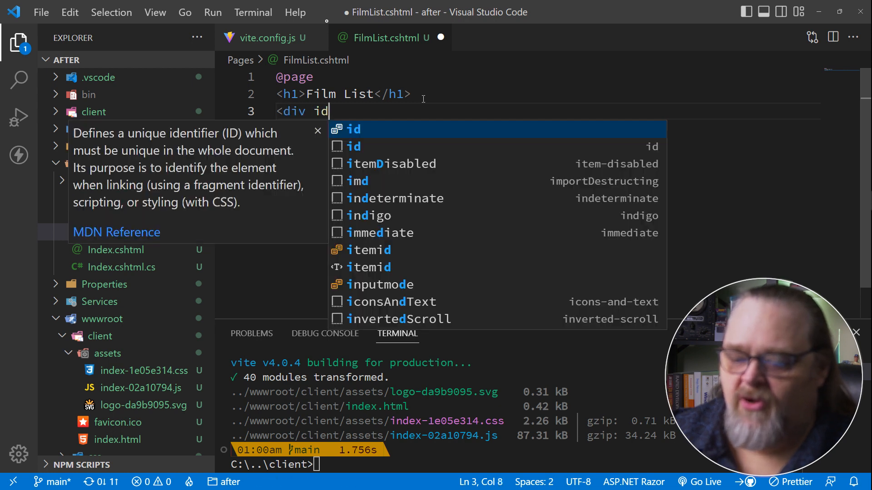
text(="app"></div>)
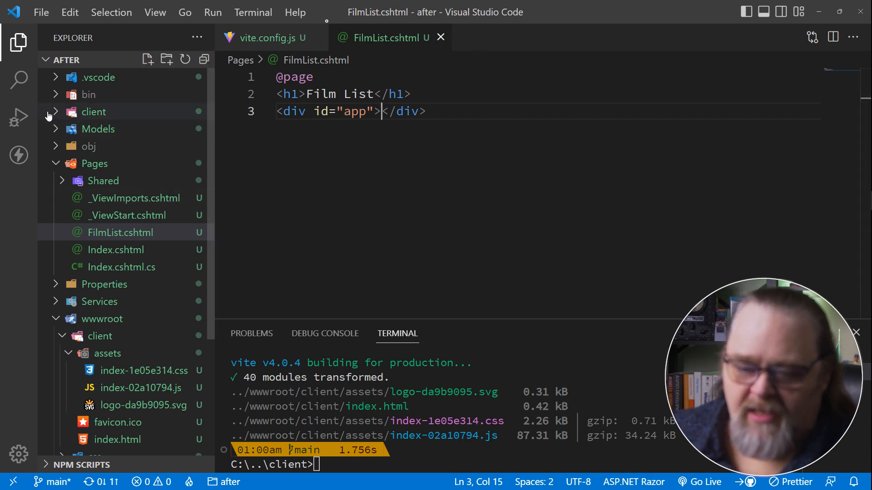
Confirm client main.js mounts the app to '#app', then close main.js.
click(108, 284)
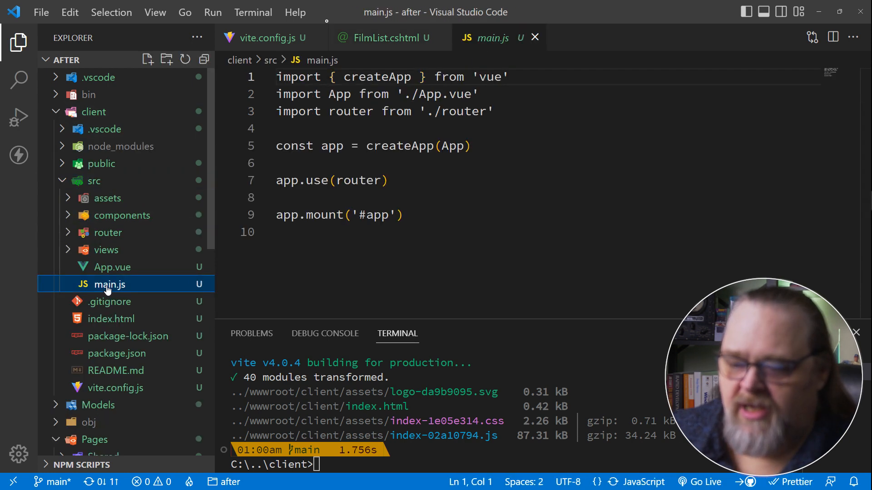
click(389, 215)
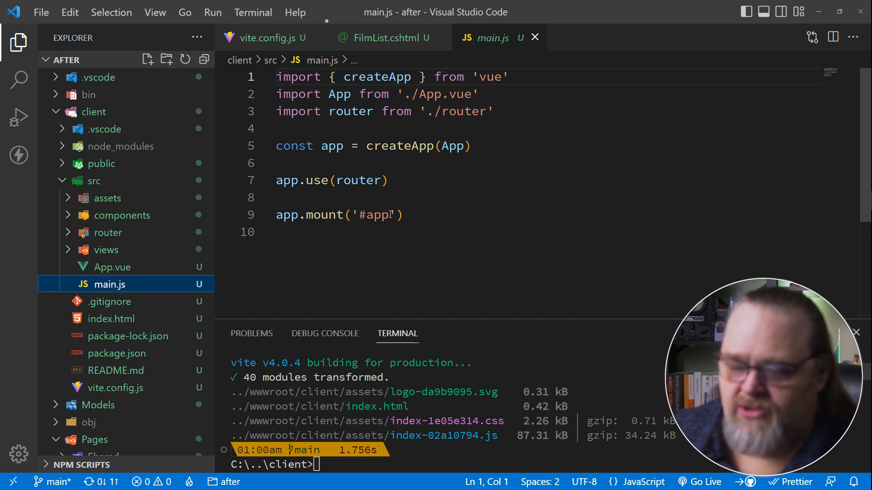
click(406, 216)
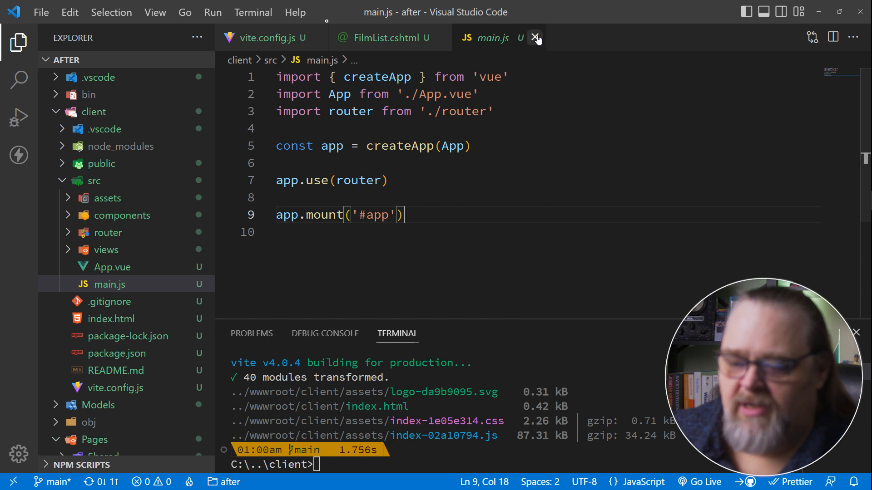
click(534, 37)
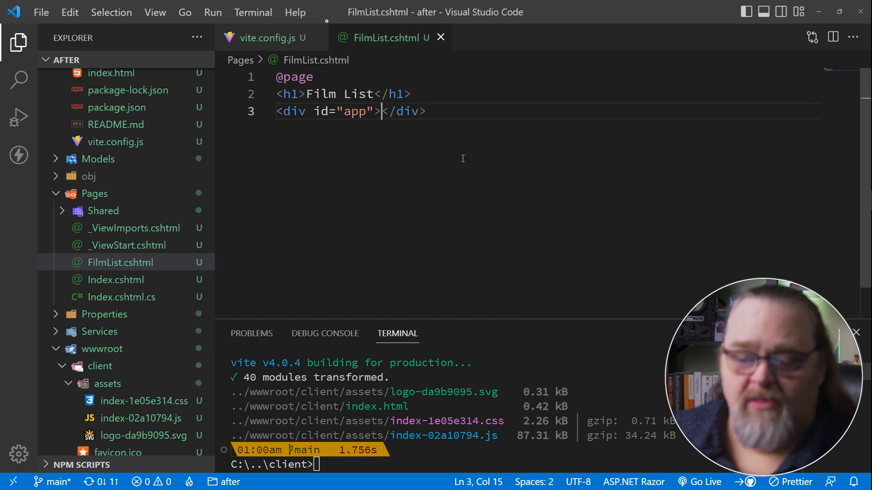
mouse_move(480, 150)
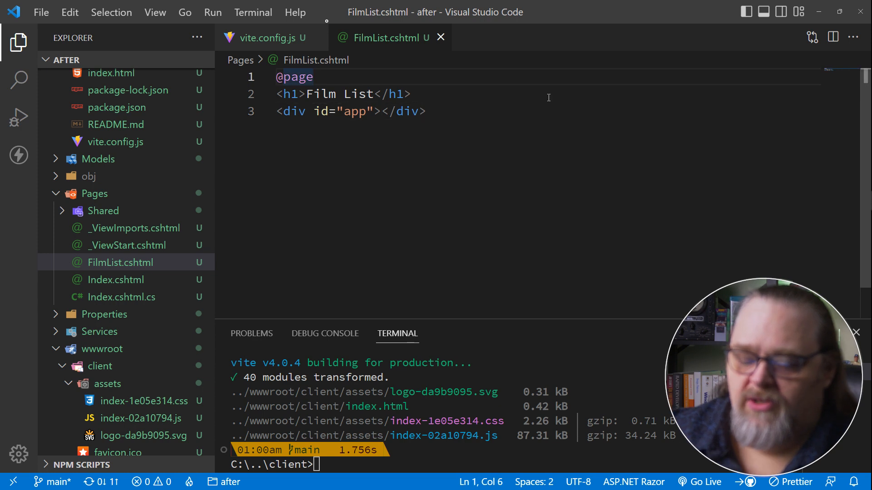
key(Enter)
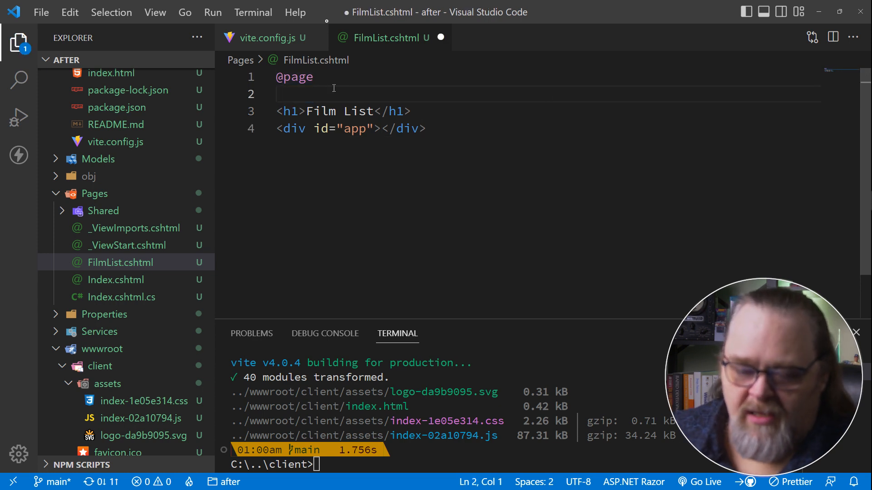
scroll(down, 3)
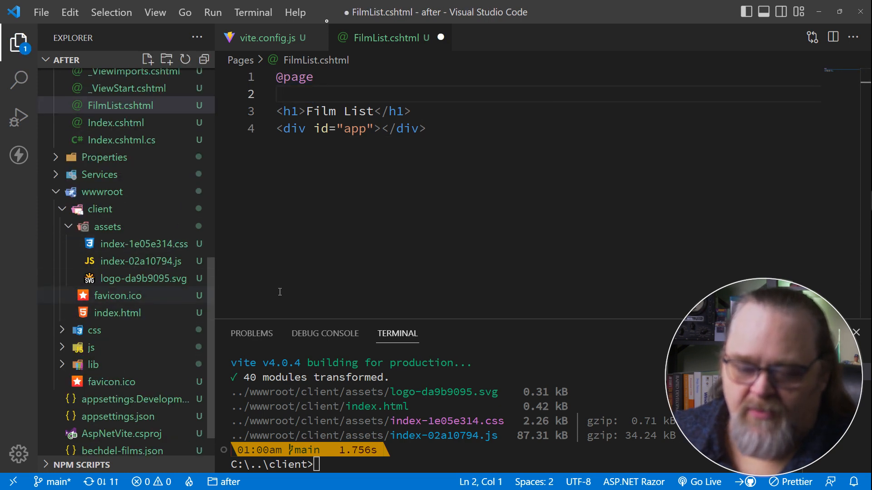
mouse_move(381, 254)
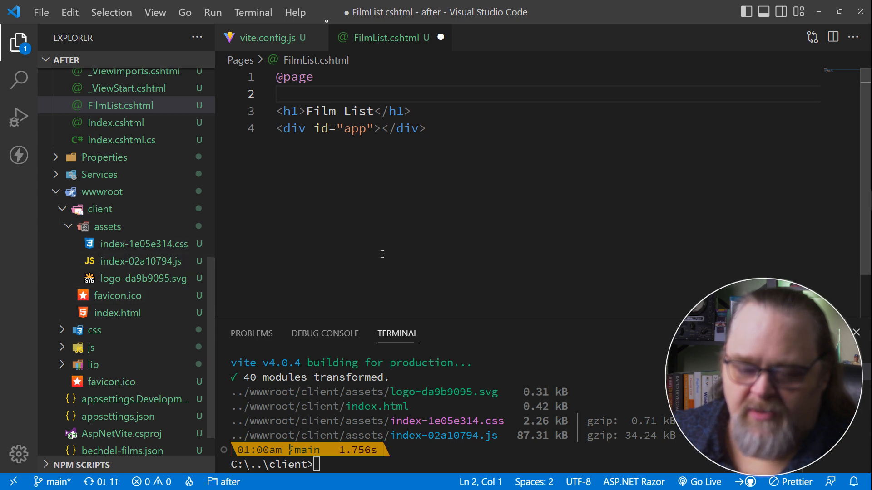
mouse_move(510, 150)
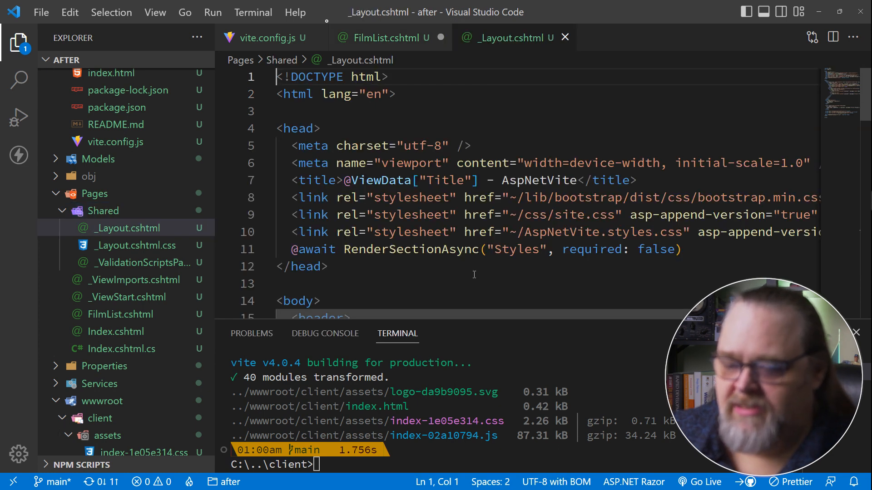
scroll(down, 3)
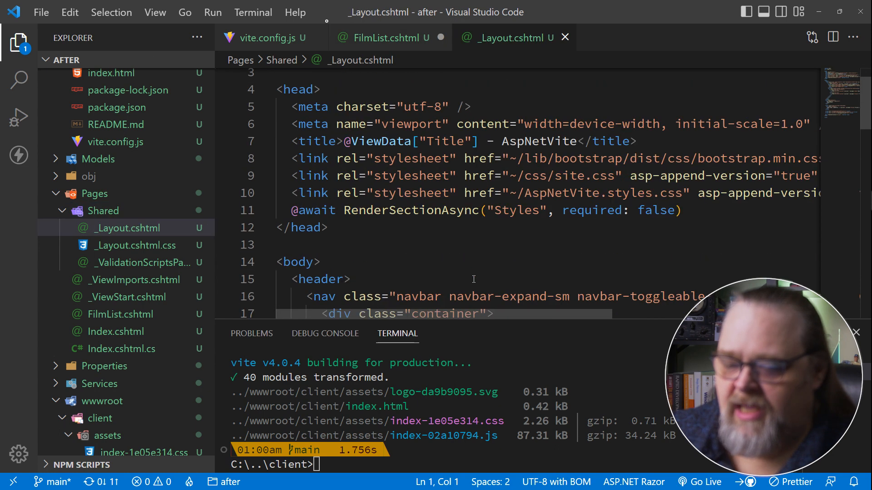
scroll(down, 3)
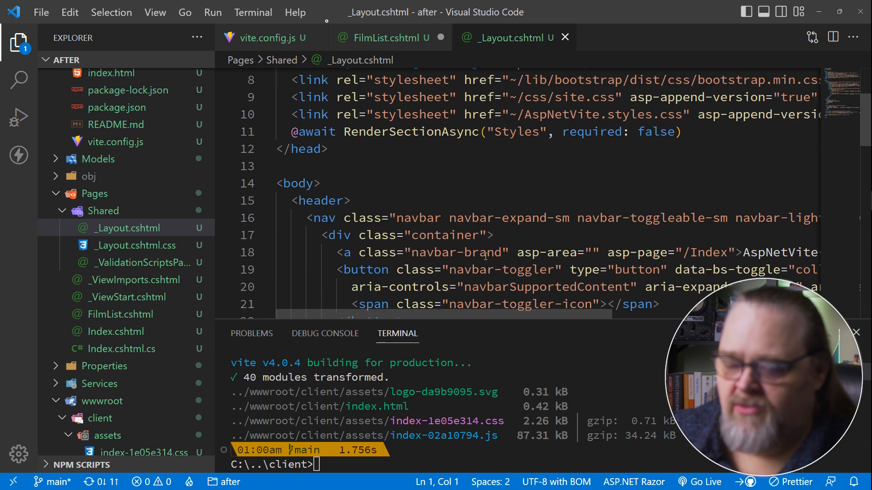
scroll(down, 3)
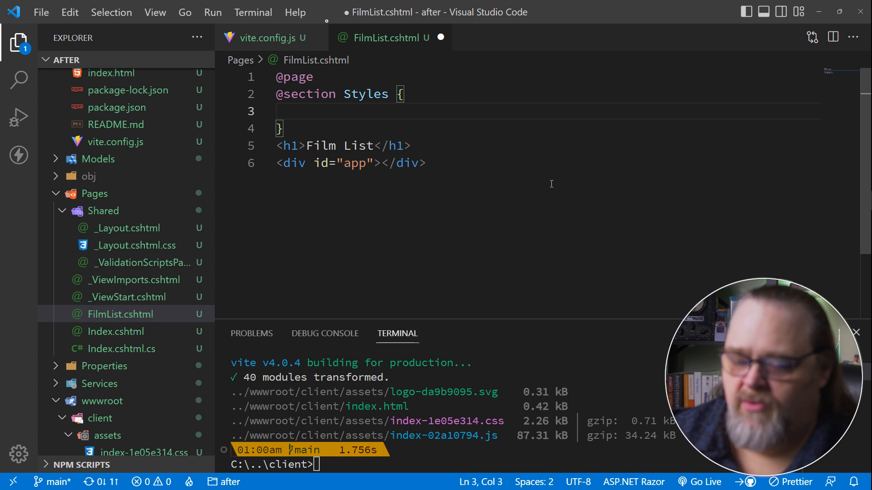
text(li)
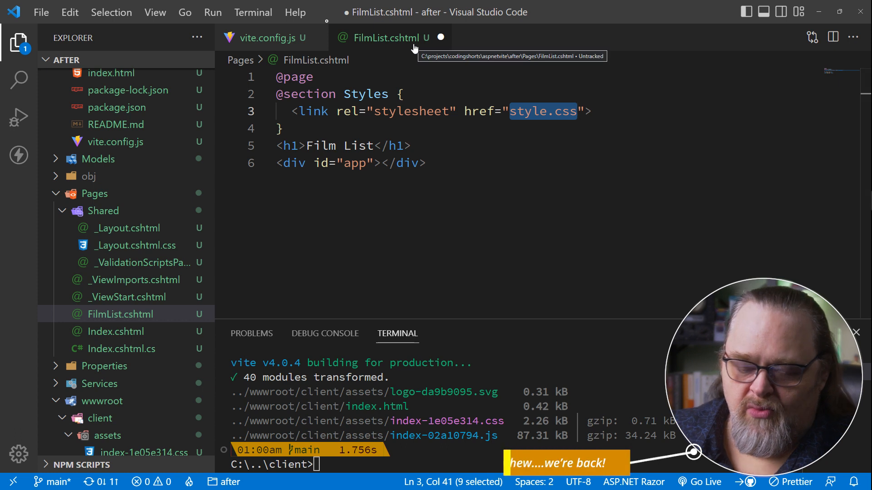
scroll(down, 3)
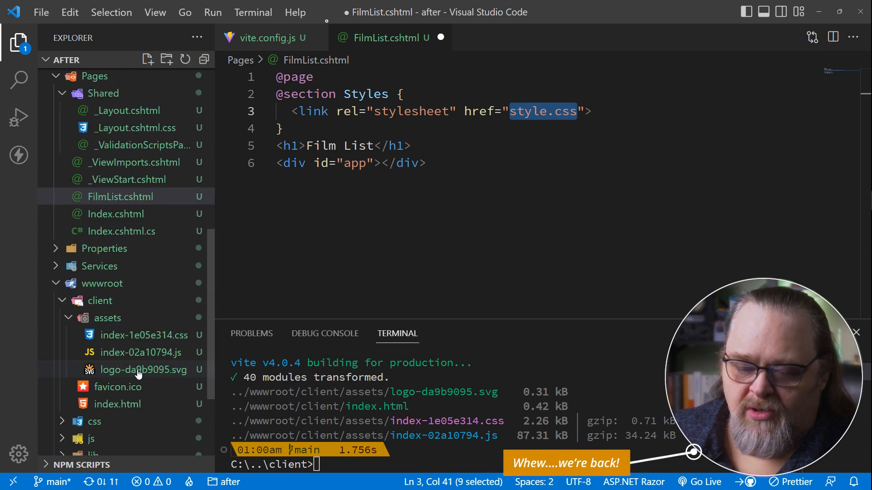
scroll(down, 3)
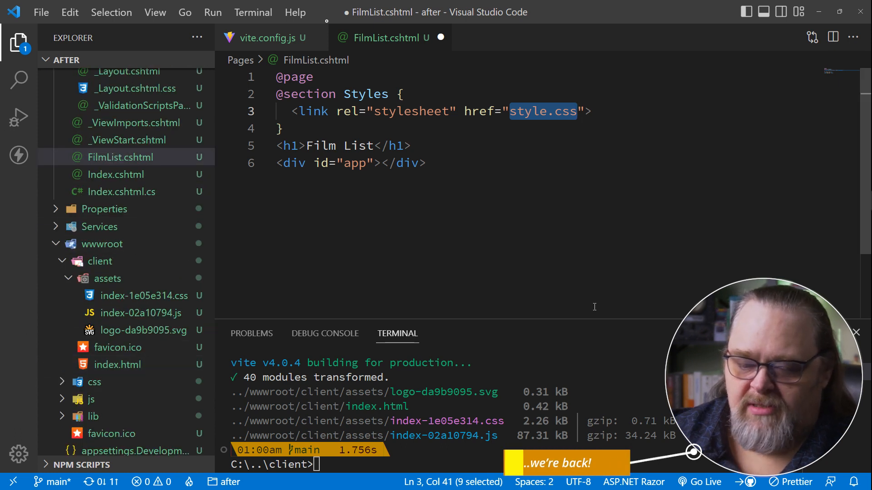
text(/)
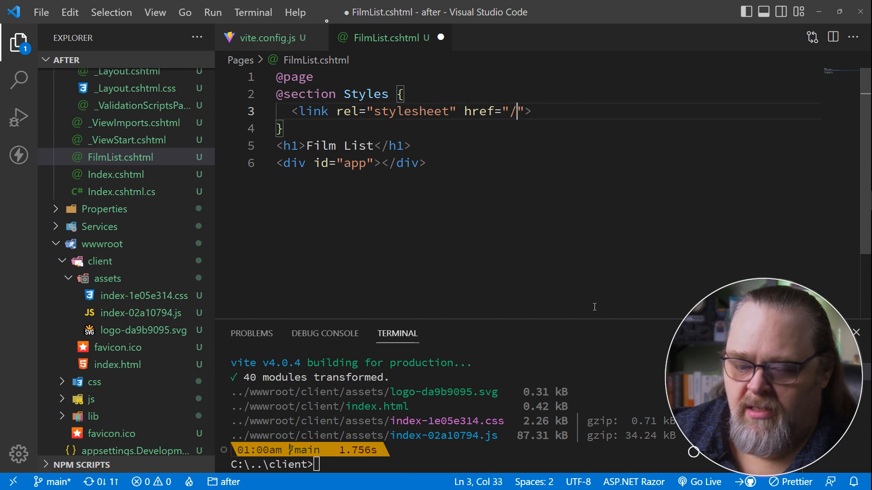
text(client/ass)
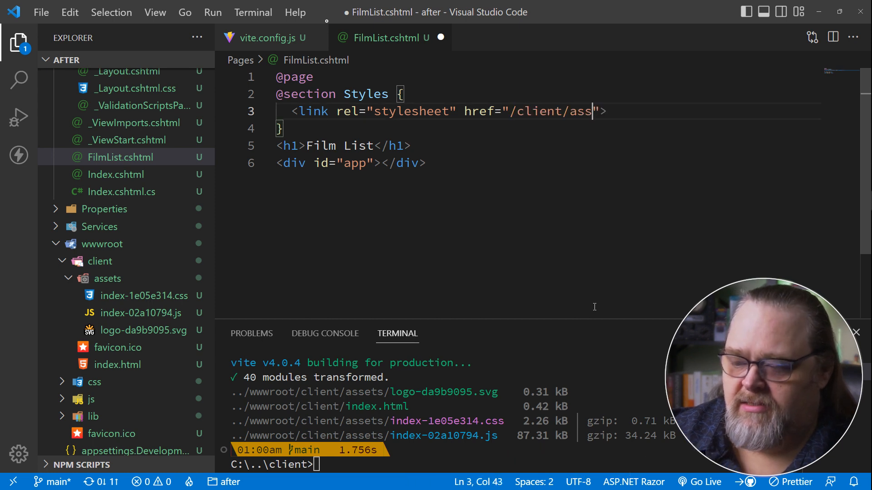
text(ets/)
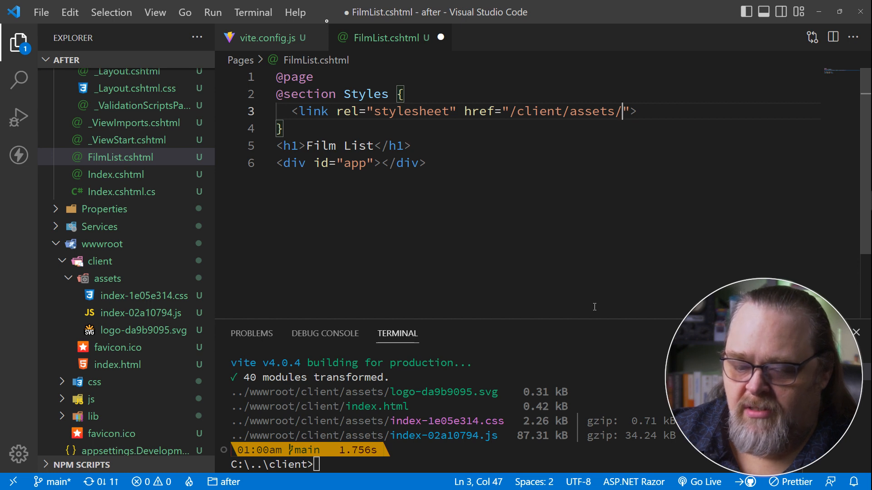
text(index.)
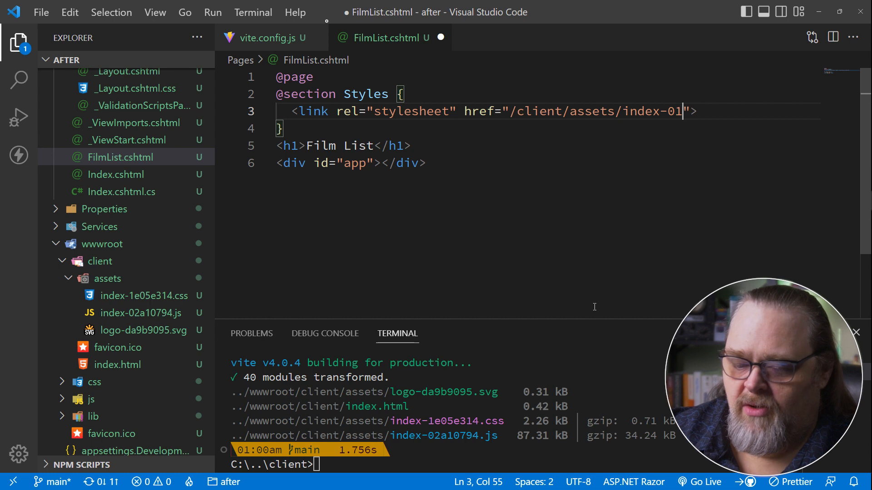
text(05...)
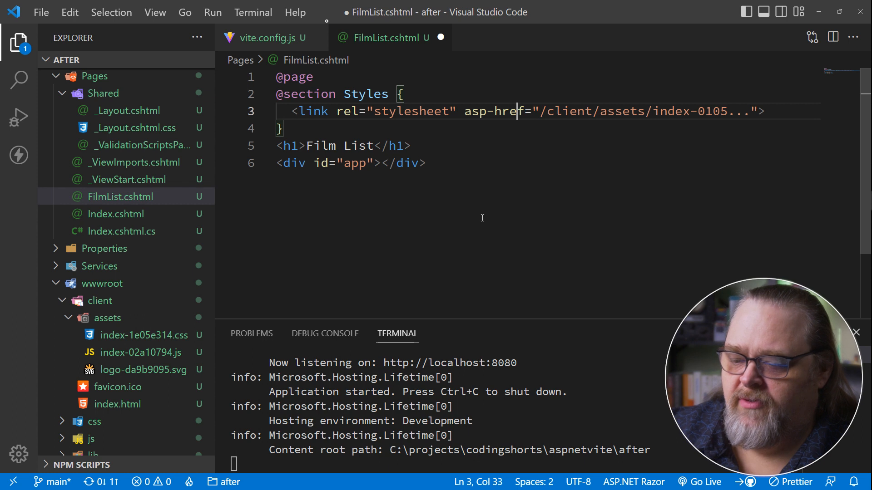
text(-include)
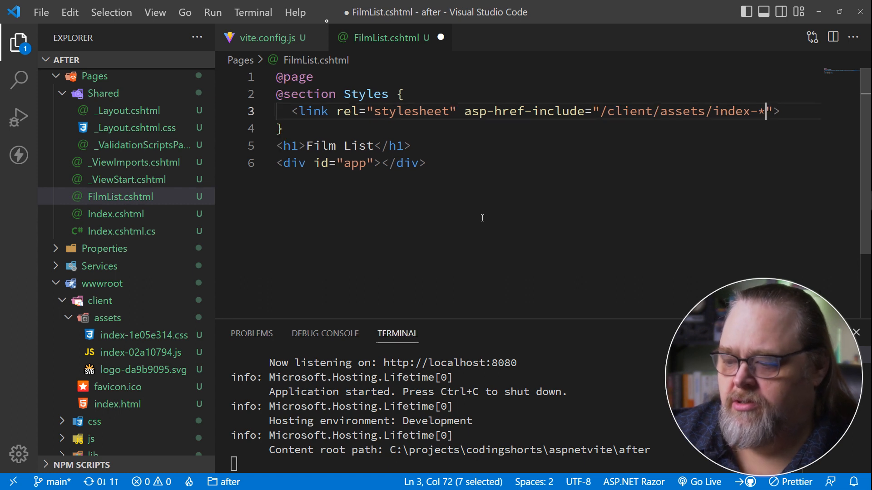
text(.css)
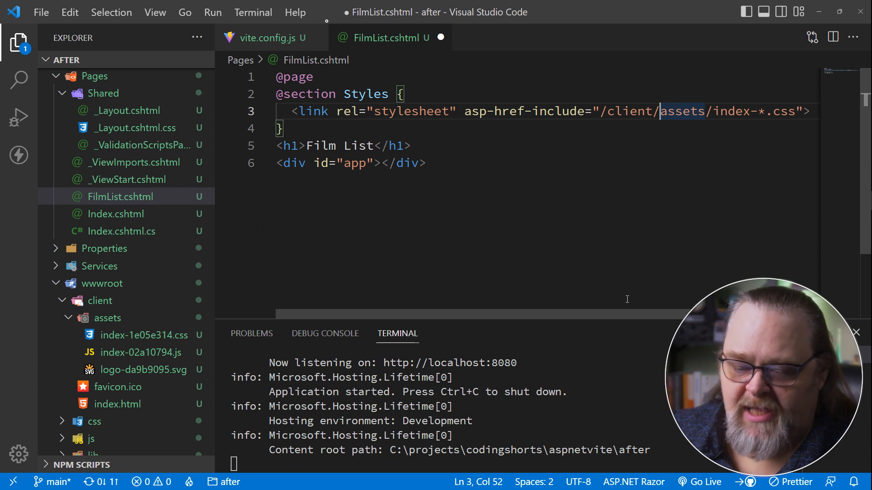
text(@section)
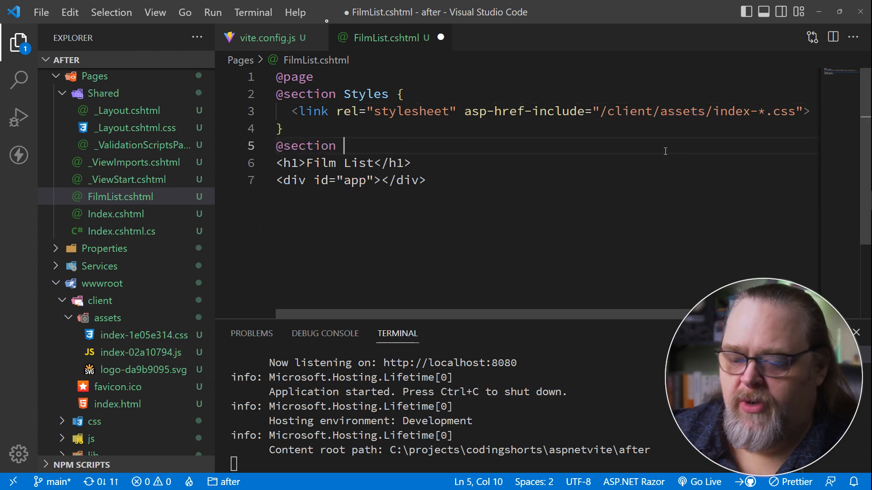
Write a Scripts section with a script using asp-src-include "/client/assets/index-*.js".
text(Scr)
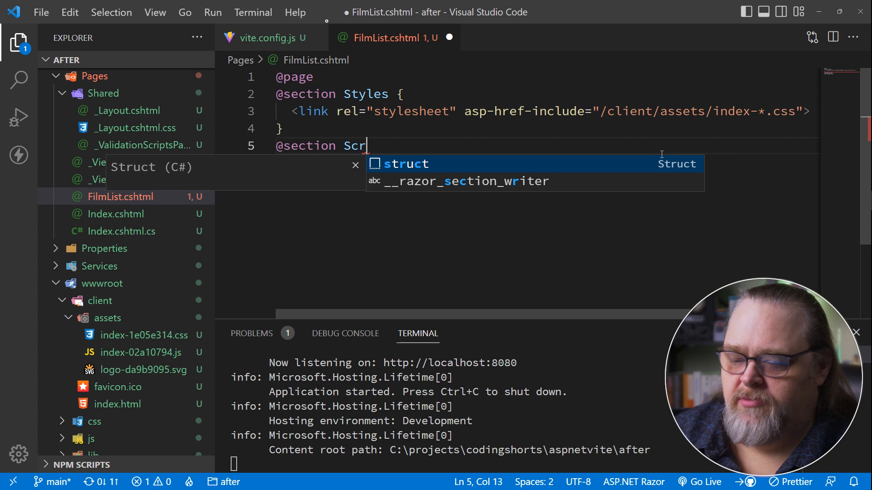
text(ipts {)
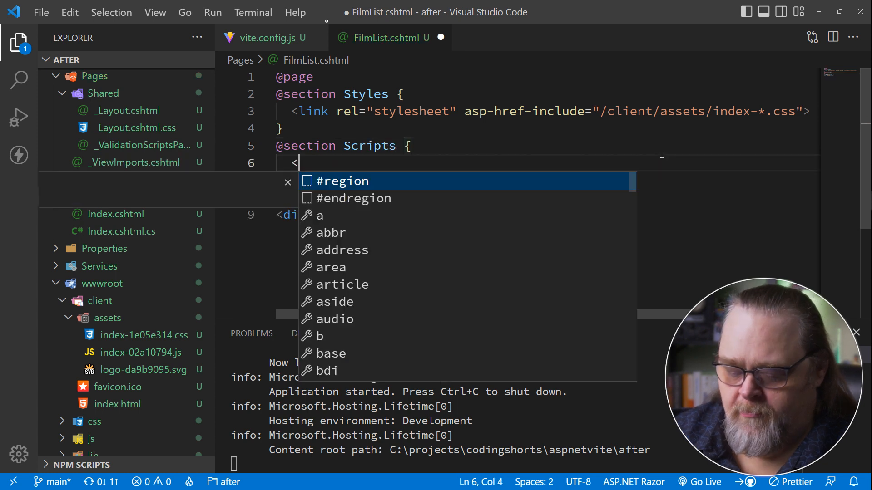
text(script src=")
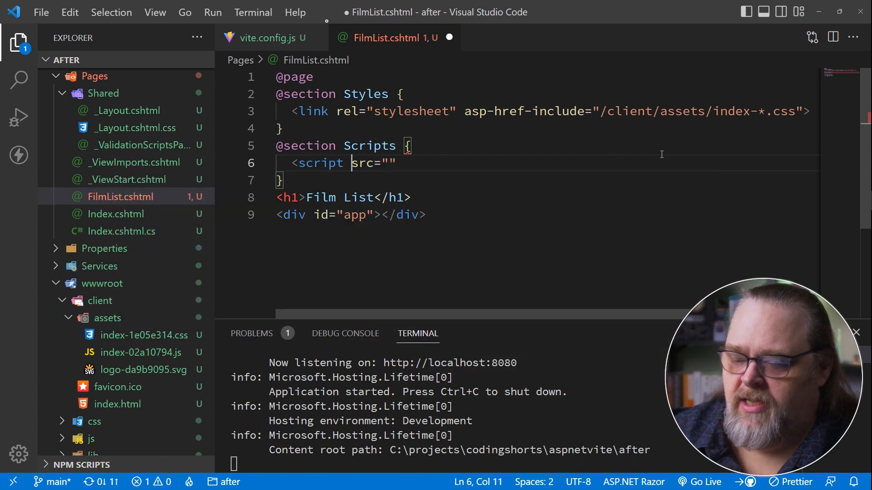
text(asp-)
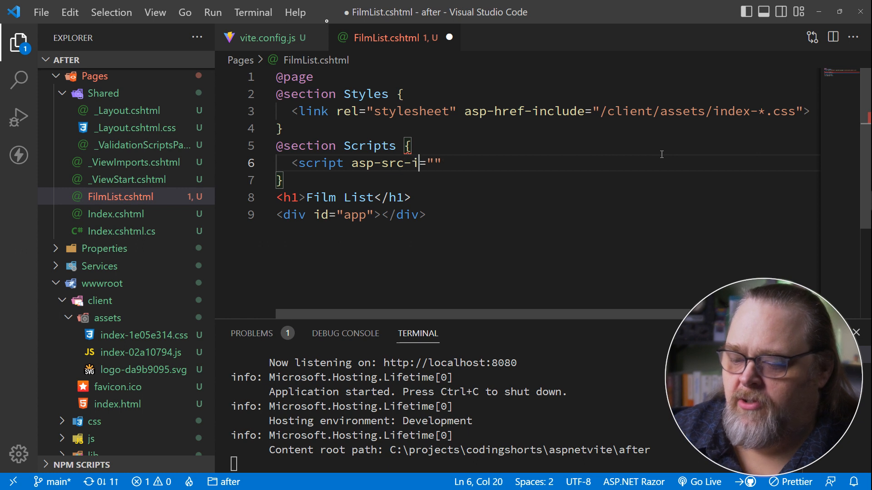
text(nclude)
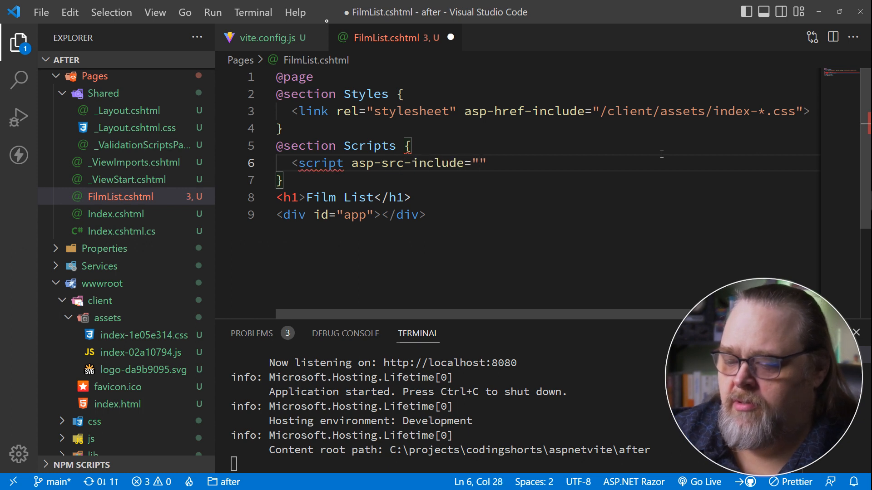
text(/client/a)
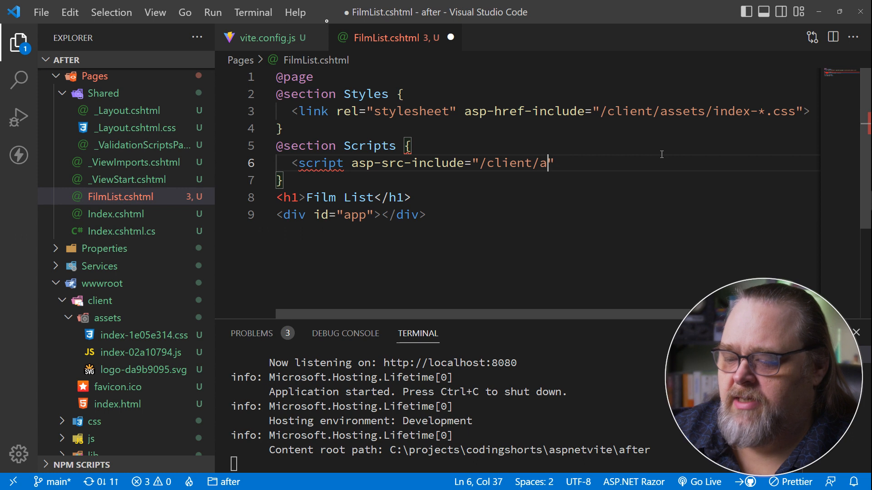
text(ssets/index)
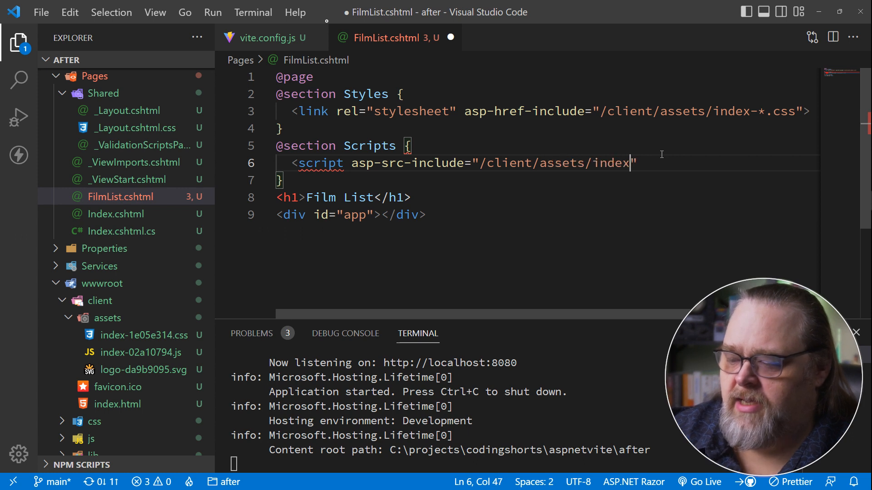
text(-*.js)
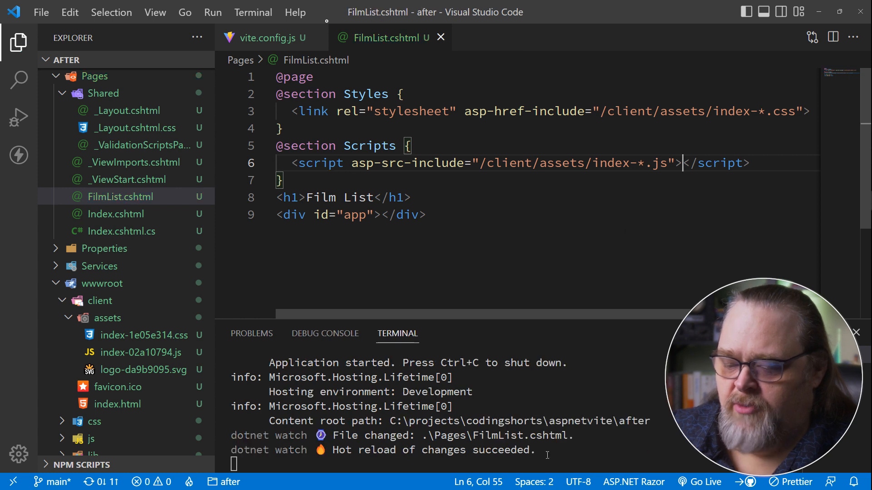
mouse_move(575, 373)
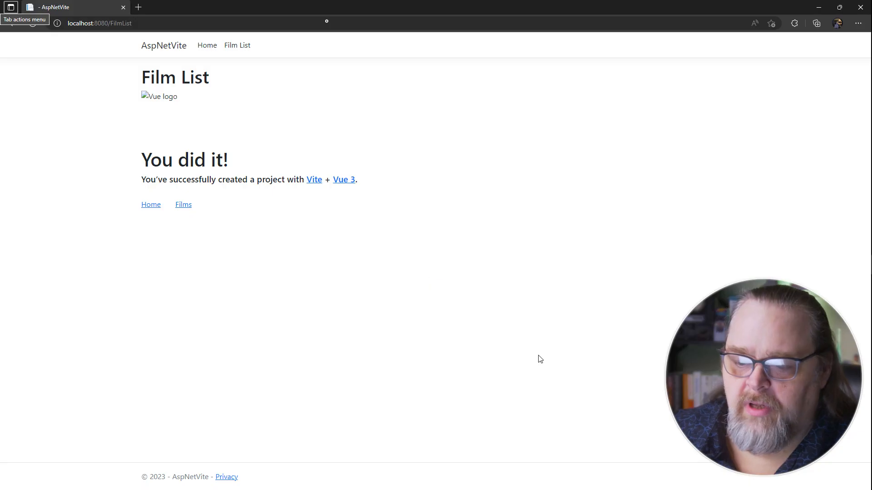
mouse_move(376, 204)
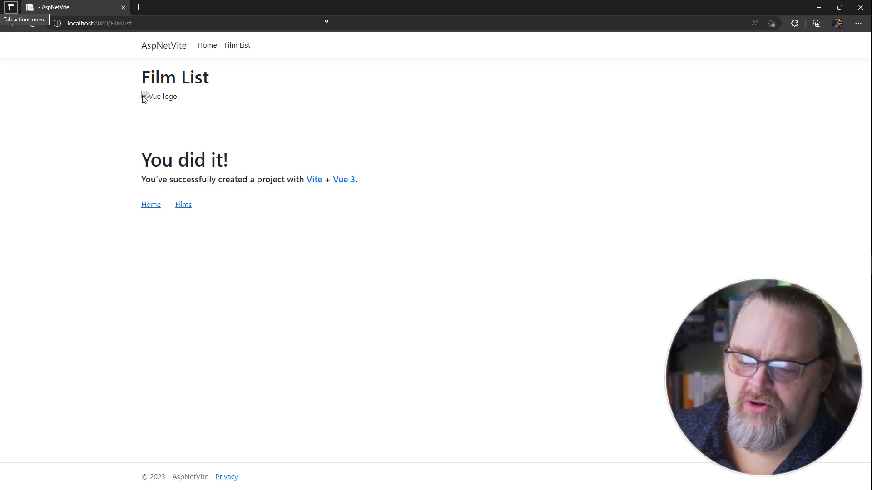
mouse_move(154, 196)
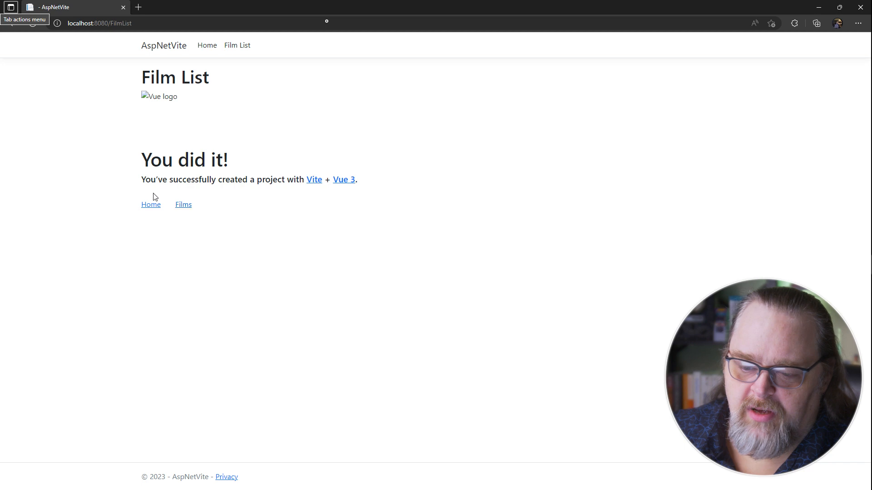
Visit the embedded Vue app's Films list, then return to its Home view.
click(183, 204)
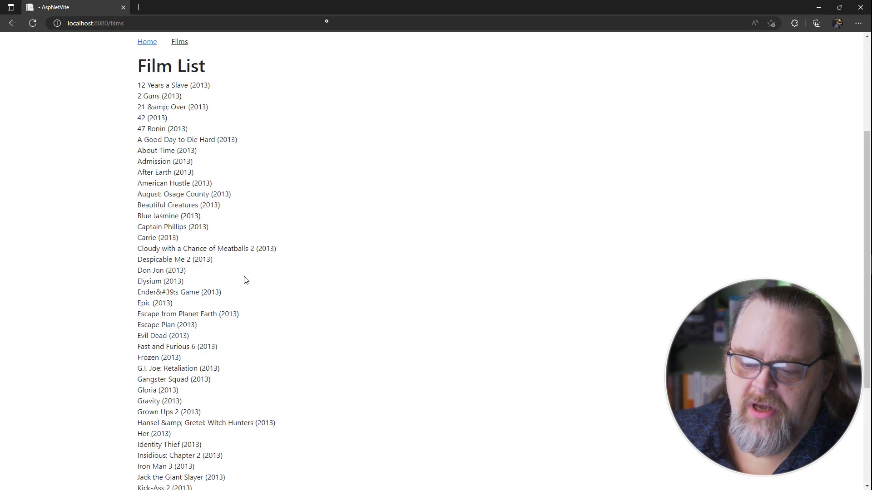
click(147, 41)
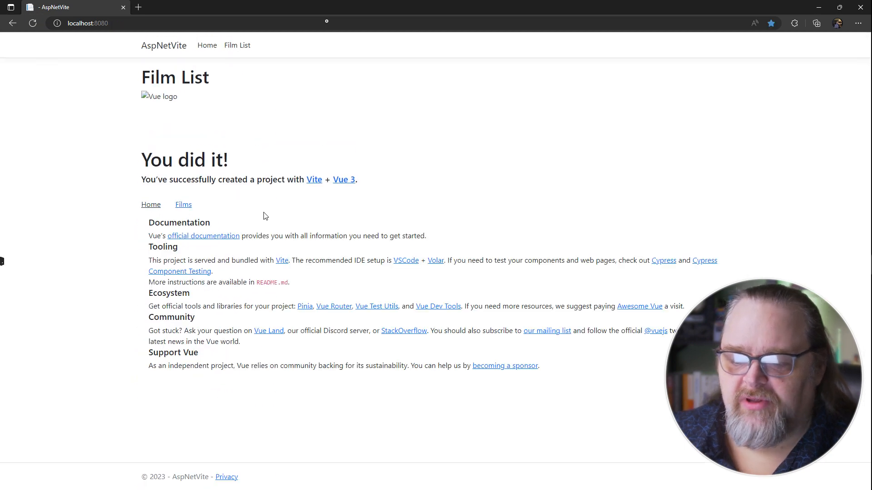
mouse_move(299, 216)
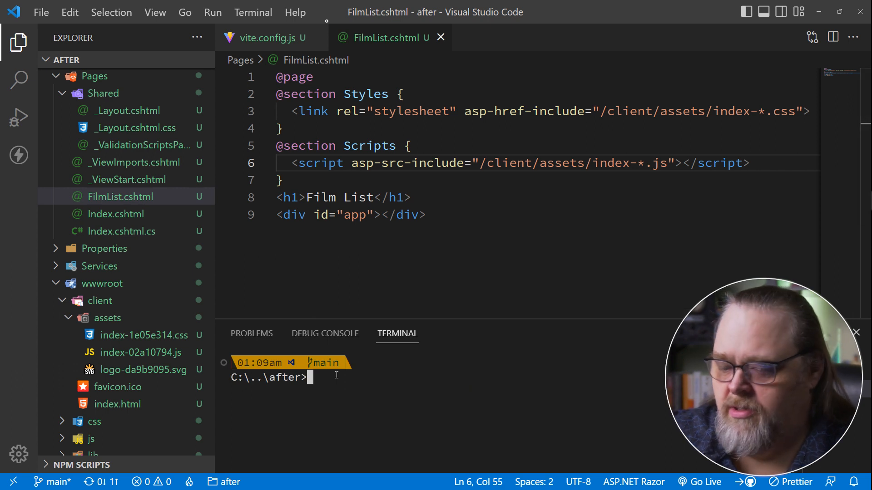
Run dotnet add package Microsoft.AspNetCore.SpaServices.Extensions in the terminal.
text(dotnet watch)
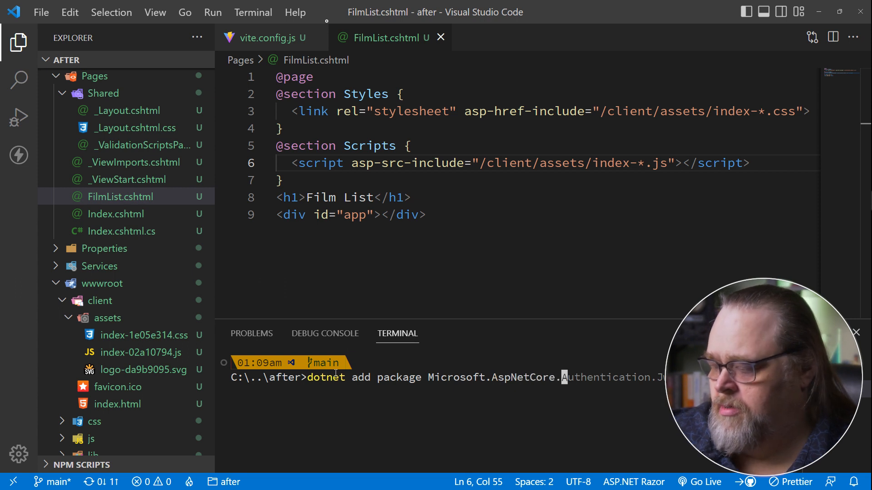
text(SpaSe)
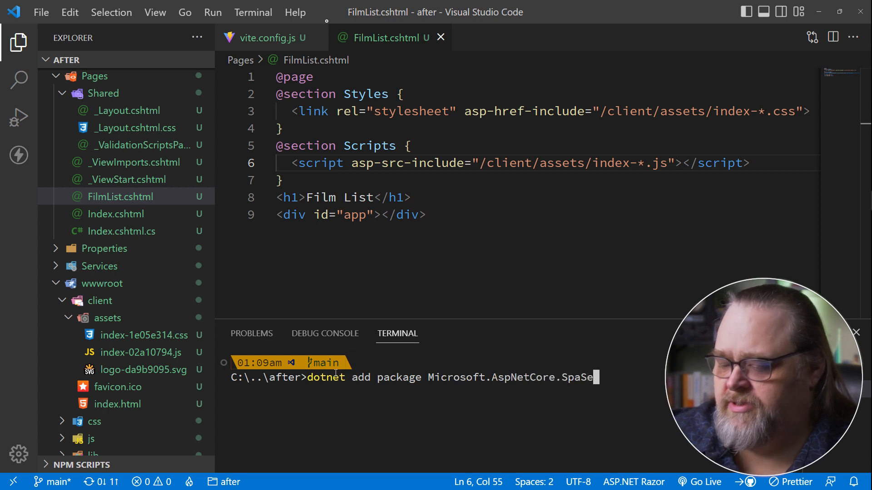
text(rvices.Ex)
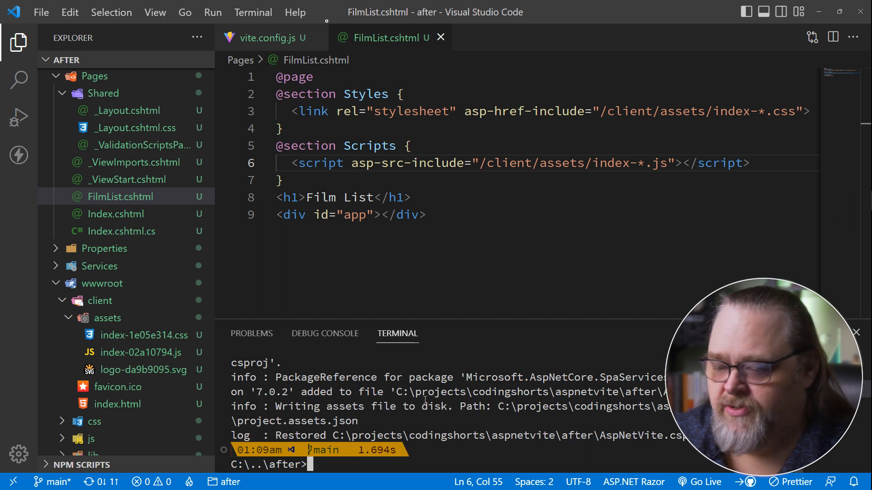
mouse_move(142, 369)
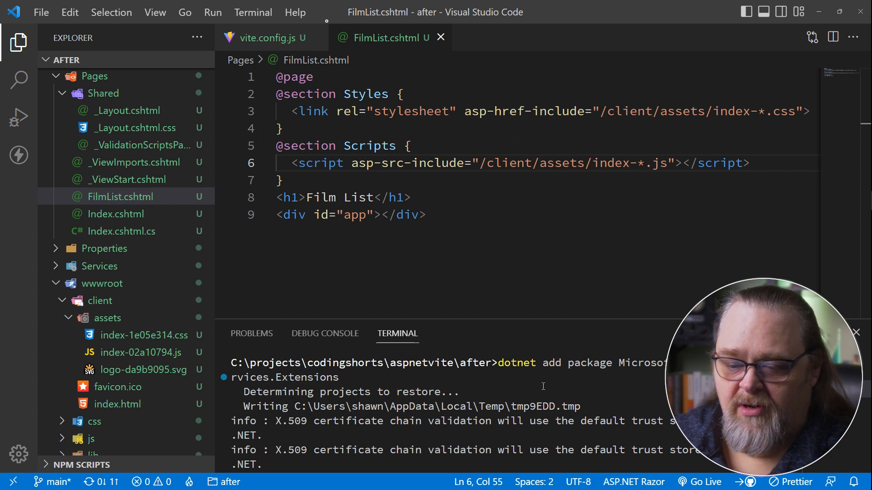
Wrap the Styles and Scripts sections in an <environment include="Production"> block.
key(enter)
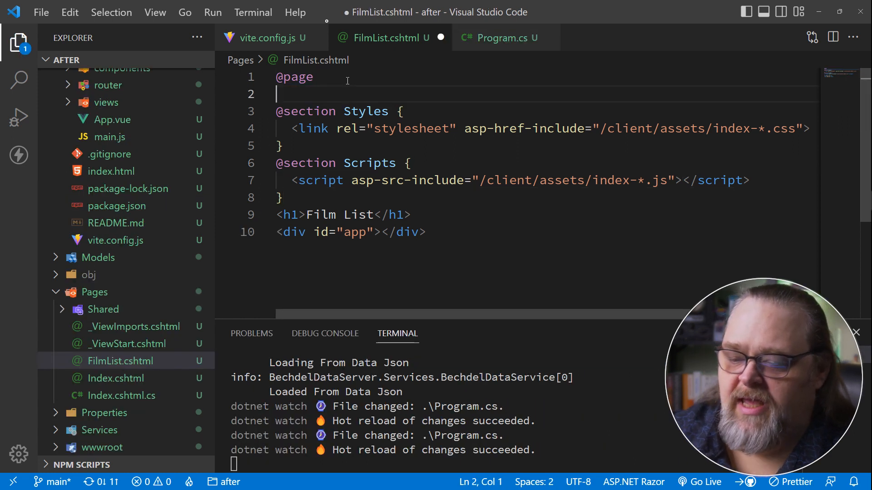
text(<environment)
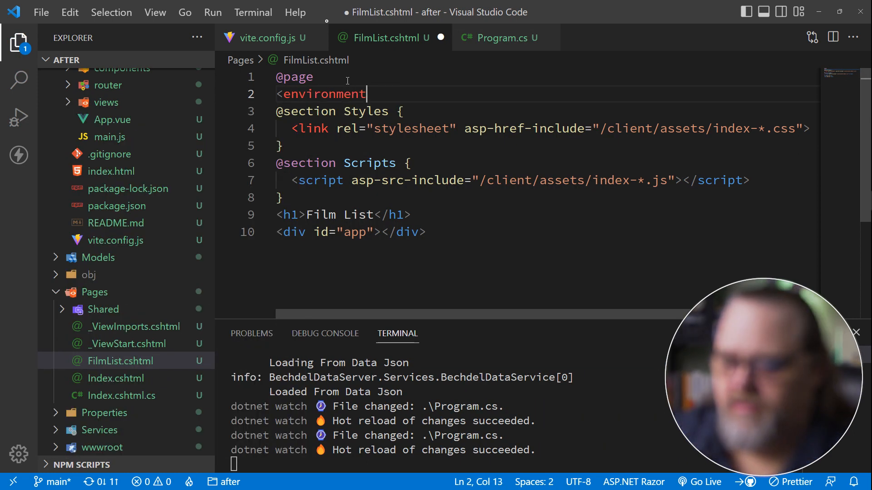
text(include="P")
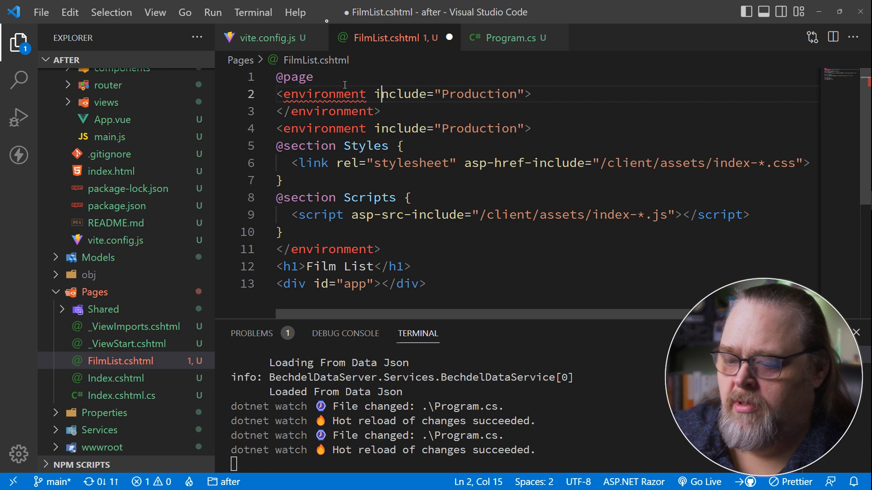
Add an empty <environment include="Development"> block and bring up client/index.html.
text(Devel)
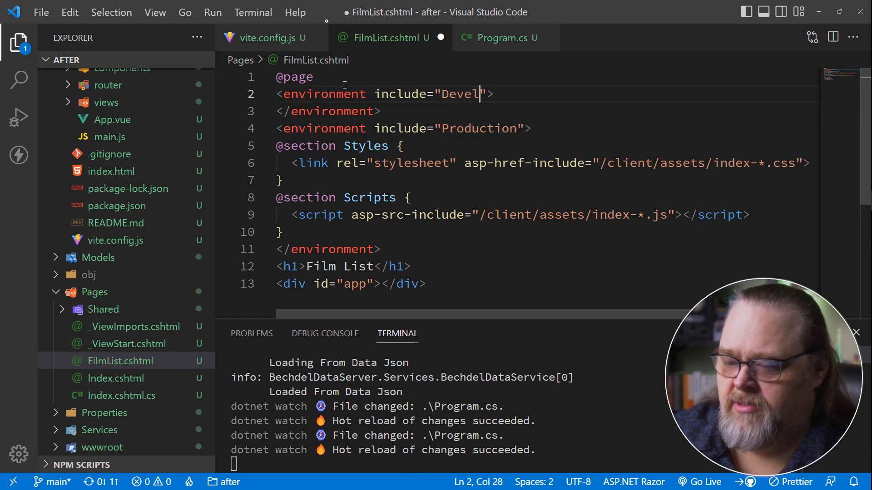
text(opment)
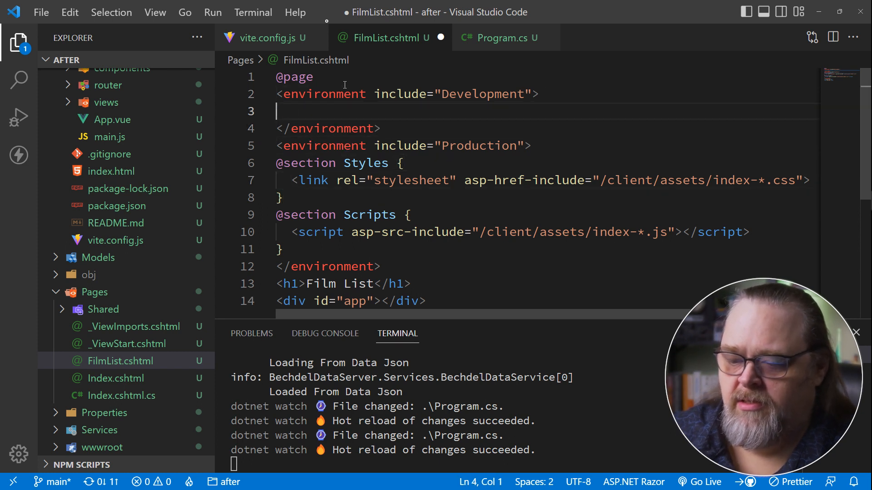
click(284, 111)
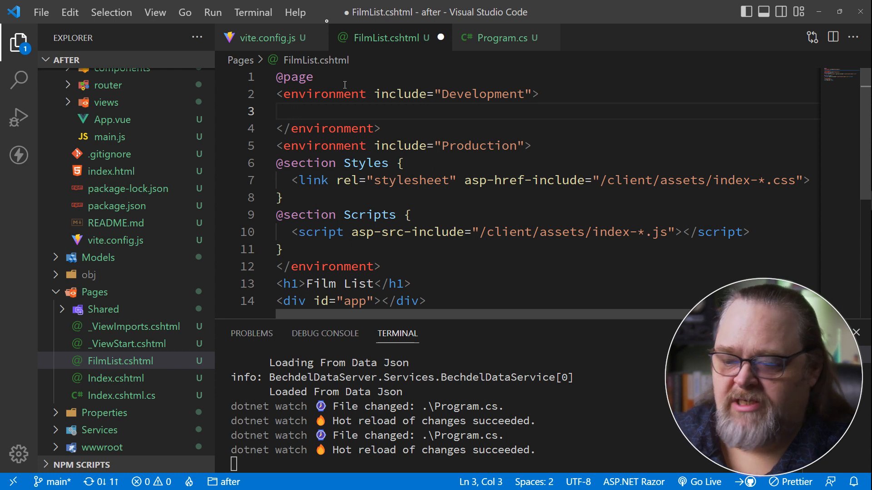
text(M<s)
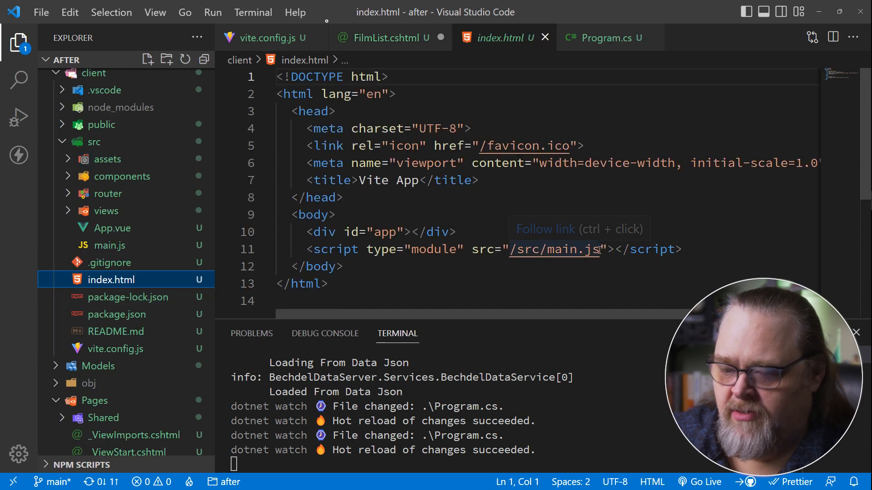
Select the /src/main.js entry path in index.html, then return to FilmList.cshtml.
click(600, 250)
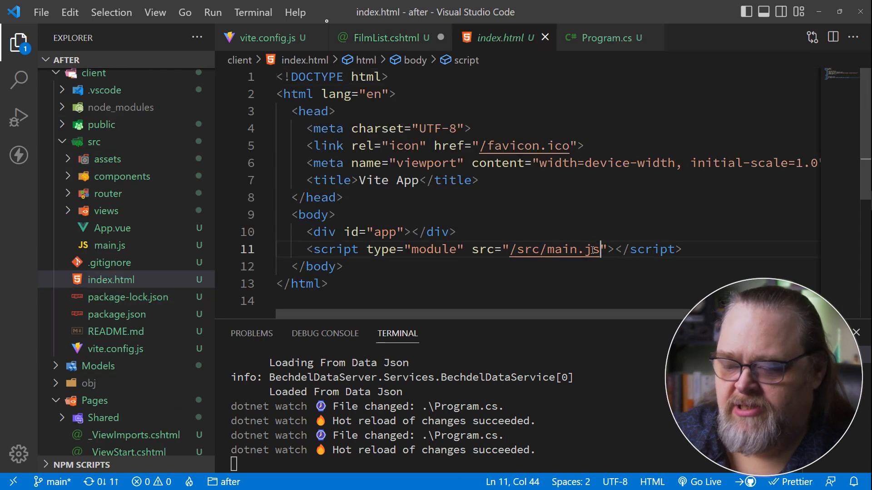
double_click(553, 249)
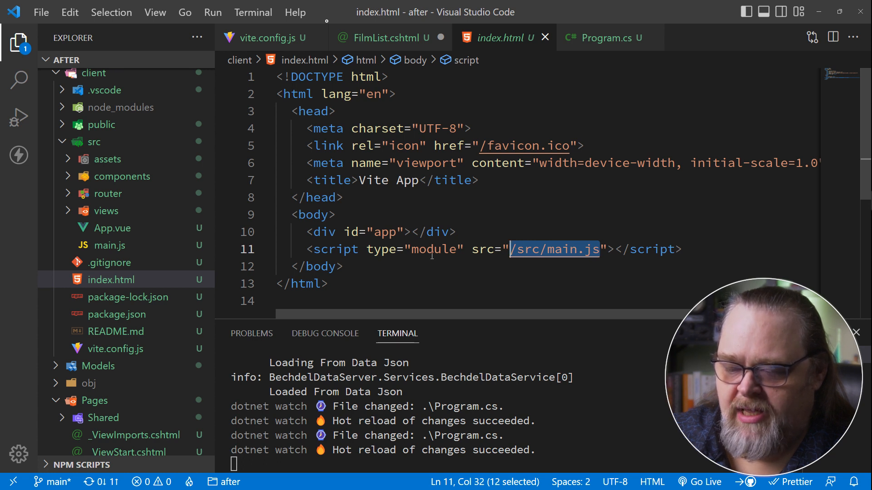
mouse_move(470, 277)
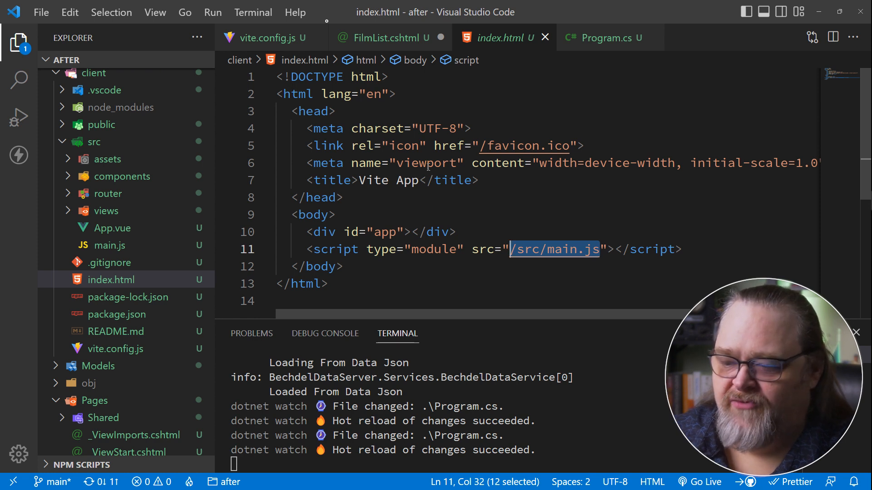
click(381, 37)
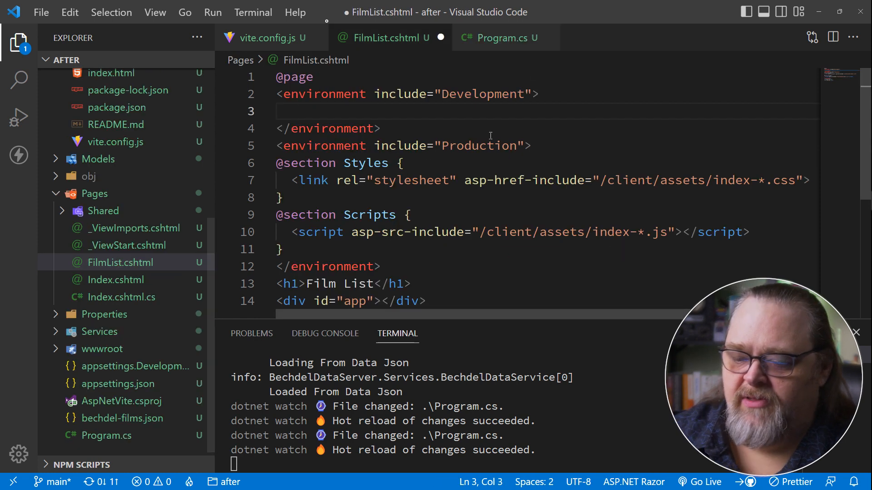
text(<script type="modu)
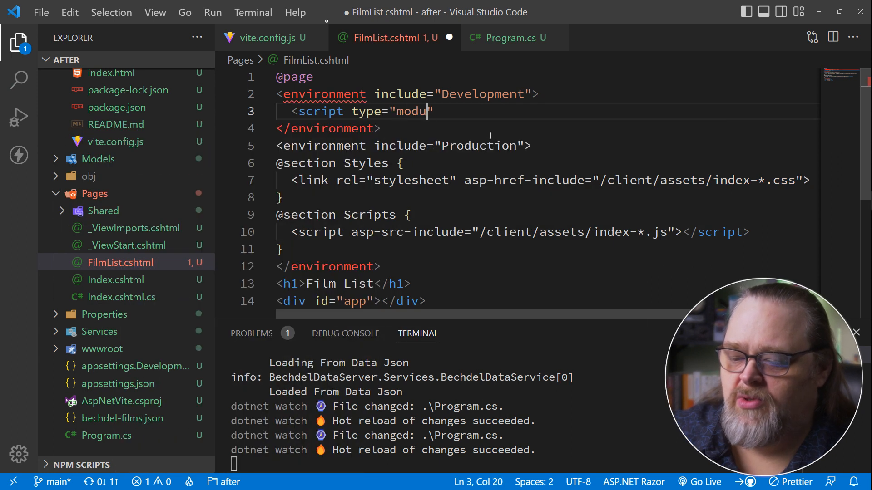
text(le" src="")
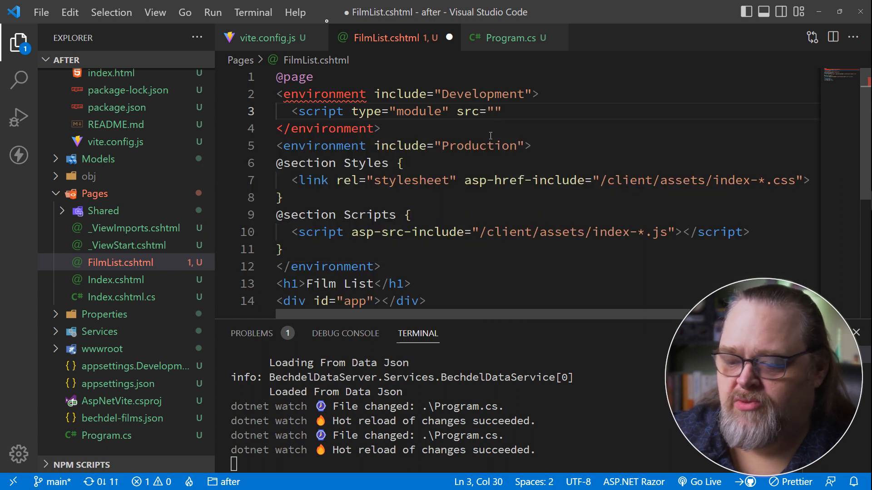
mouse_move(153, 187)
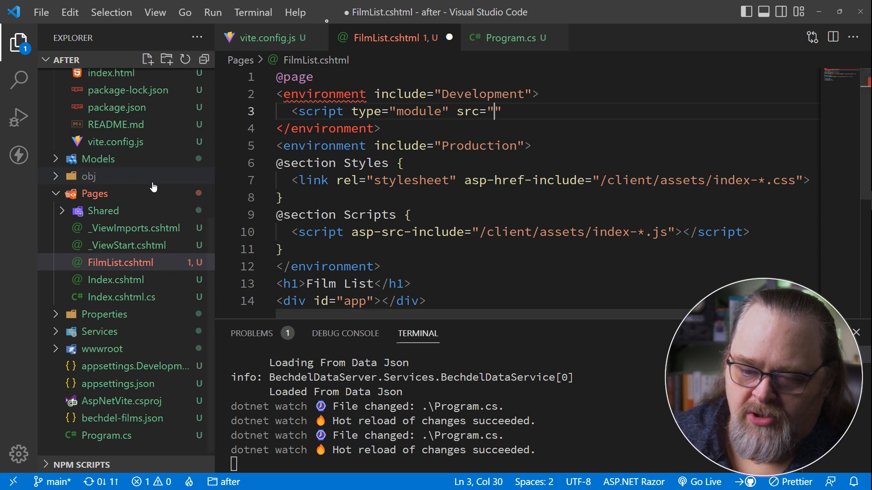
scroll(up, 3)
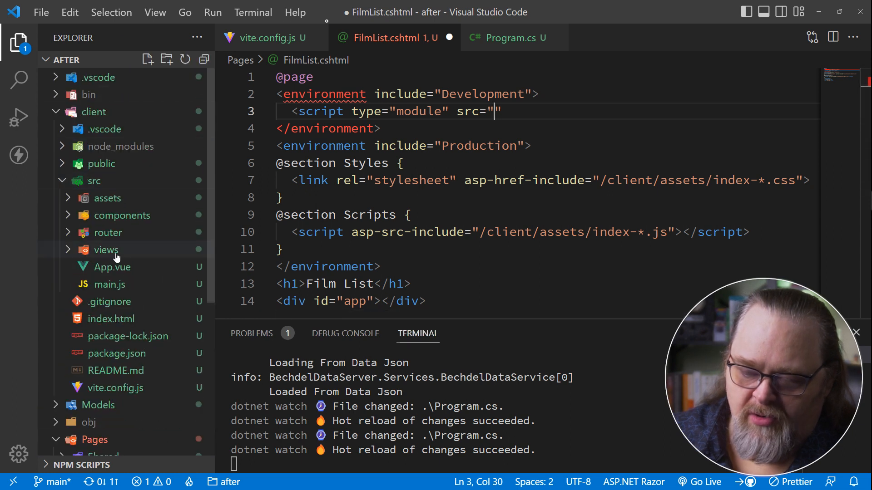
text(htt)
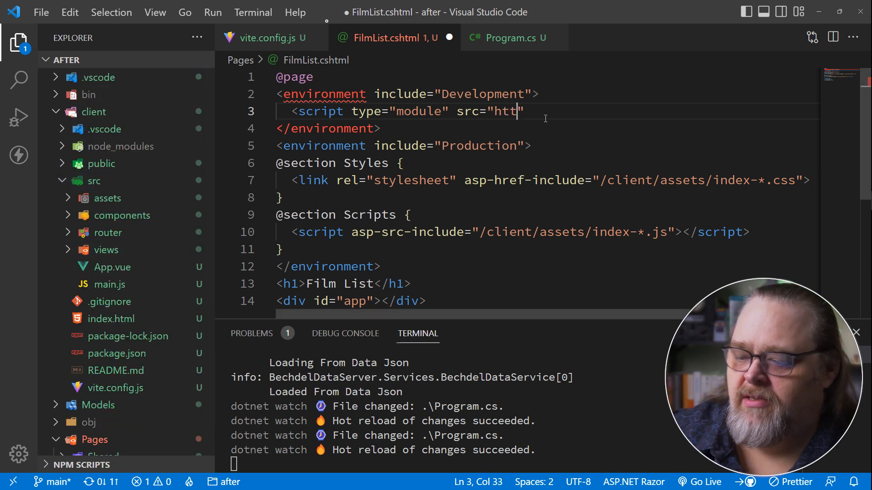
text(p://localhost:5000/)
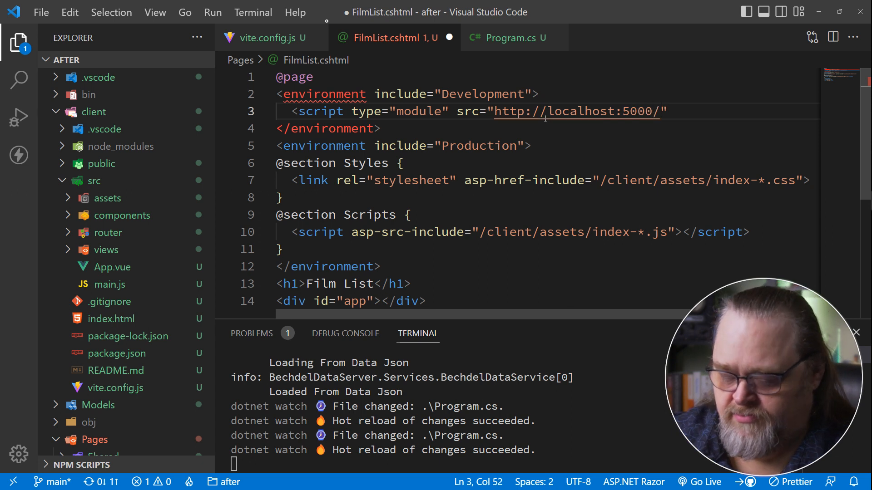
text(src/)
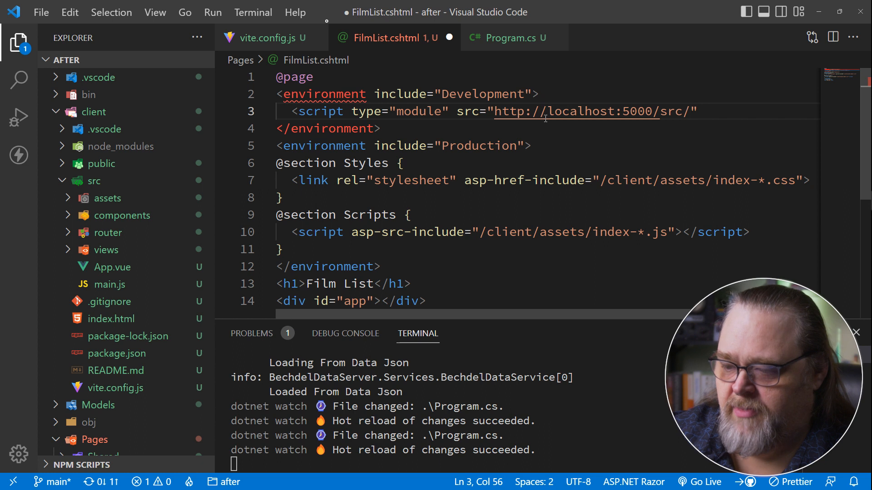
text(main.js"></script>)
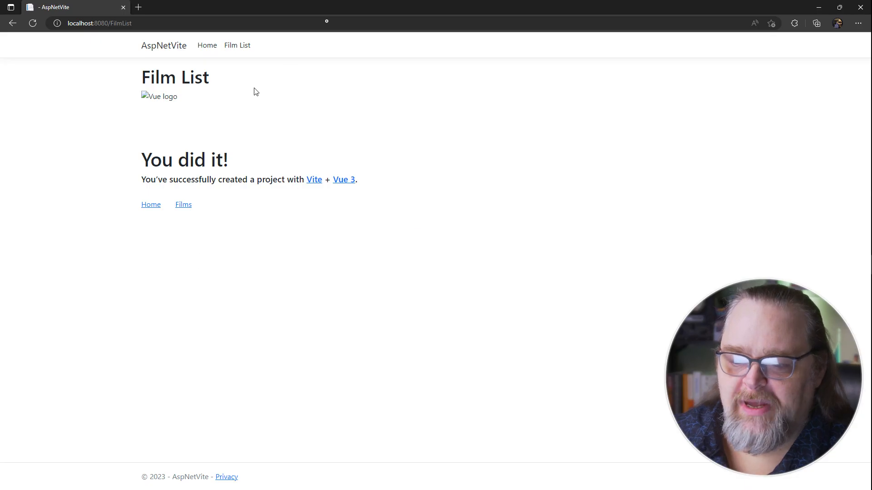
mouse_move(371, 271)
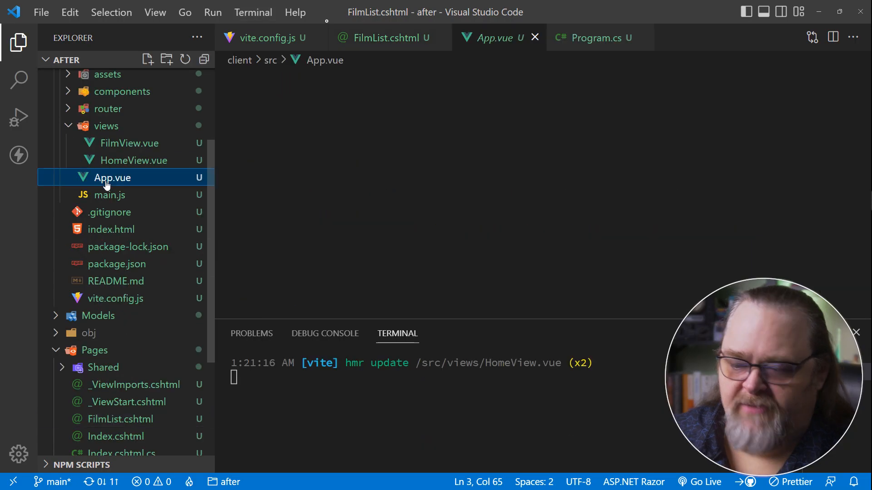
Delete App.vue's logo and HelloWorld lines and add the heading "We changed it".
click(112, 177)
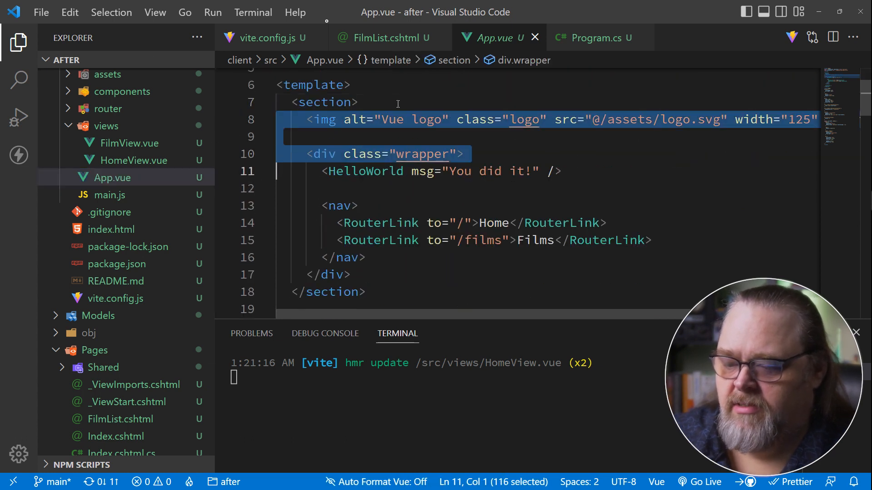
key(shift+down)
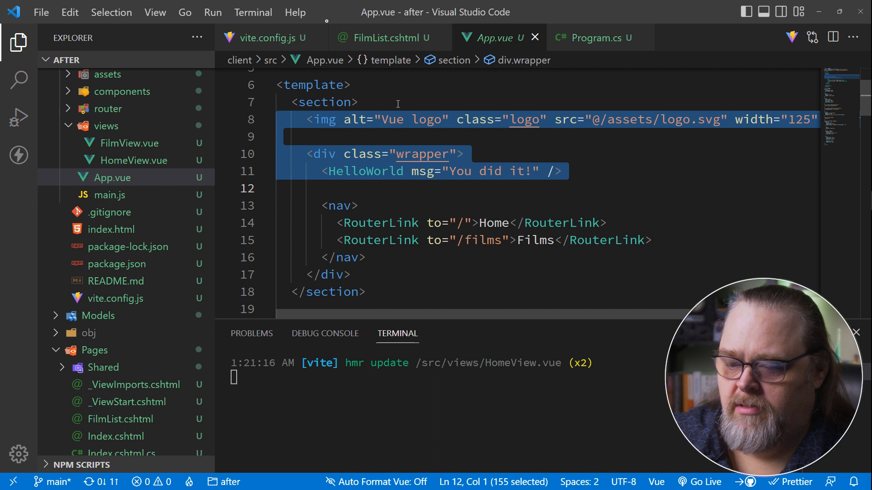
key(Delete)
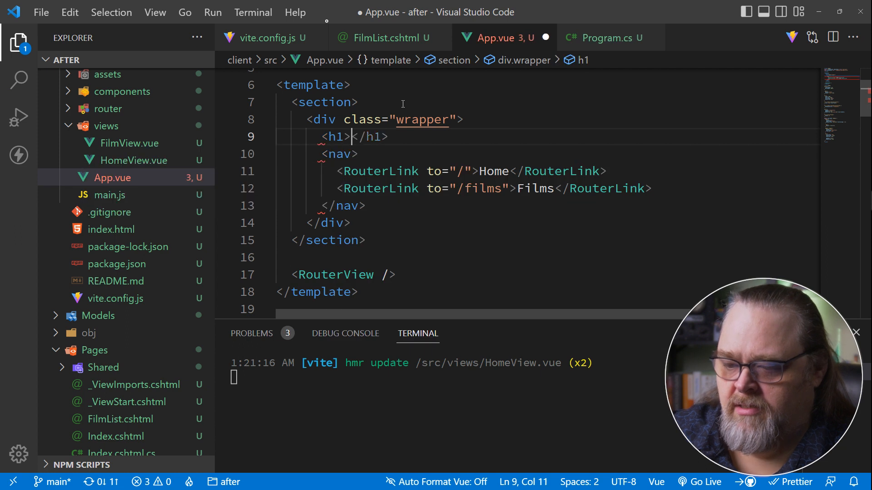
text(We change)
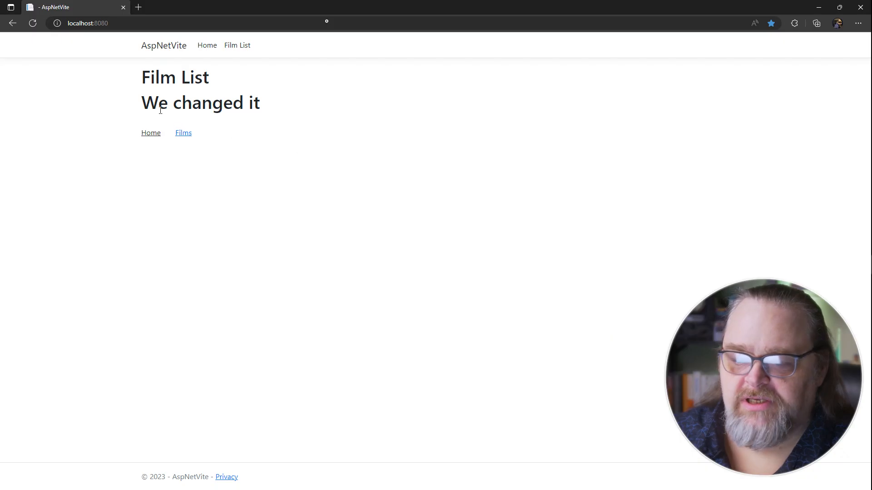
mouse_move(359, 288)
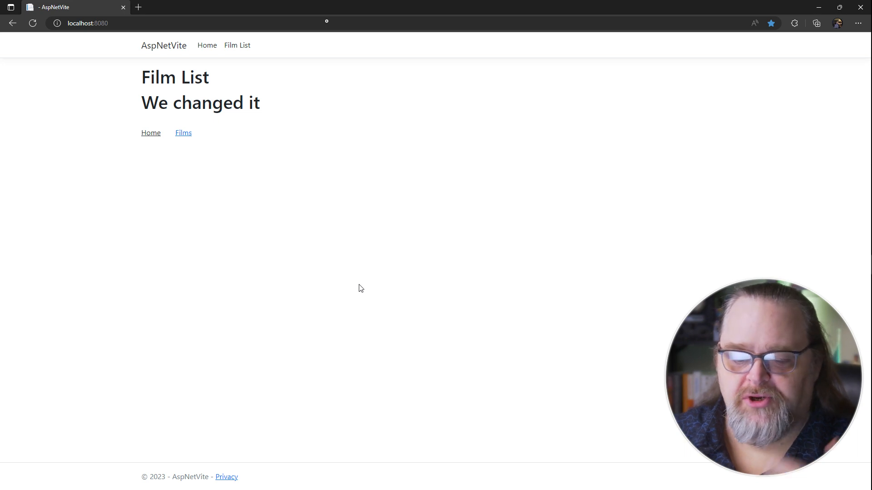
mouse_move(399, 261)
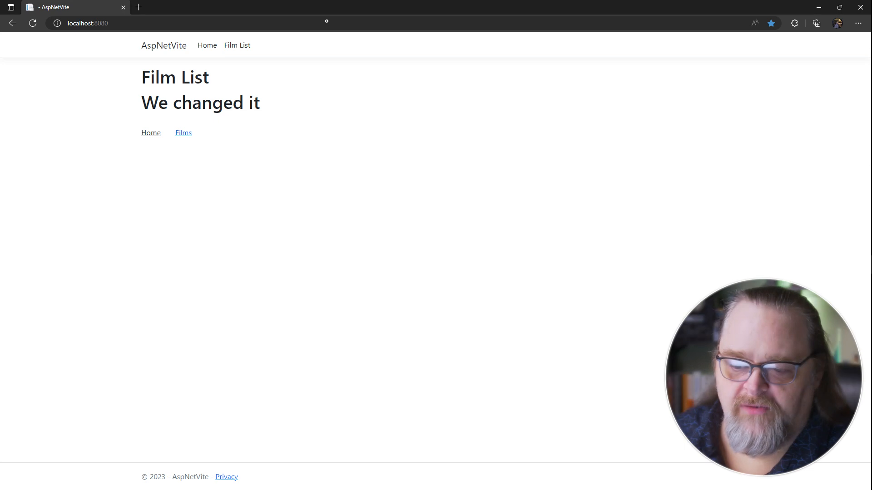
Reload the Films route to see a 404, then revisit Films via Film List.
click(183, 133)
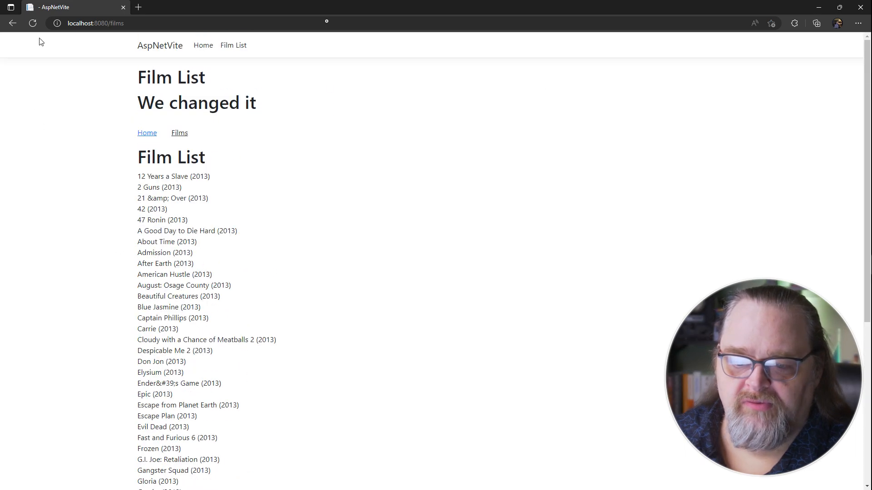
click(32, 22)
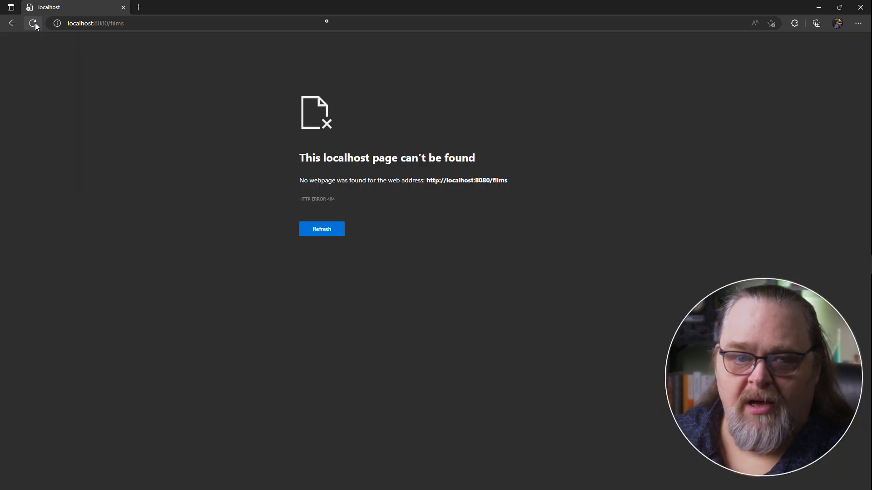
mouse_move(266, 69)
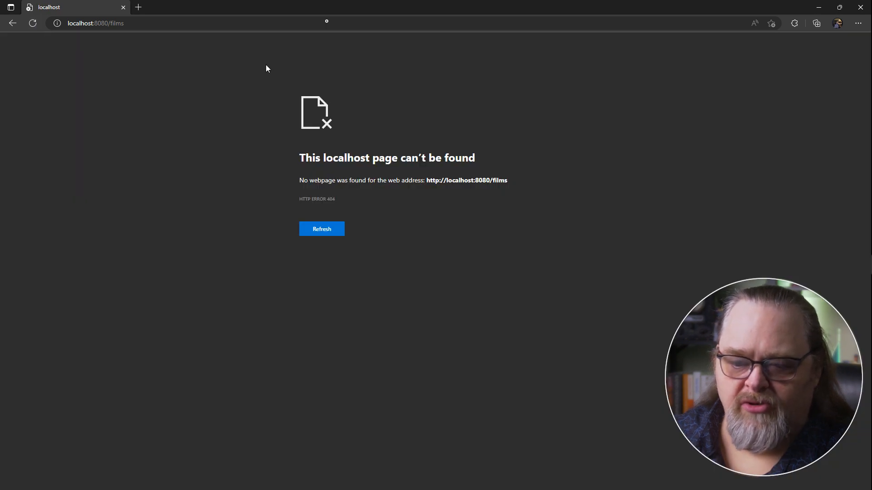
mouse_move(135, 38)
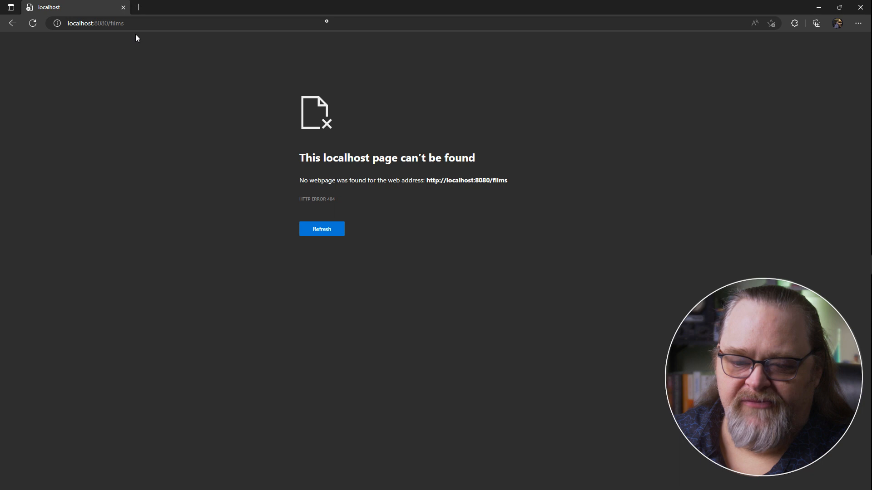
mouse_move(207, 136)
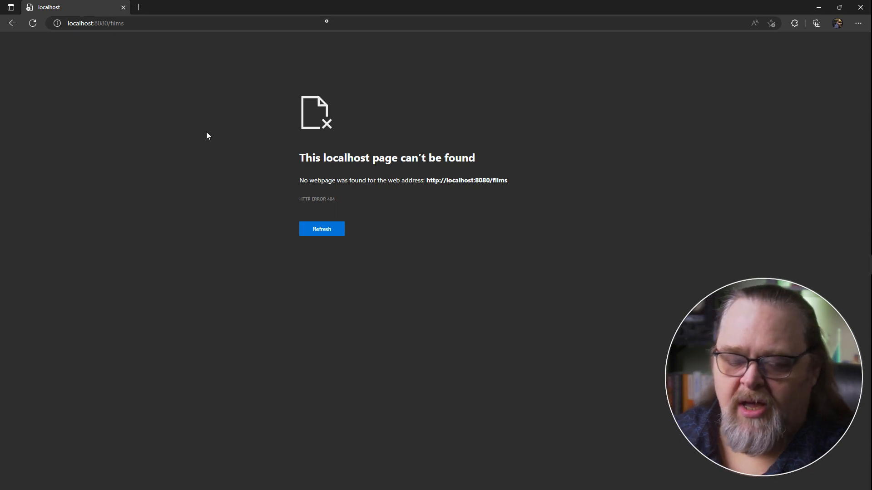
mouse_move(190, 92)
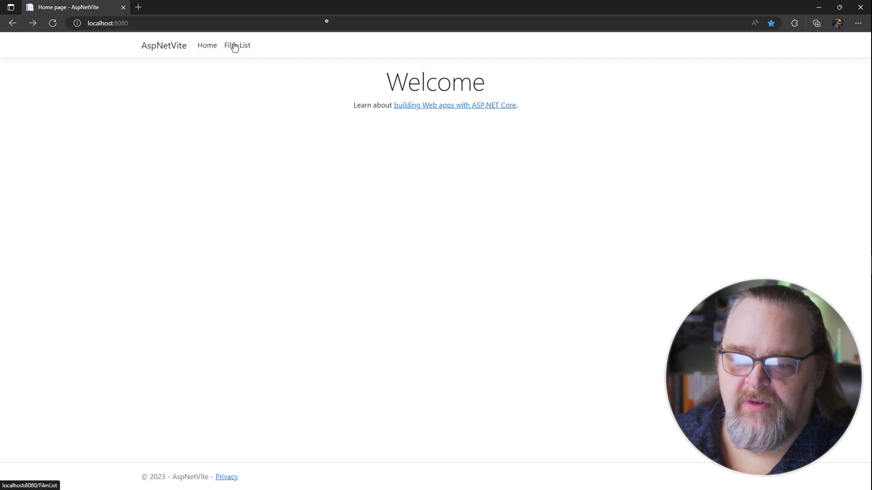
click(238, 45)
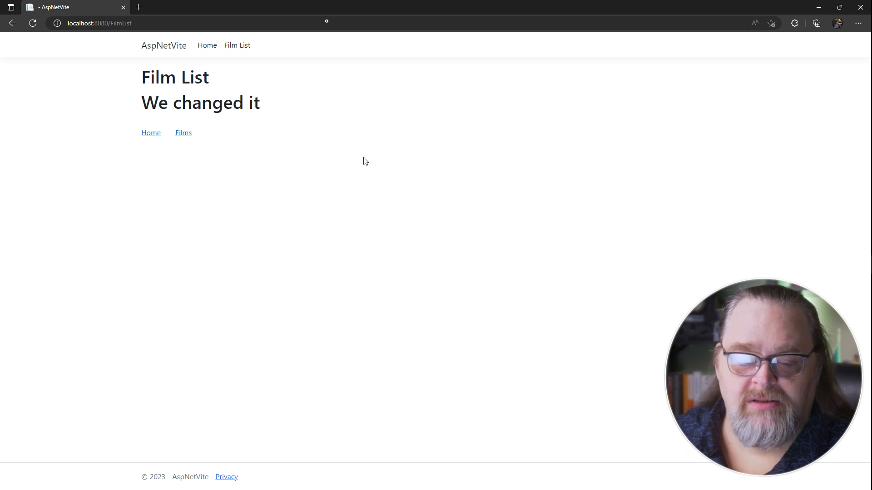
mouse_move(151, 133)
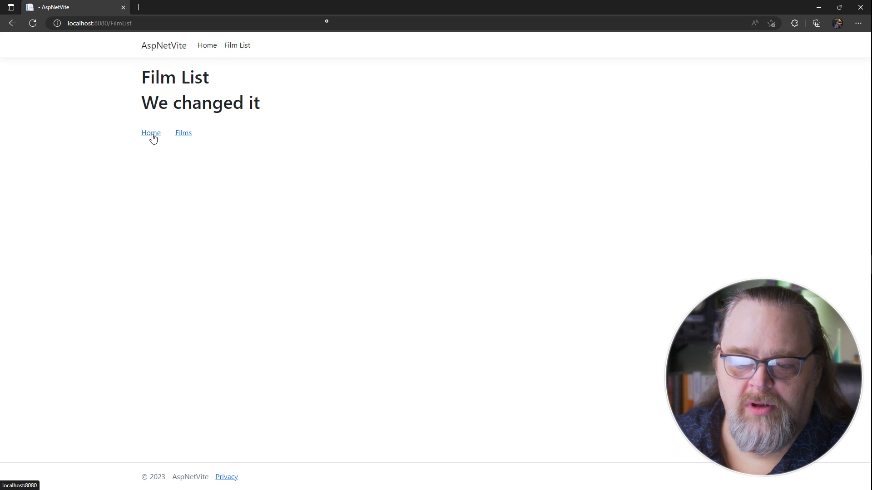
click(150, 133)
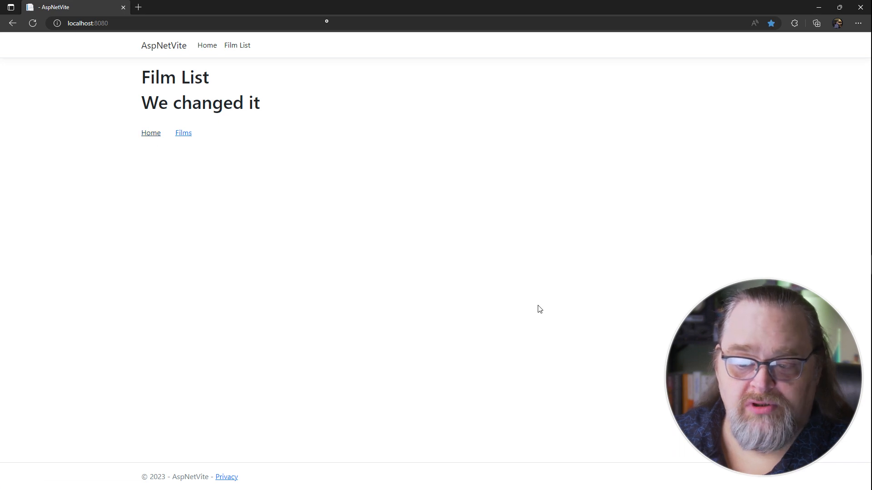
mouse_move(283, 259)
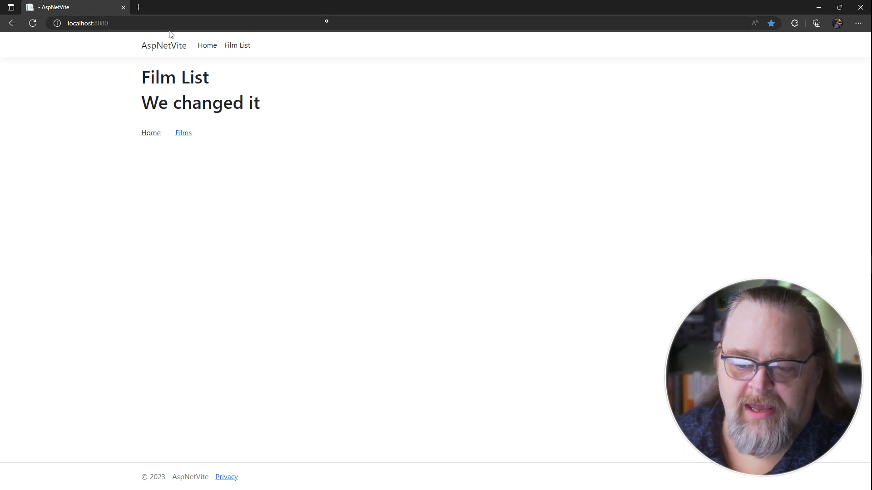
mouse_move(207, 45)
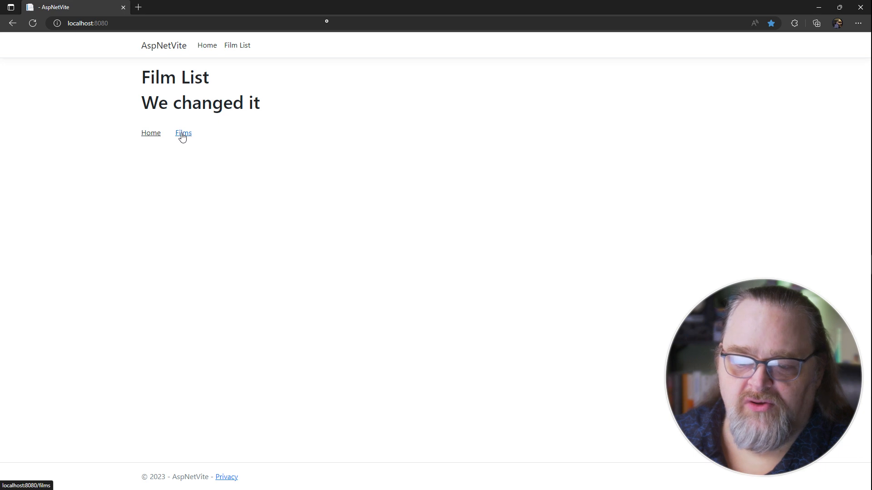
click(183, 133)
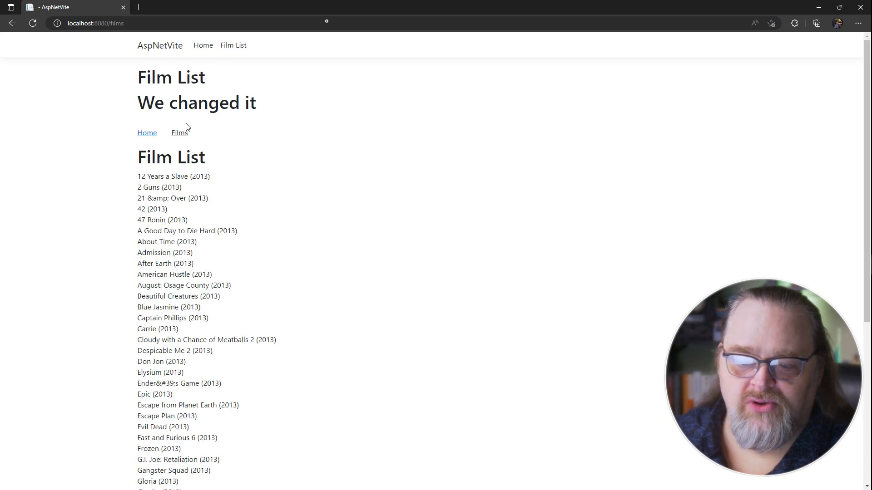
click(94, 23)
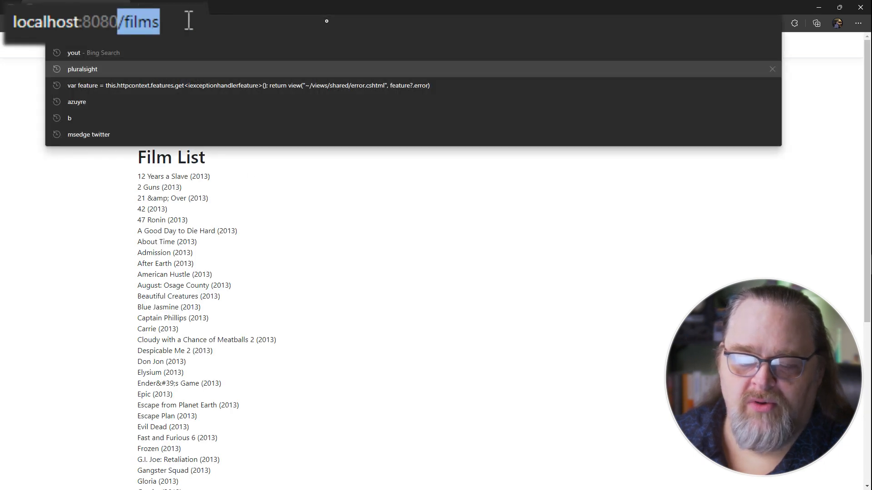
mouse_move(409, 234)
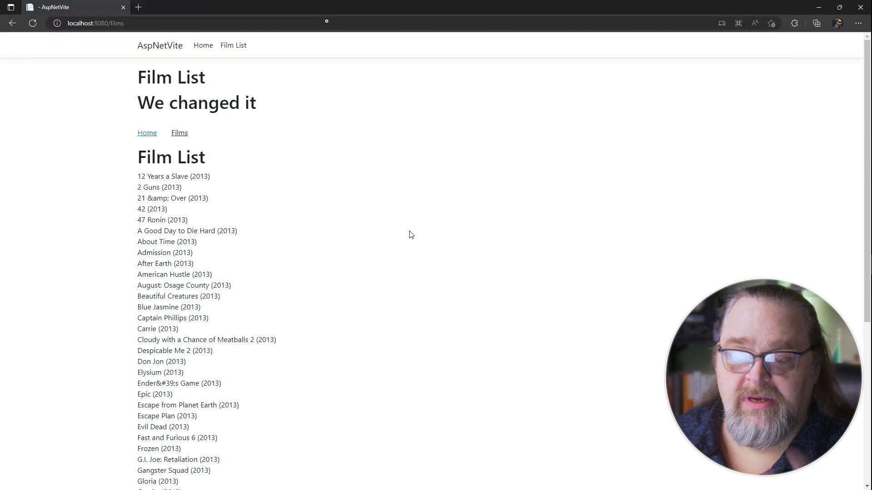
mouse_move(302, 178)
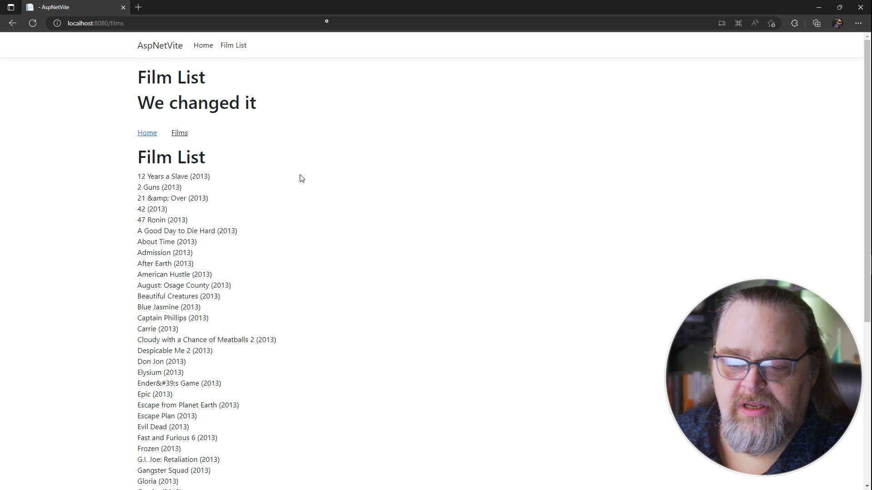
mouse_move(341, 204)
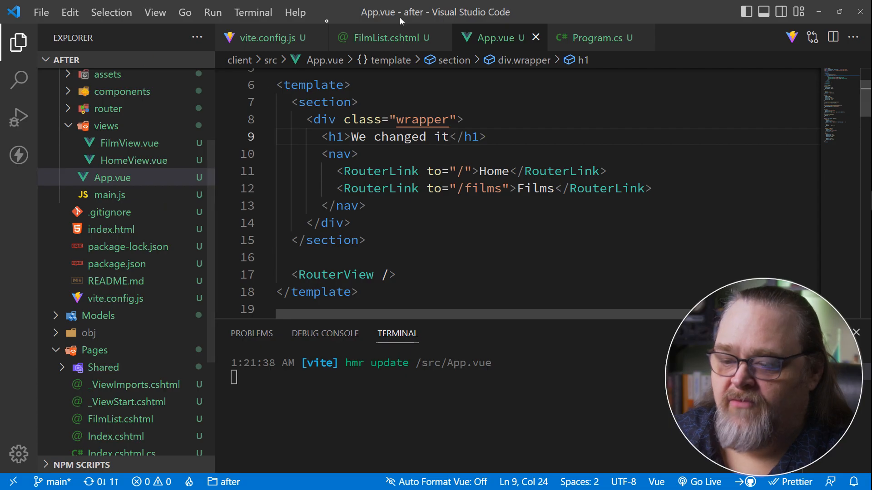
Set base: "/FilmList" in vite.config.js and save it.
click(265, 38)
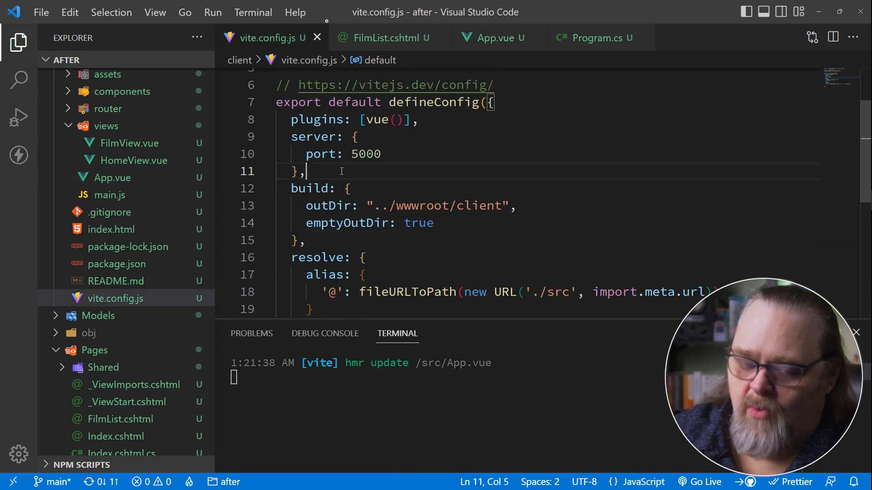
text(base: "",)
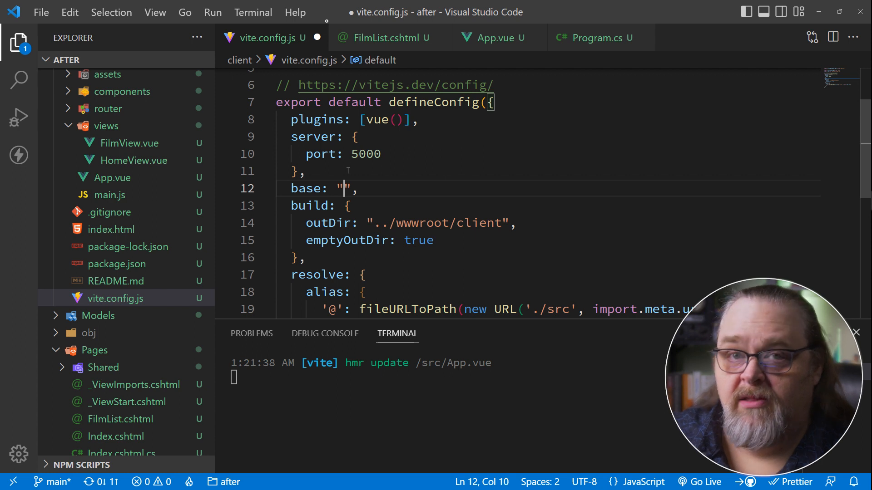
click(344, 188)
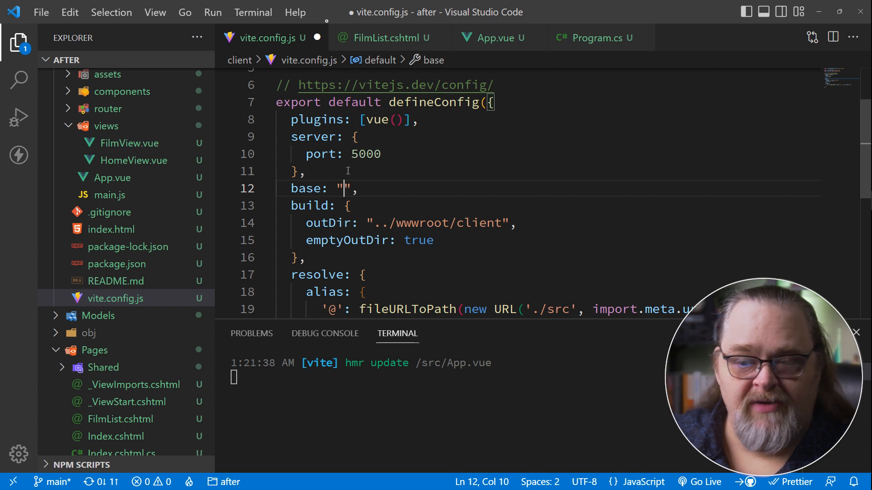
text(/FilmLi)
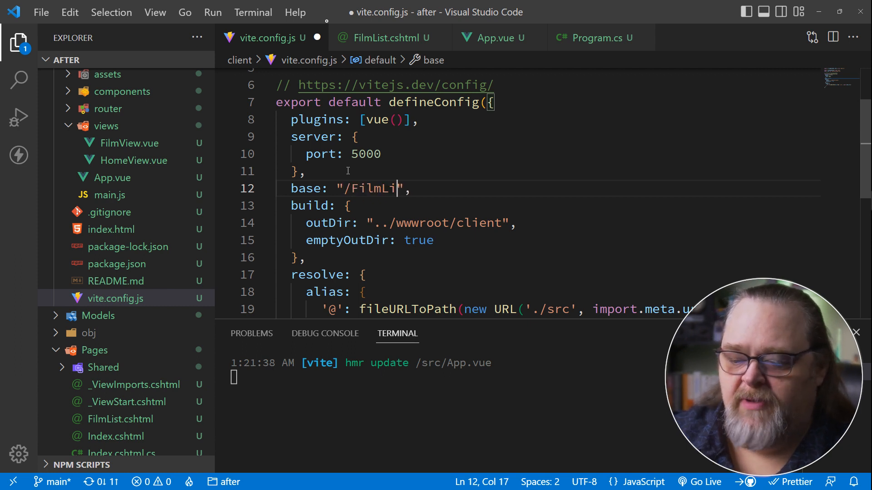
text(st)
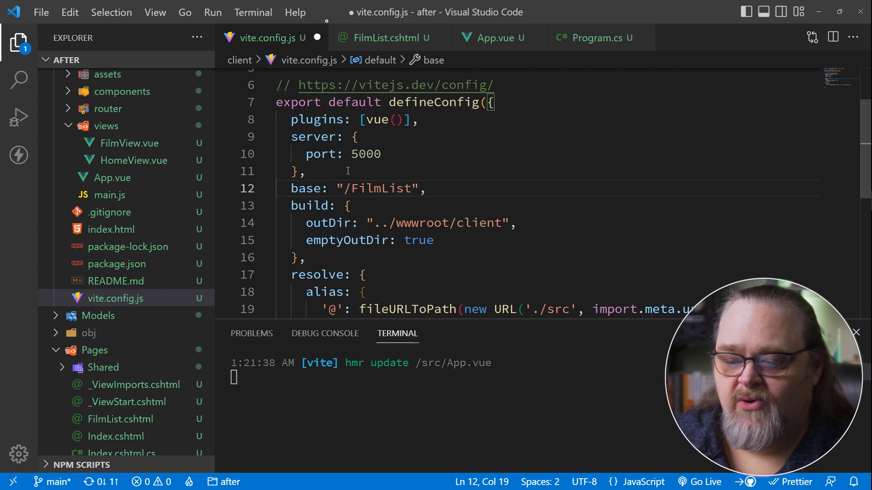
key(ctrl+s)
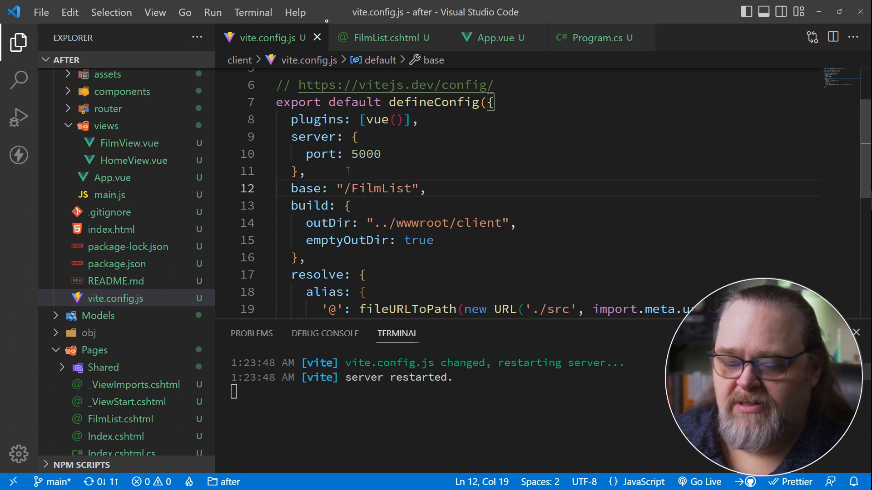
mouse_move(524, 201)
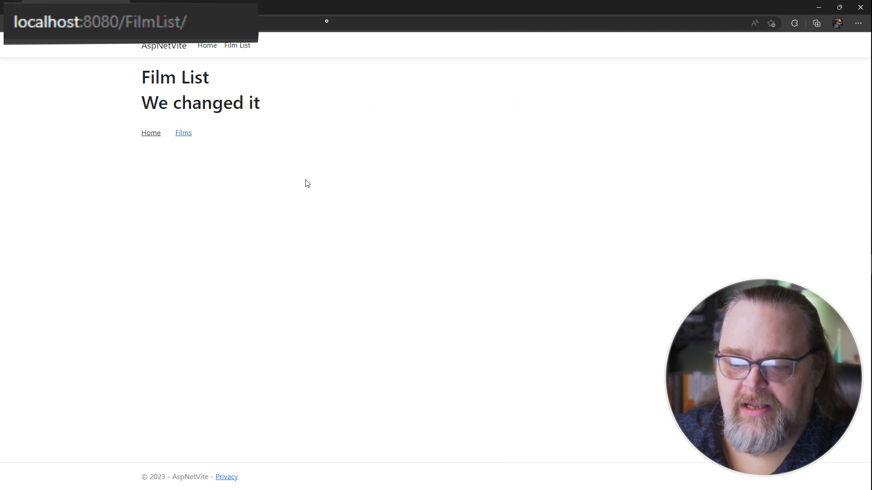
mouse_move(150, 134)
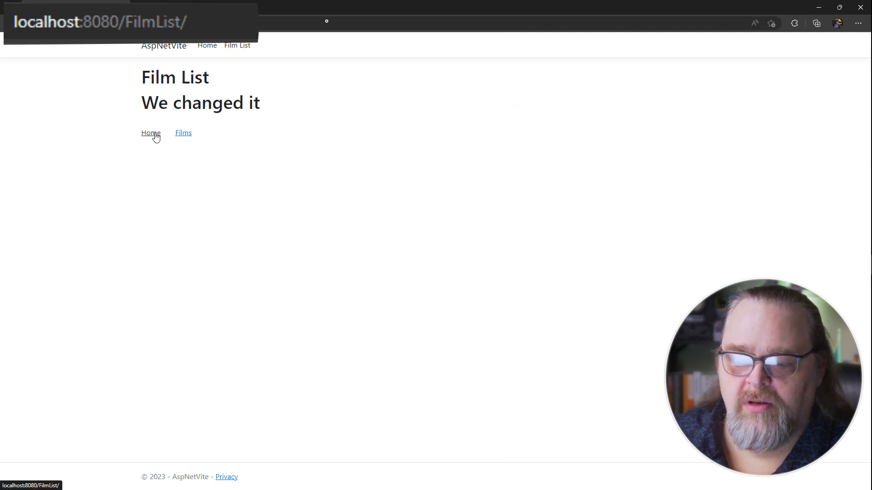
mouse_move(139, 61)
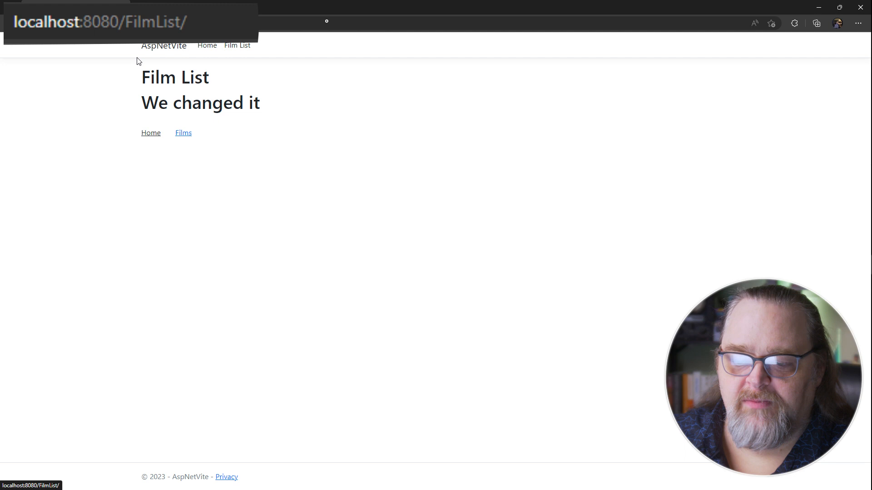
Open the Films route at /FilmList/films to list the 2013 films.
click(183, 132)
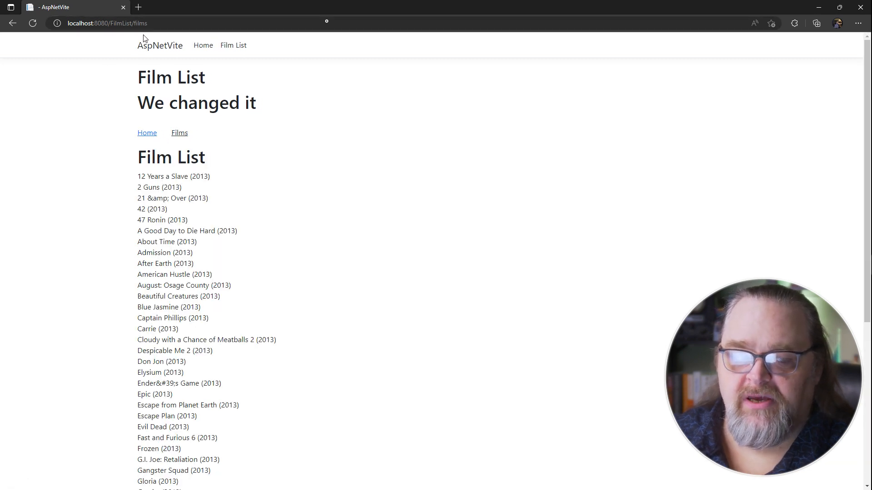
mouse_move(296, 162)
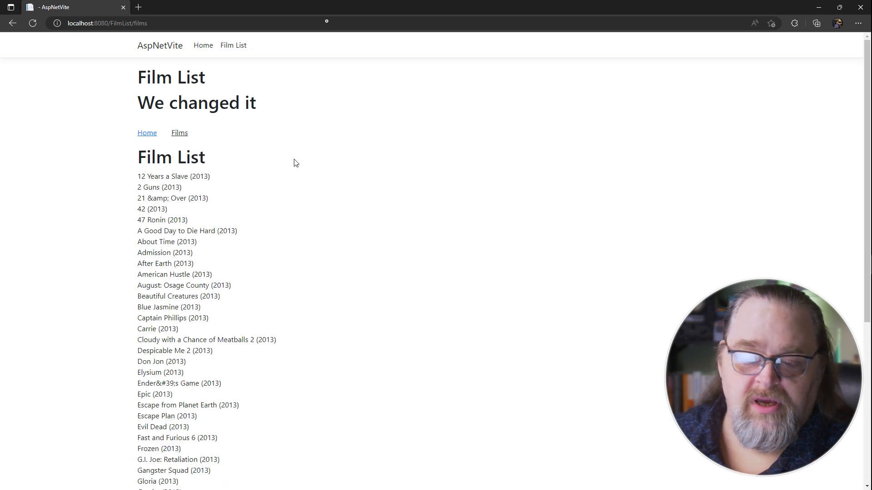
mouse_move(327, 262)
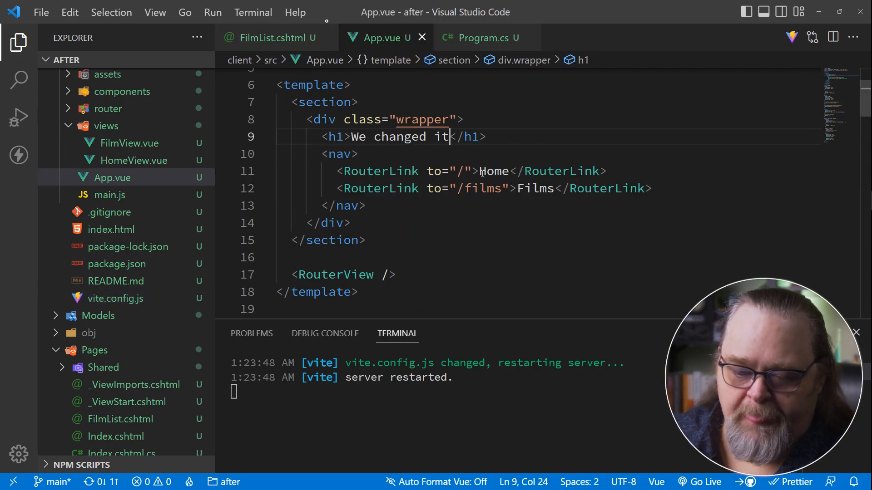
Add app.MapFallbackToPage("/FilmList") just before app.Run() in Program.cs.
scroll(down, 3)
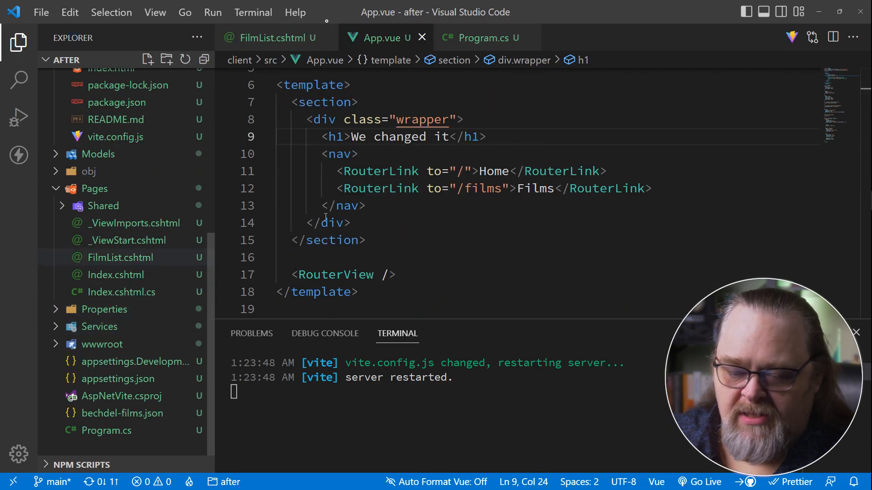
click(482, 37)
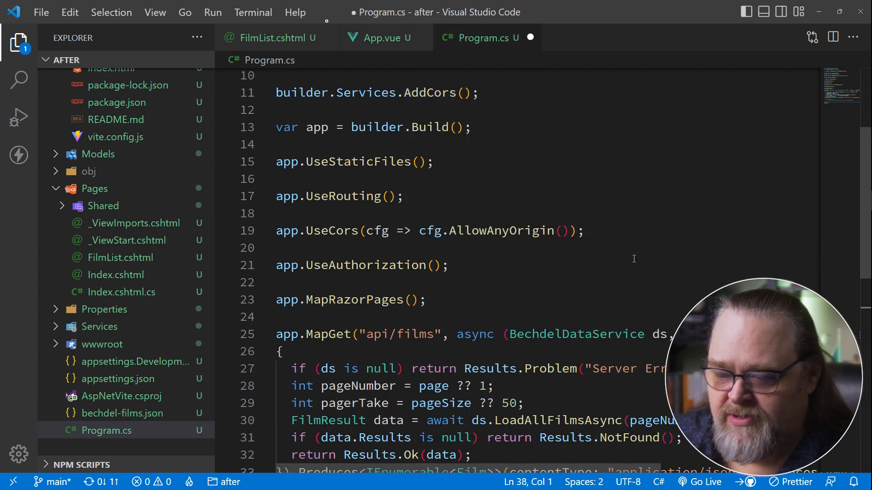
scroll(down, 3)
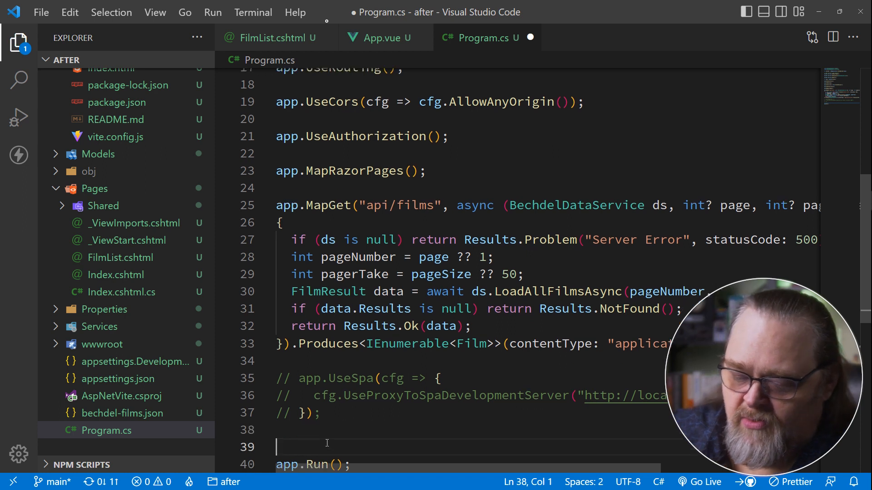
text(app.)
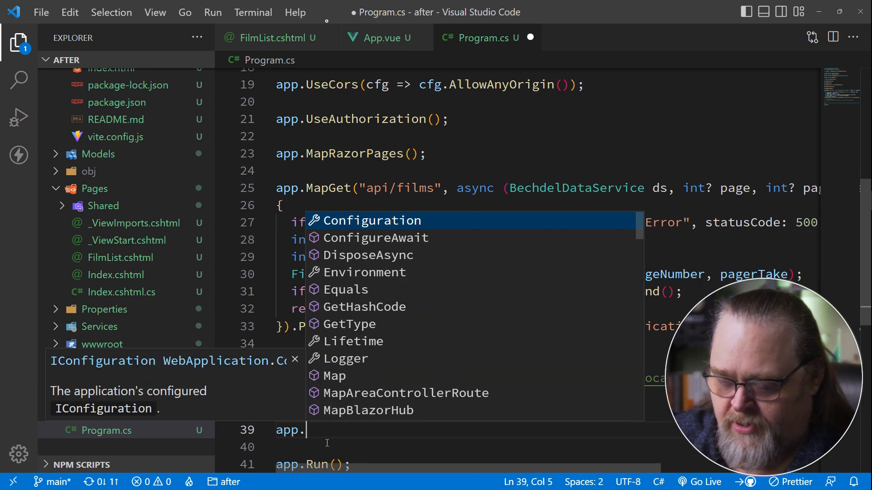
text(MapFallbackToPage(")
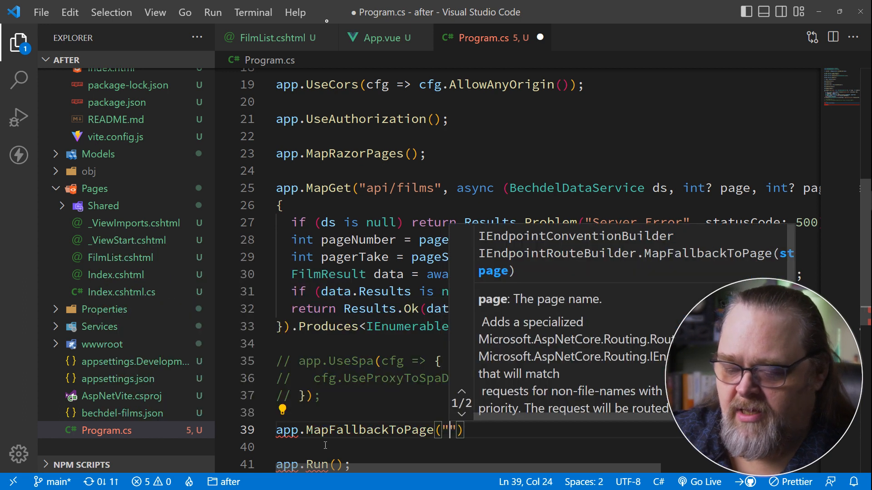
text(/FilmList)
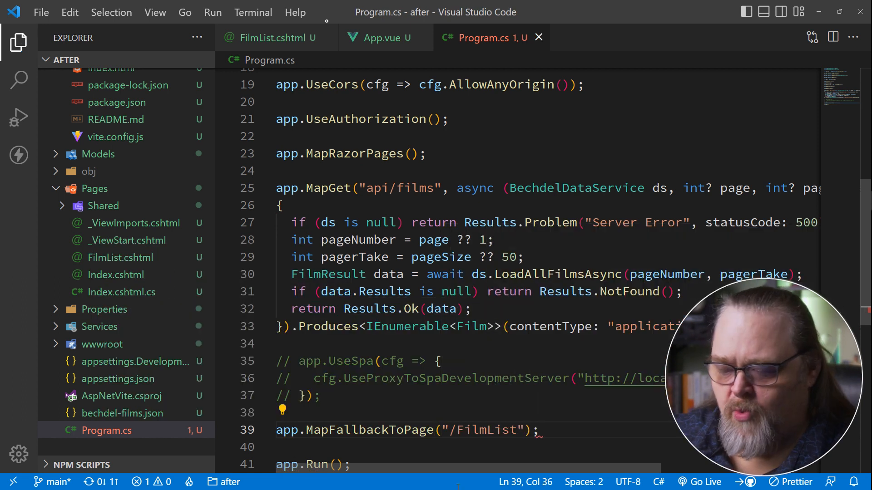
scroll(down, 3)
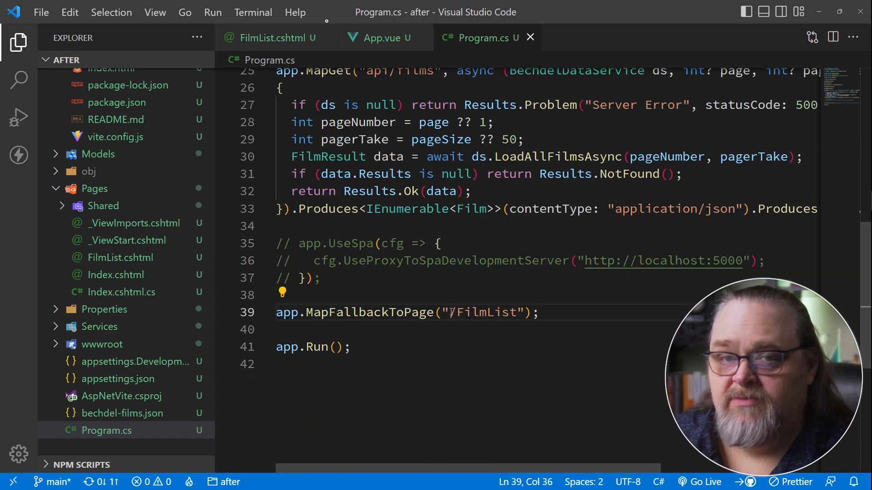
mouse_move(473, 312)
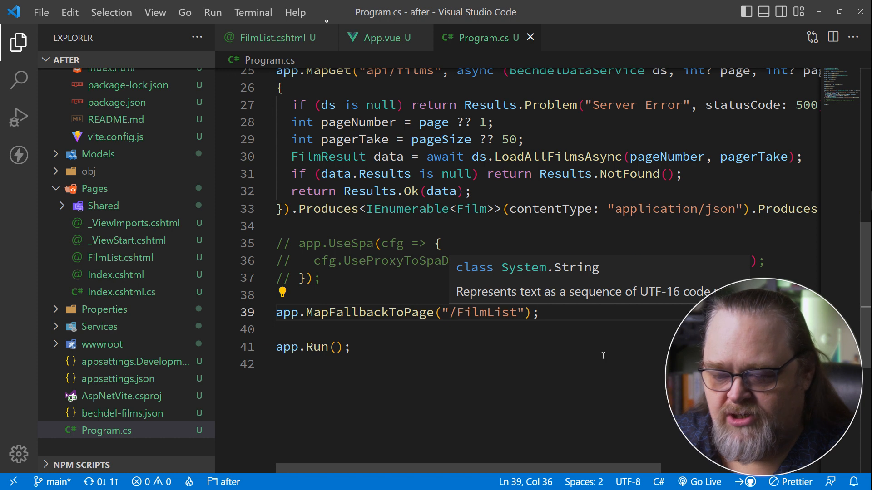
double_click(482, 312)
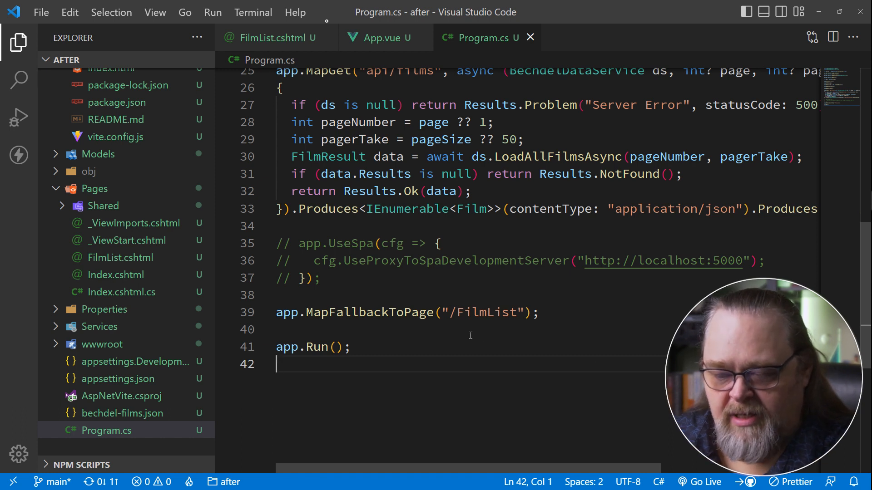
mouse_move(450, 312)
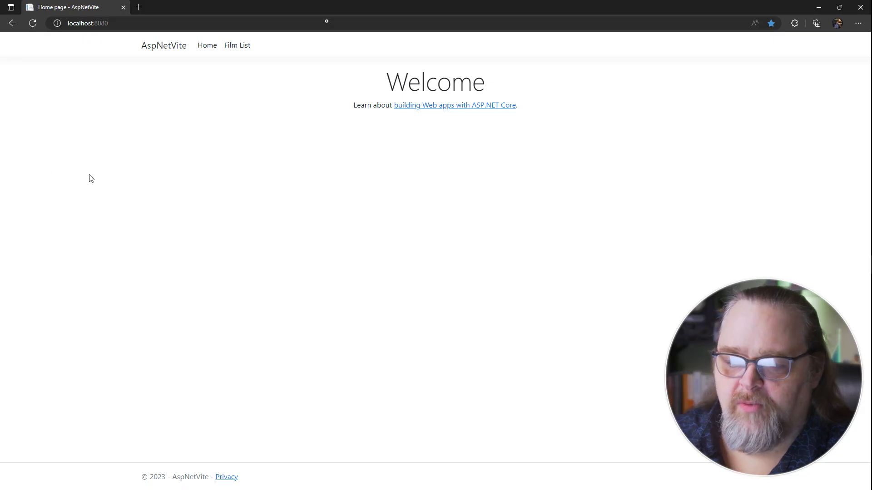
mouse_move(237, 45)
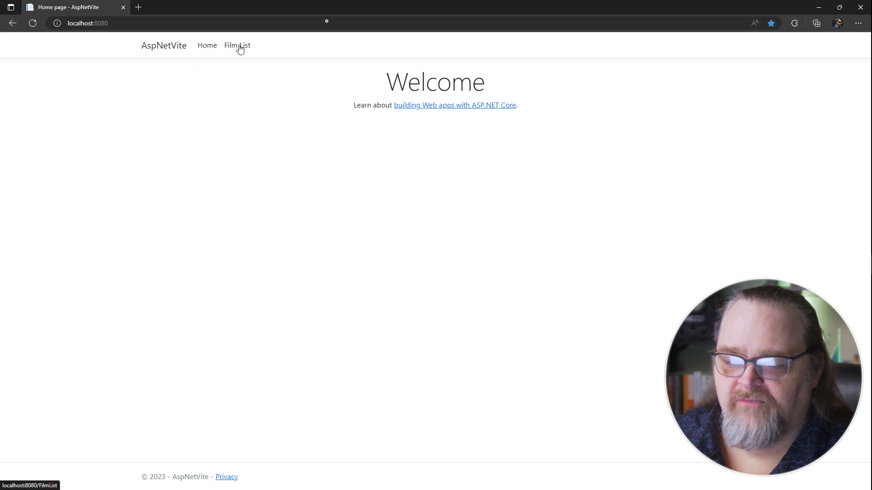
From the home page, open Film List, then Films, and check the /FilmList/films address.
click(237, 45)
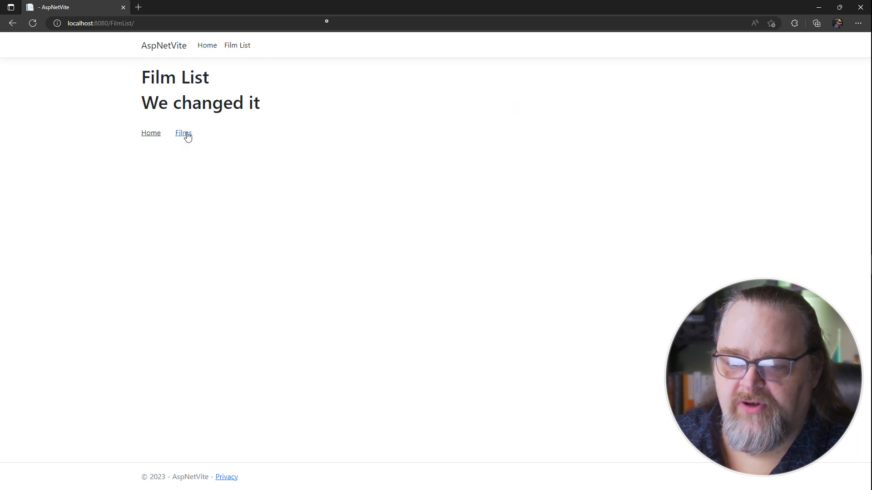
click(183, 133)
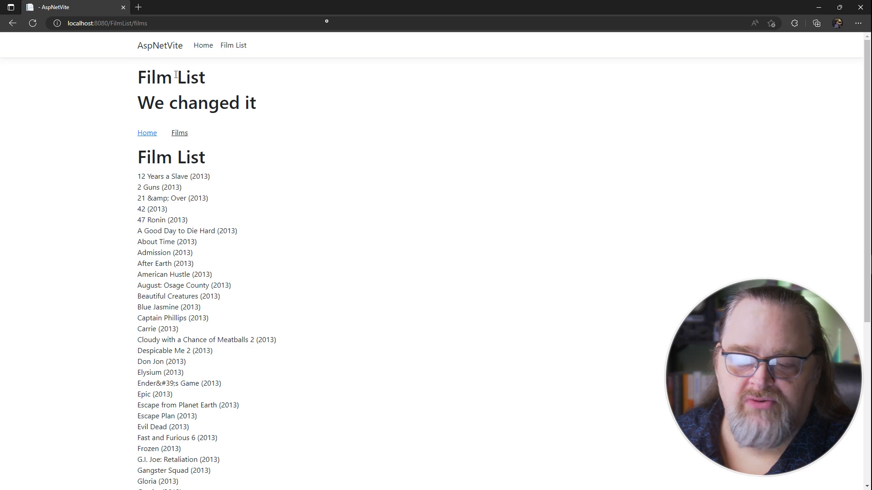
mouse_move(169, 144)
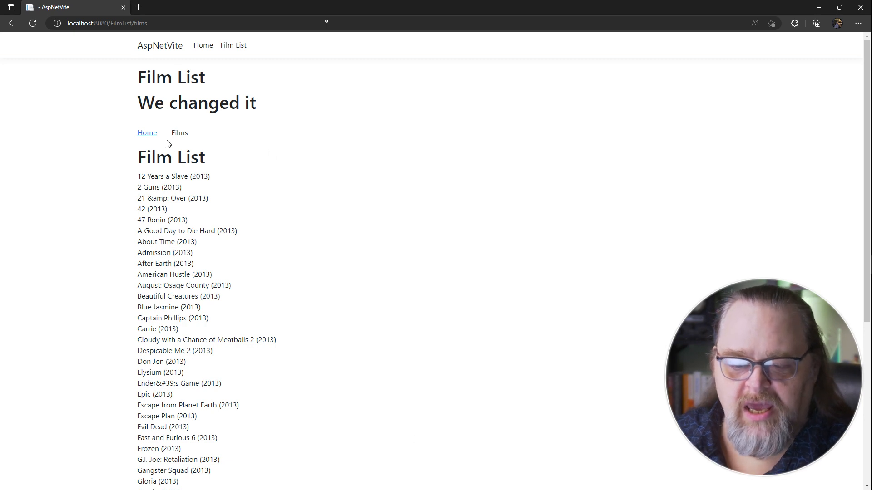
mouse_move(299, 146)
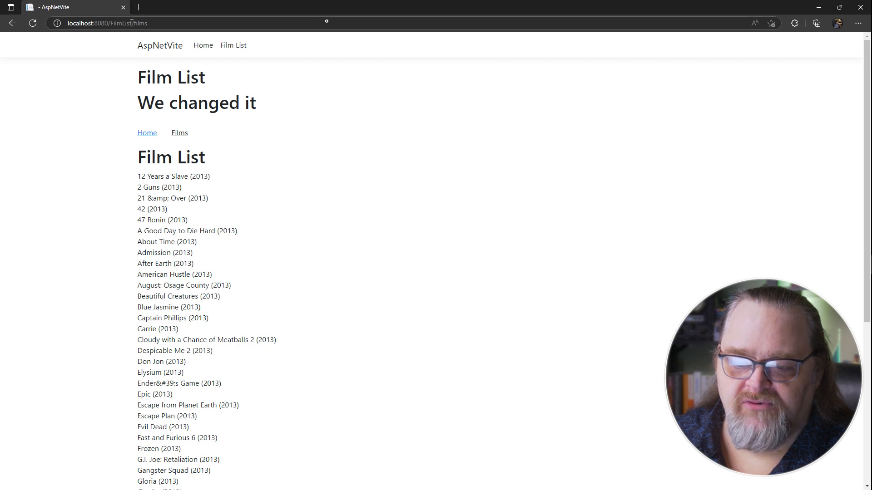
click(106, 23)
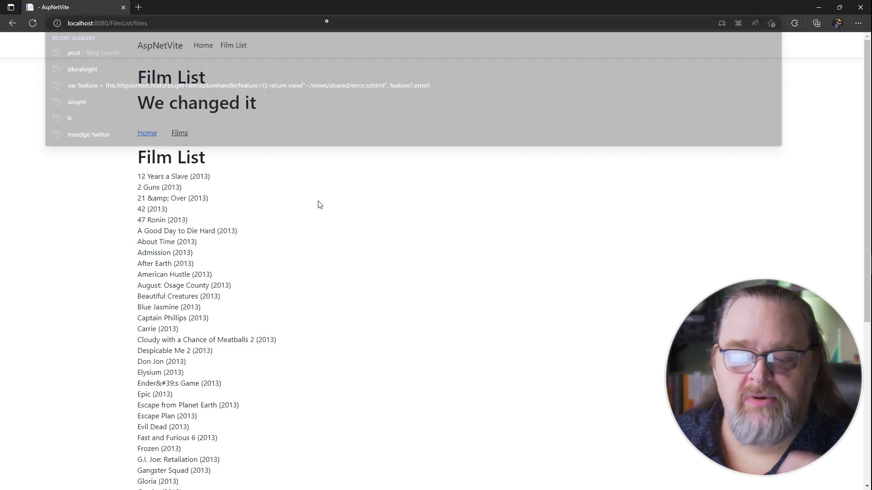
click(317, 202)
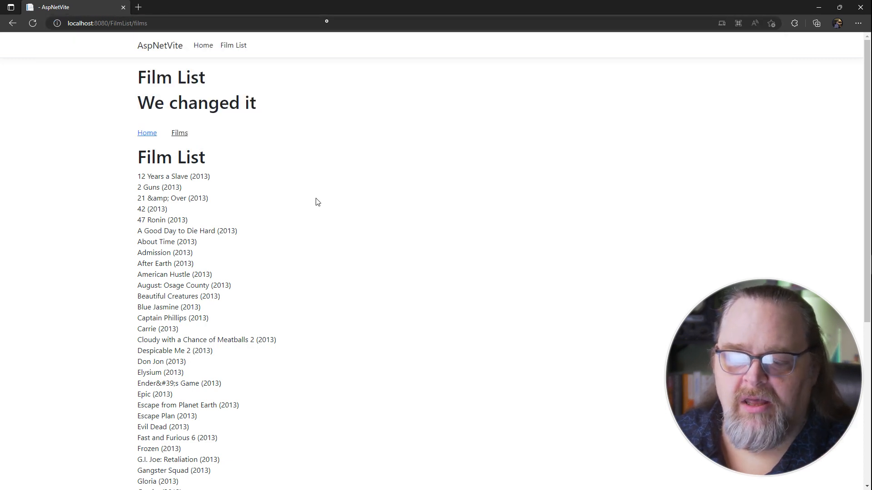
mouse_move(272, 270)
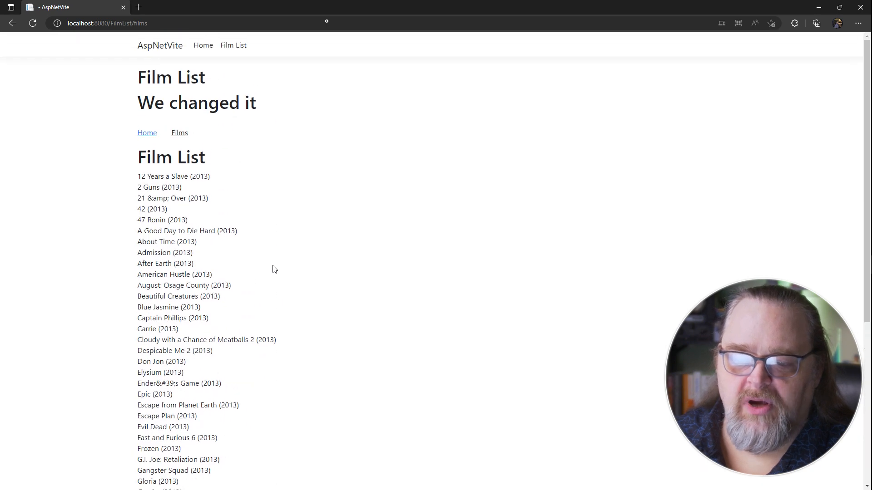